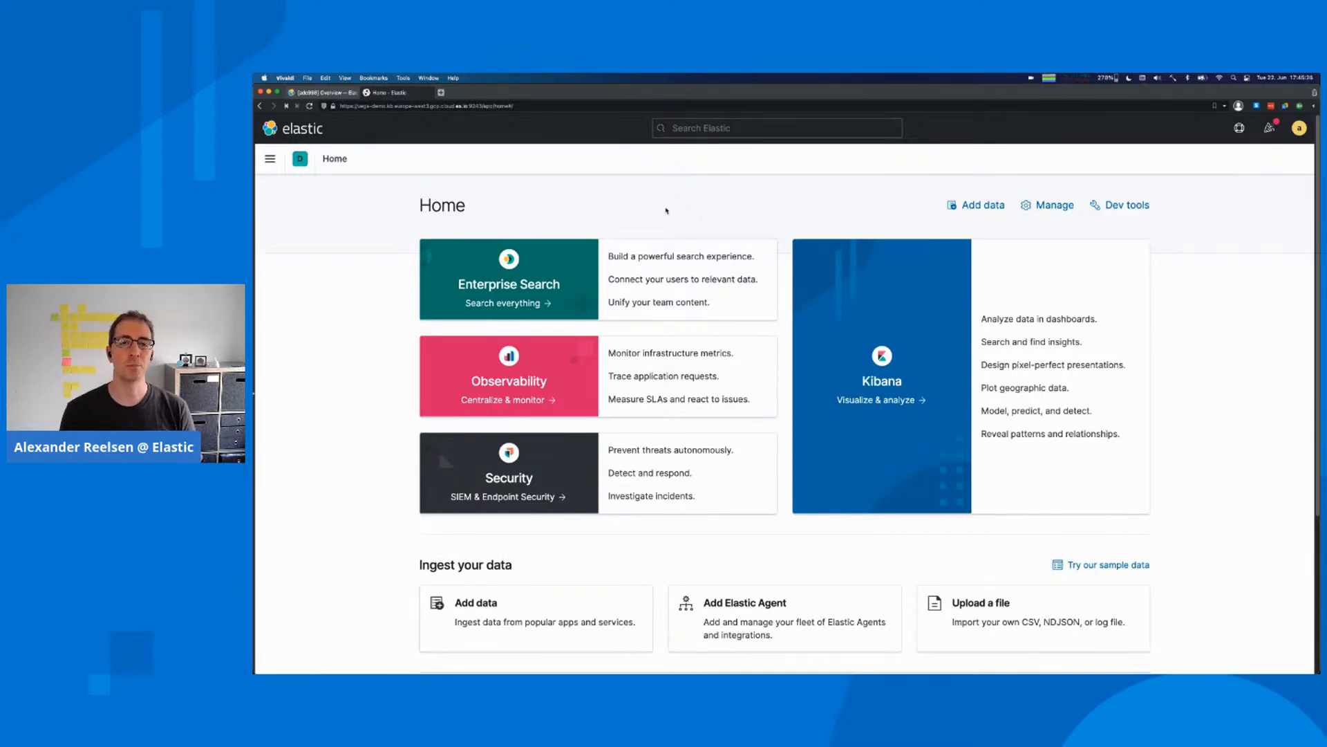
mouse_move(681, 205)
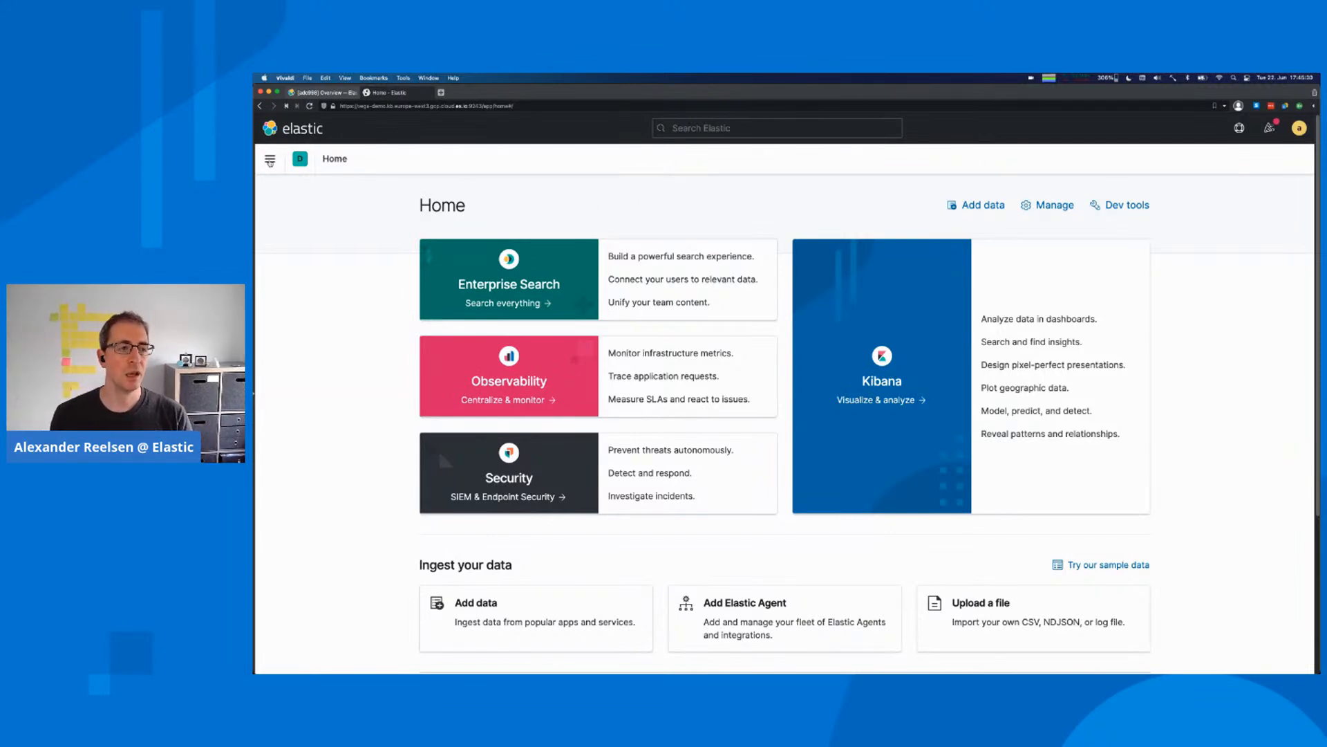
Expand Kibana's main navigation list from the home page header.
click(270, 159)
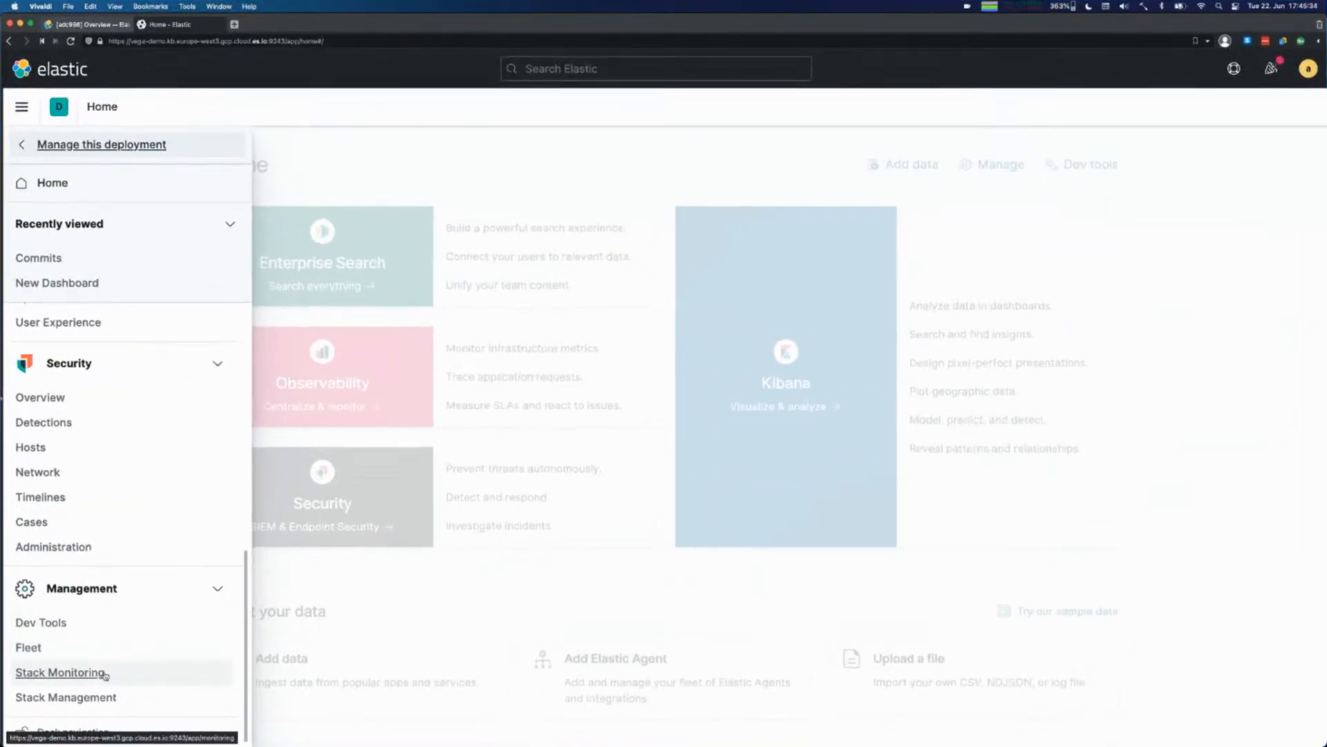
mouse_move(65, 697)
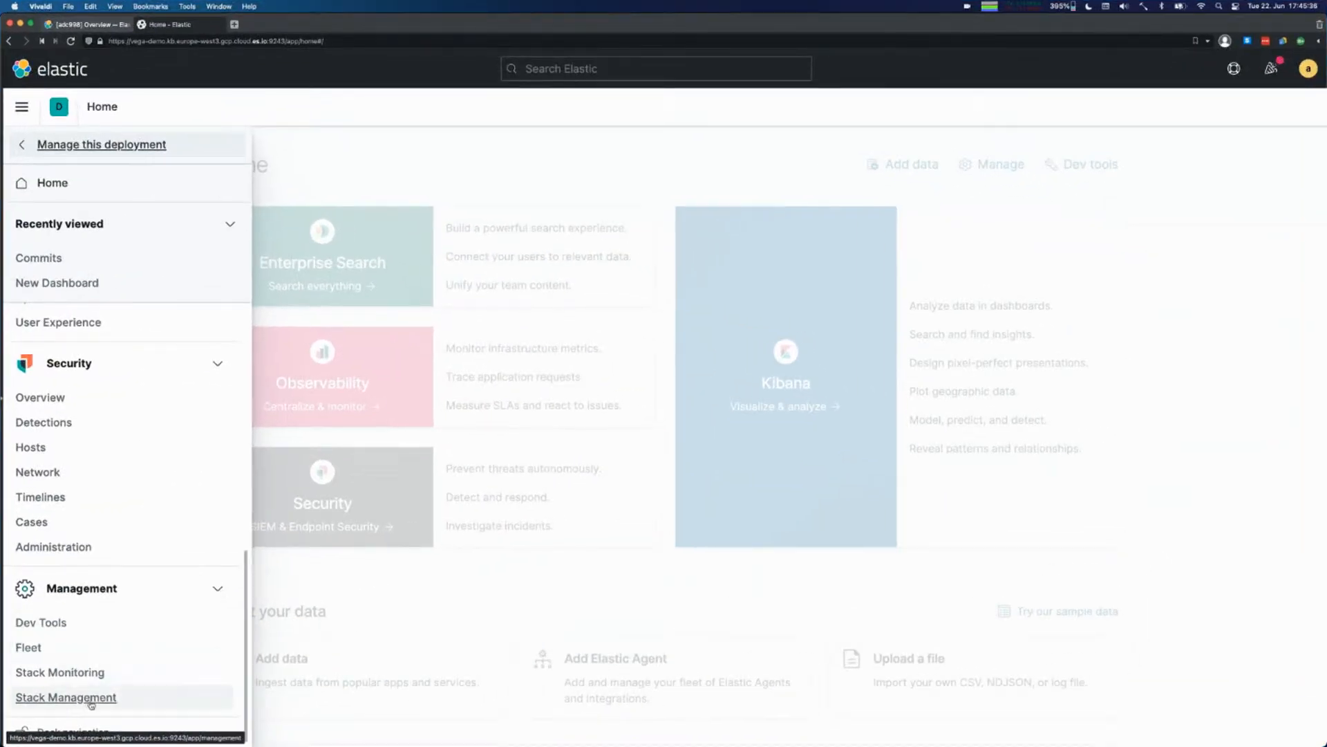
Go to Stack Management and head toward its Security users page.
click(65, 697)
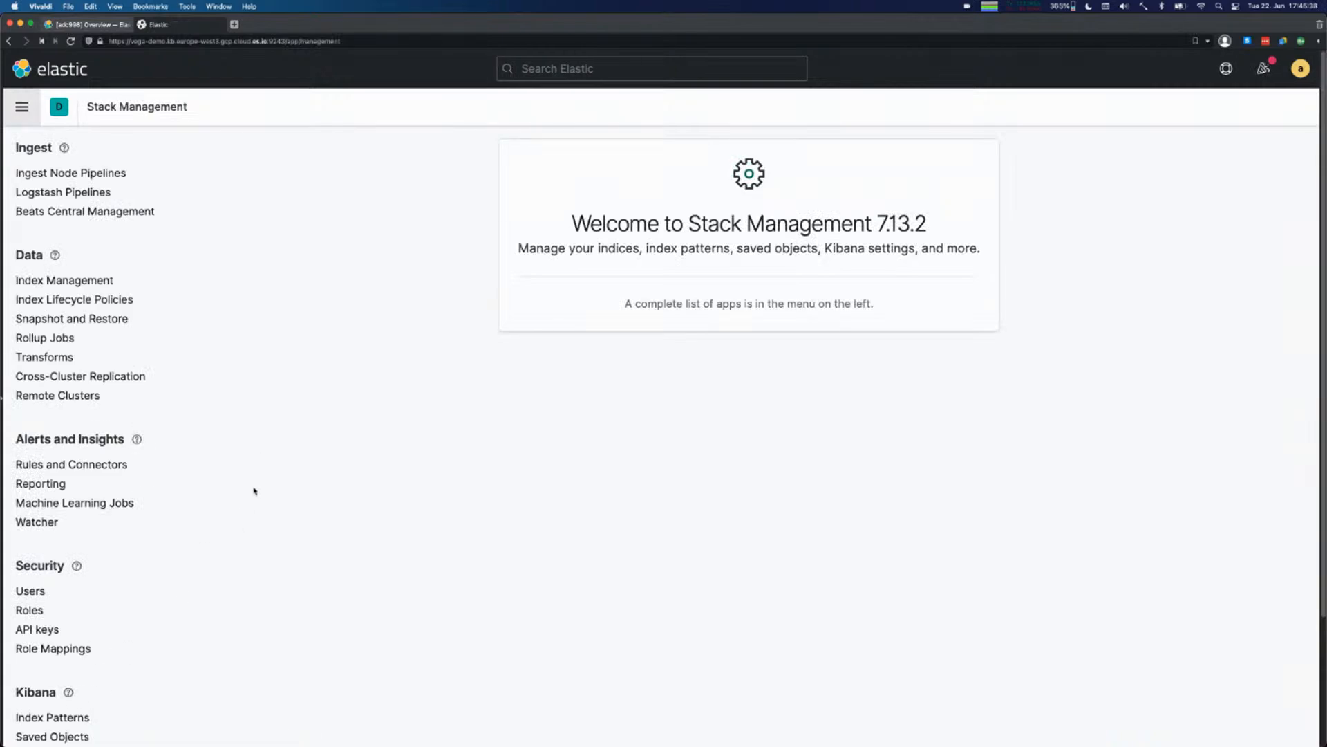
mouse_move(52, 649)
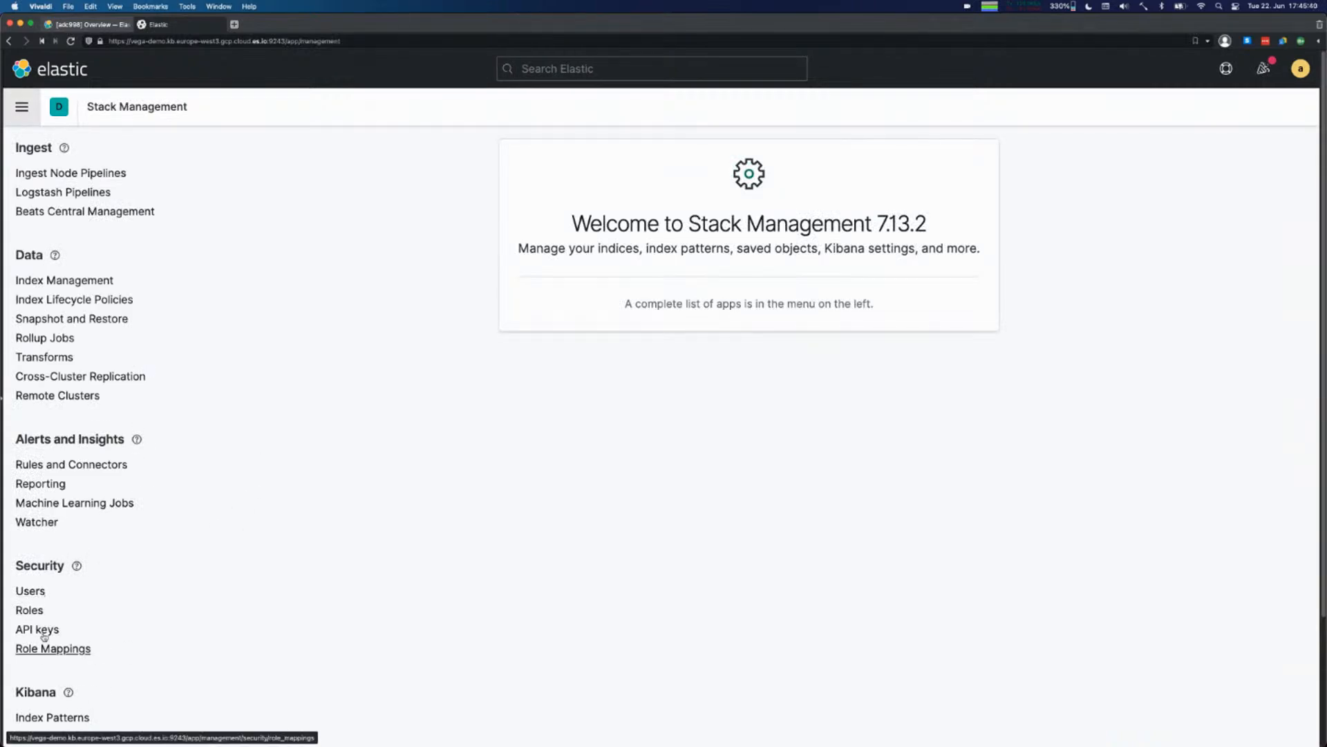
mouse_move(144, 554)
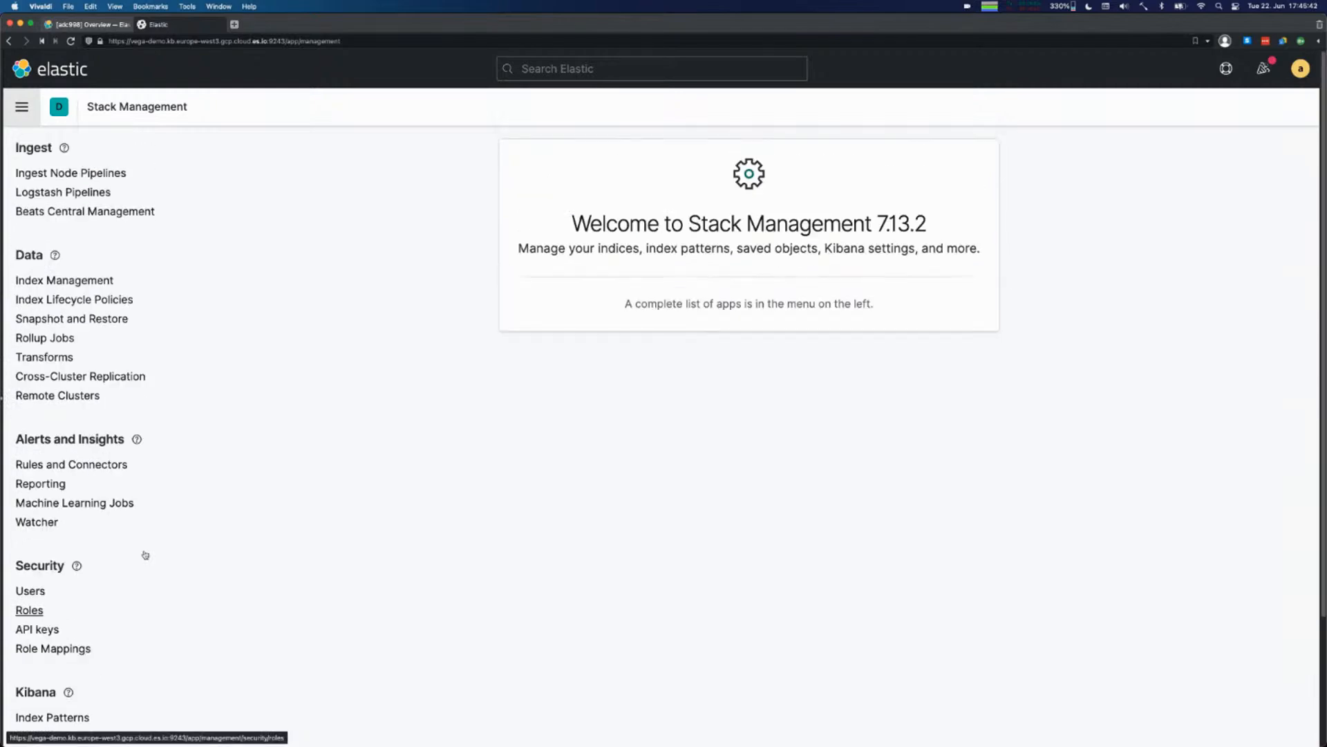
mouse_move(31, 591)
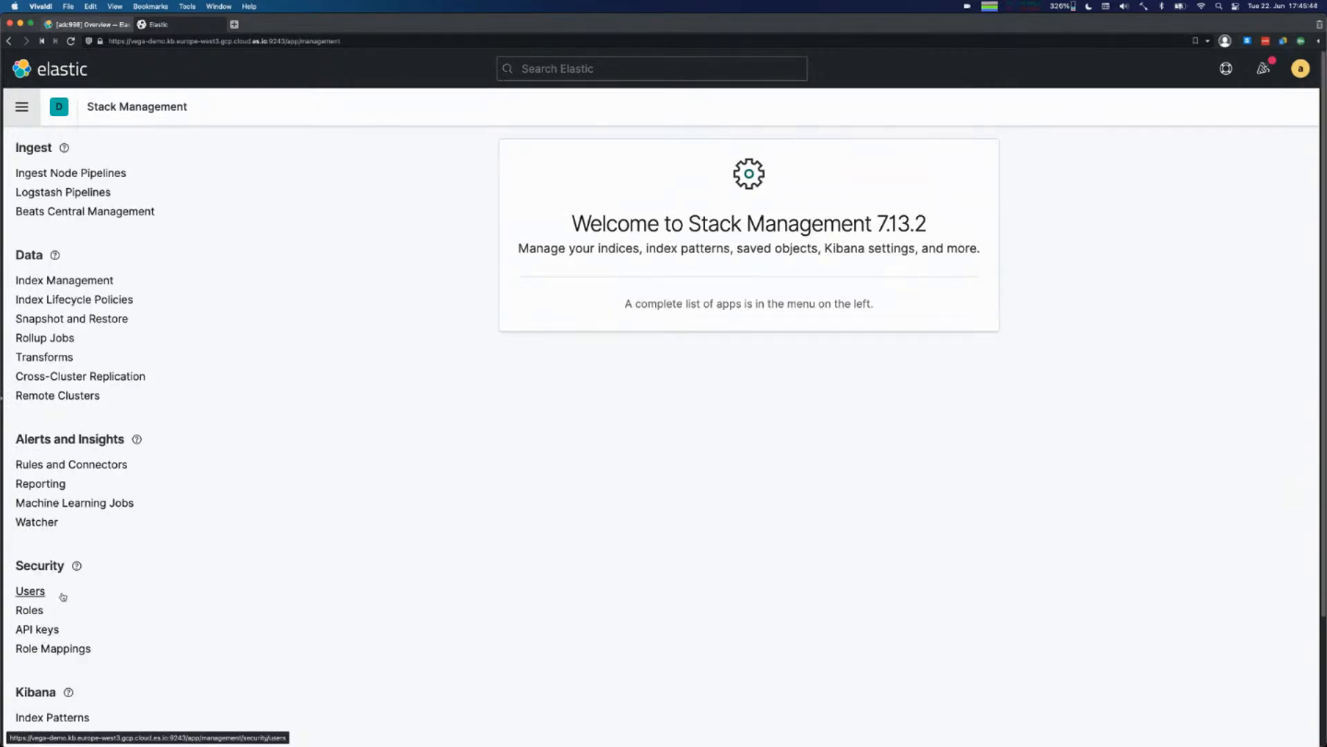
mouse_move(30, 590)
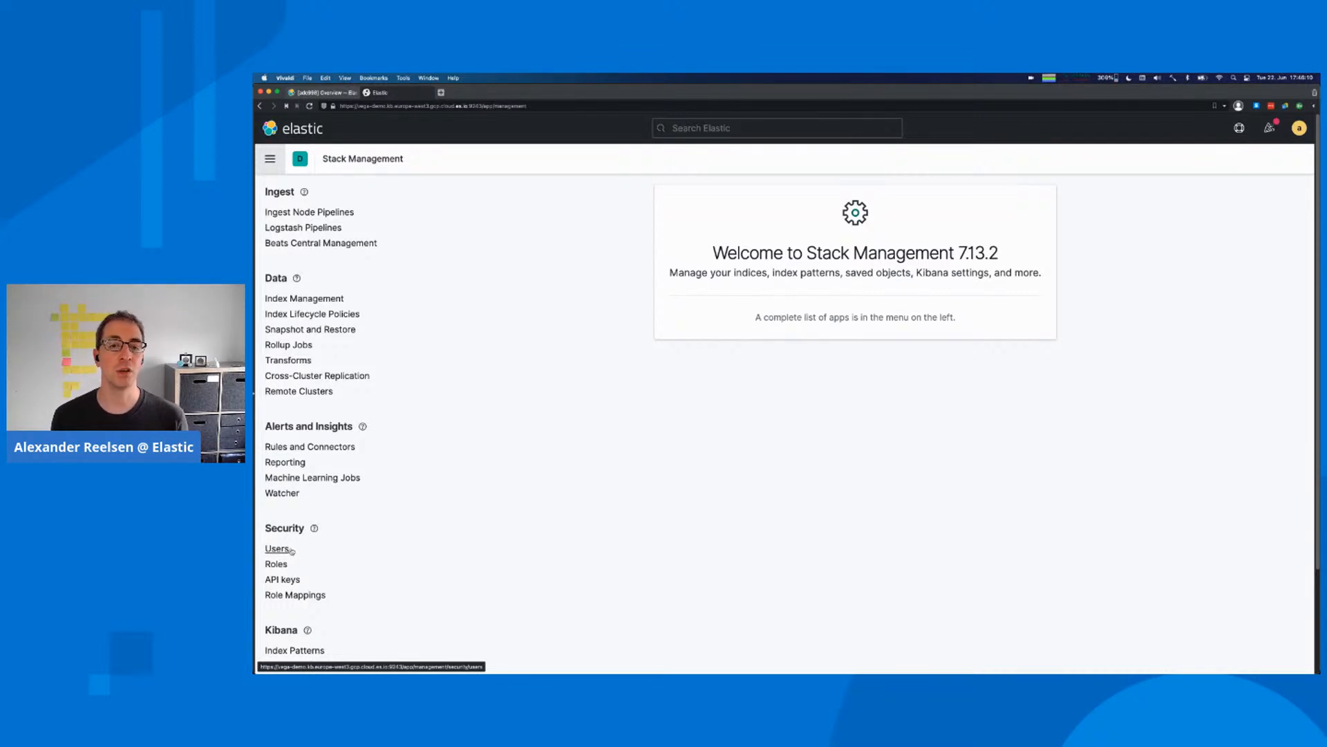
click(278, 549)
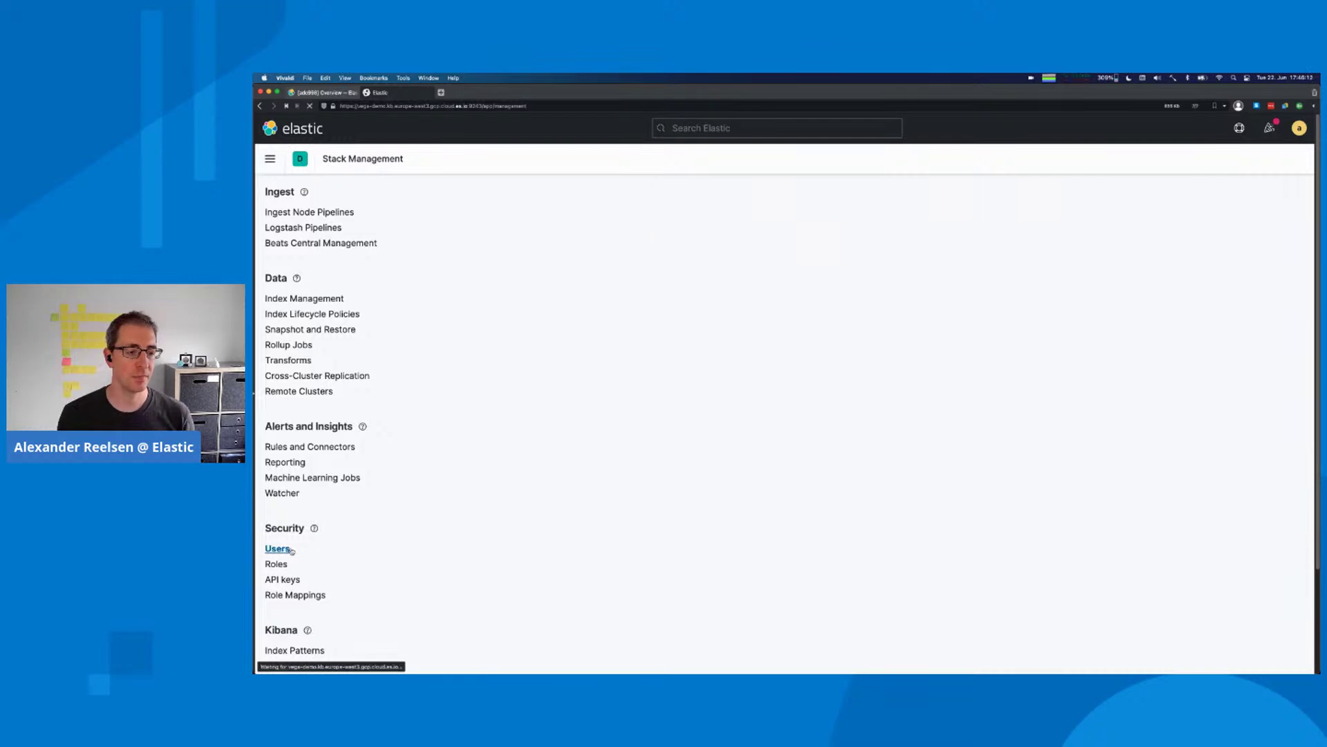
Show the Users list with the reserved anonymous user and the dashboard-only user.
click(278, 549)
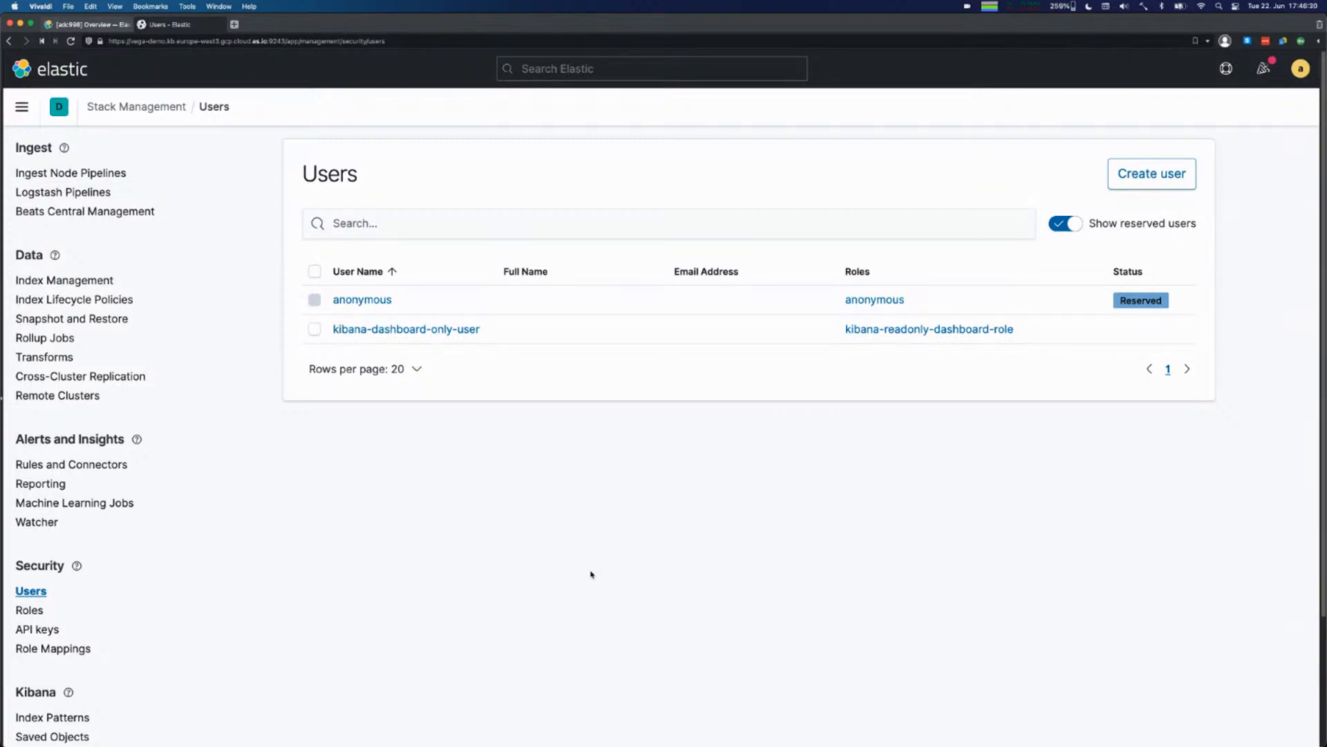
mouse_move(855, 303)
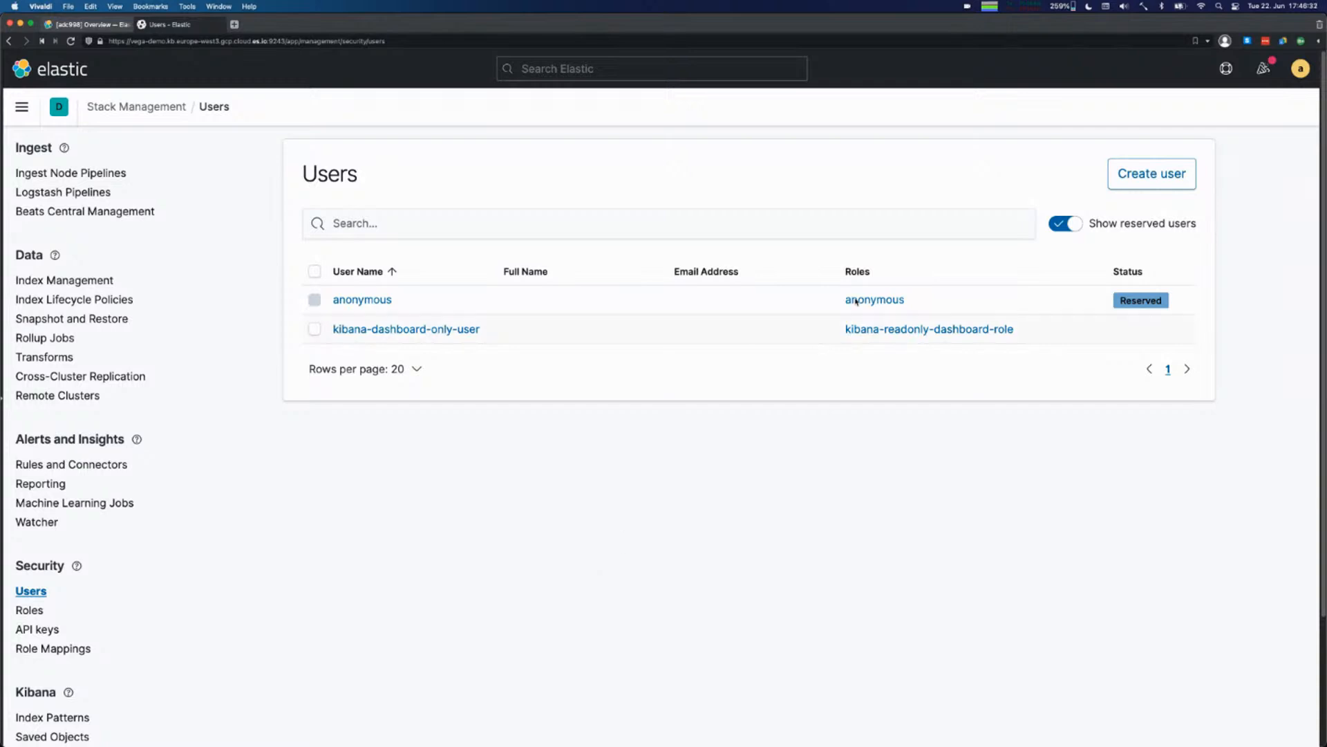
Start a new user and look over the blank username, password and roles fields.
click(1150, 174)
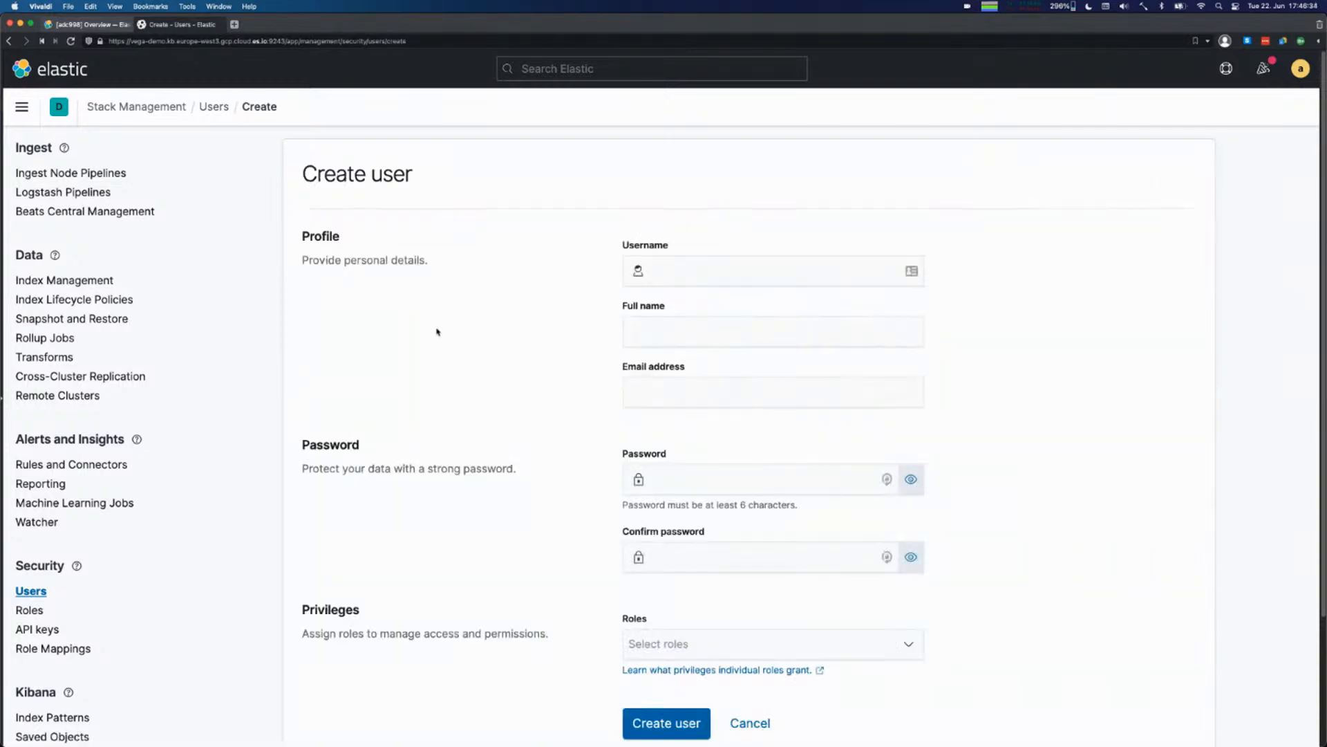
click(762, 270)
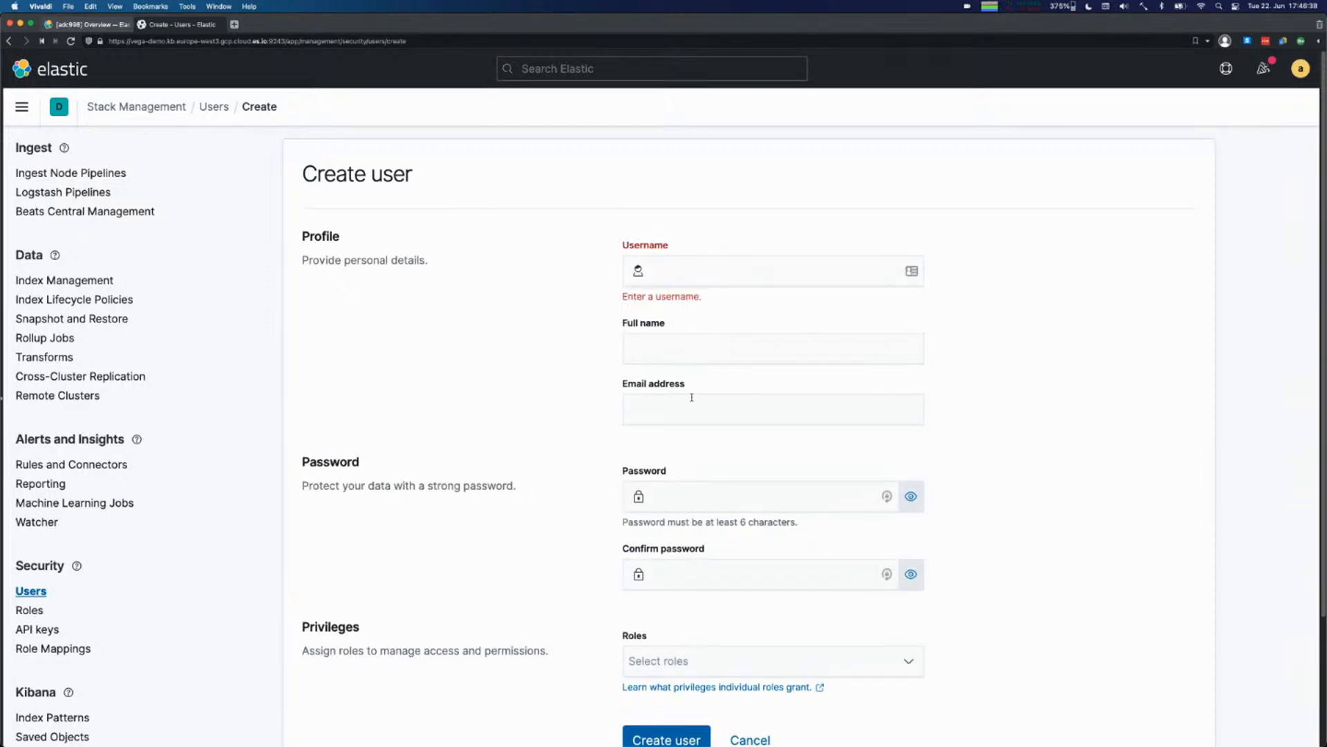
scroll(down, 3)
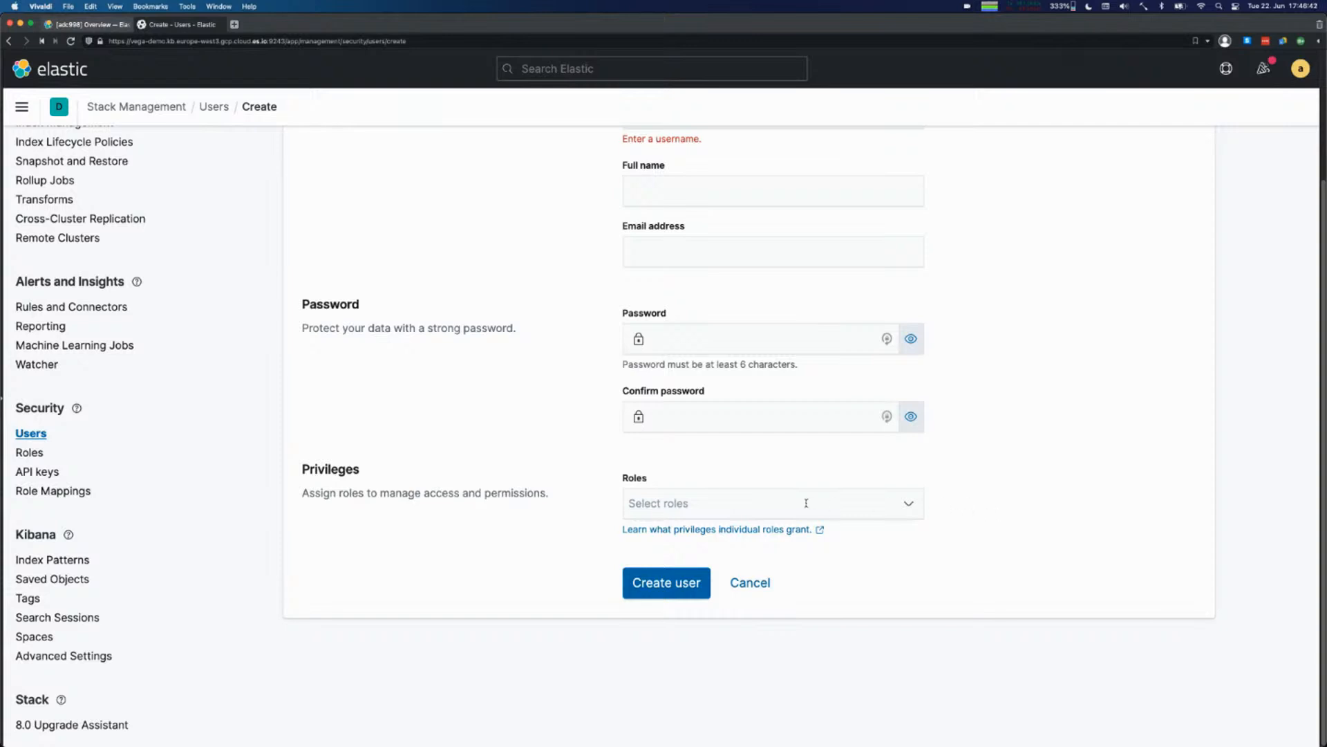
click(770, 503)
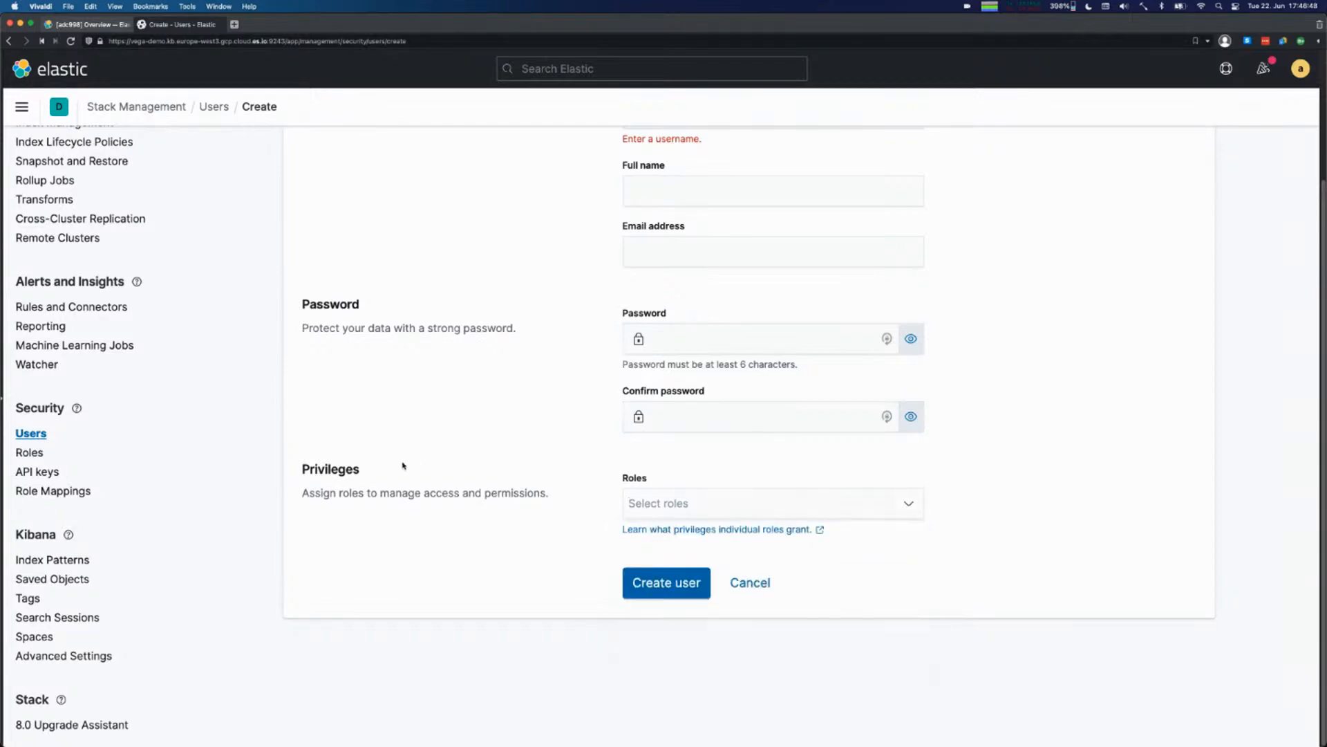
Abandon the user form, view the Roles list and begin a blank new role.
click(29, 451)
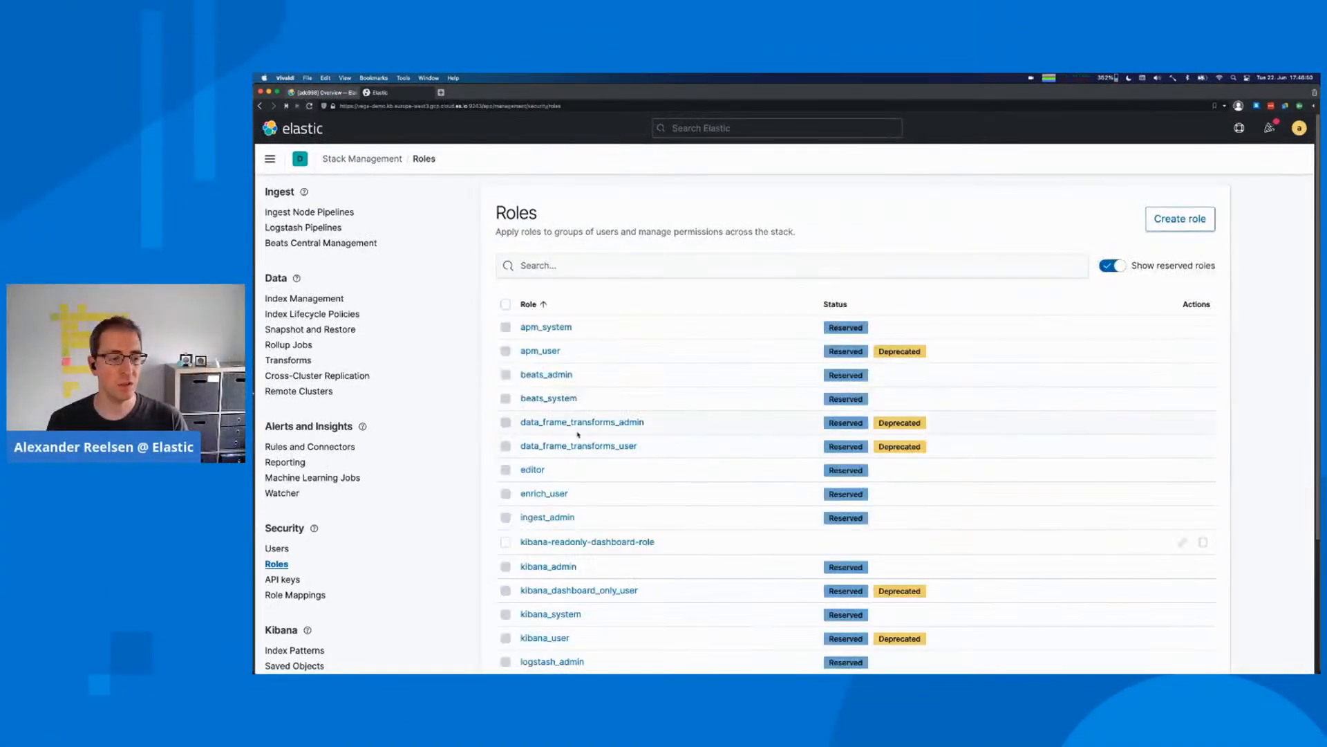
mouse_move(756, 301)
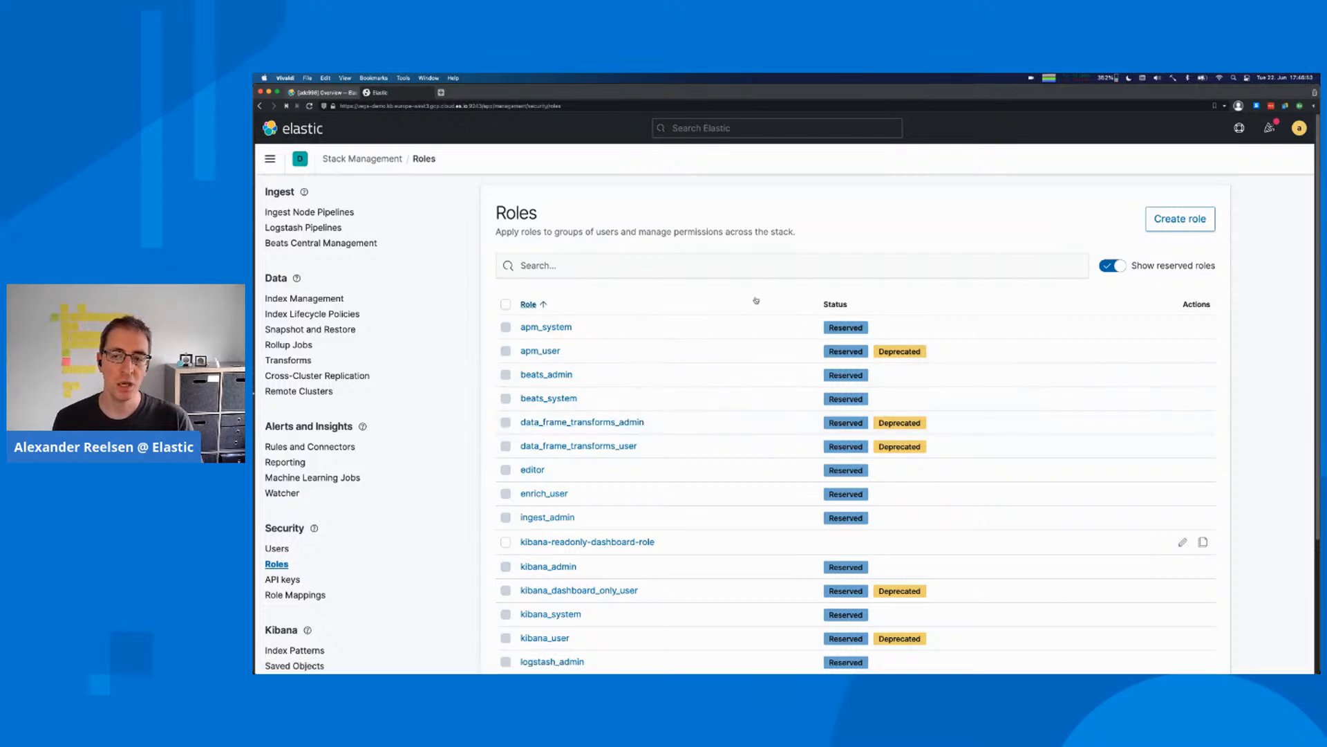
mouse_move(844, 326)
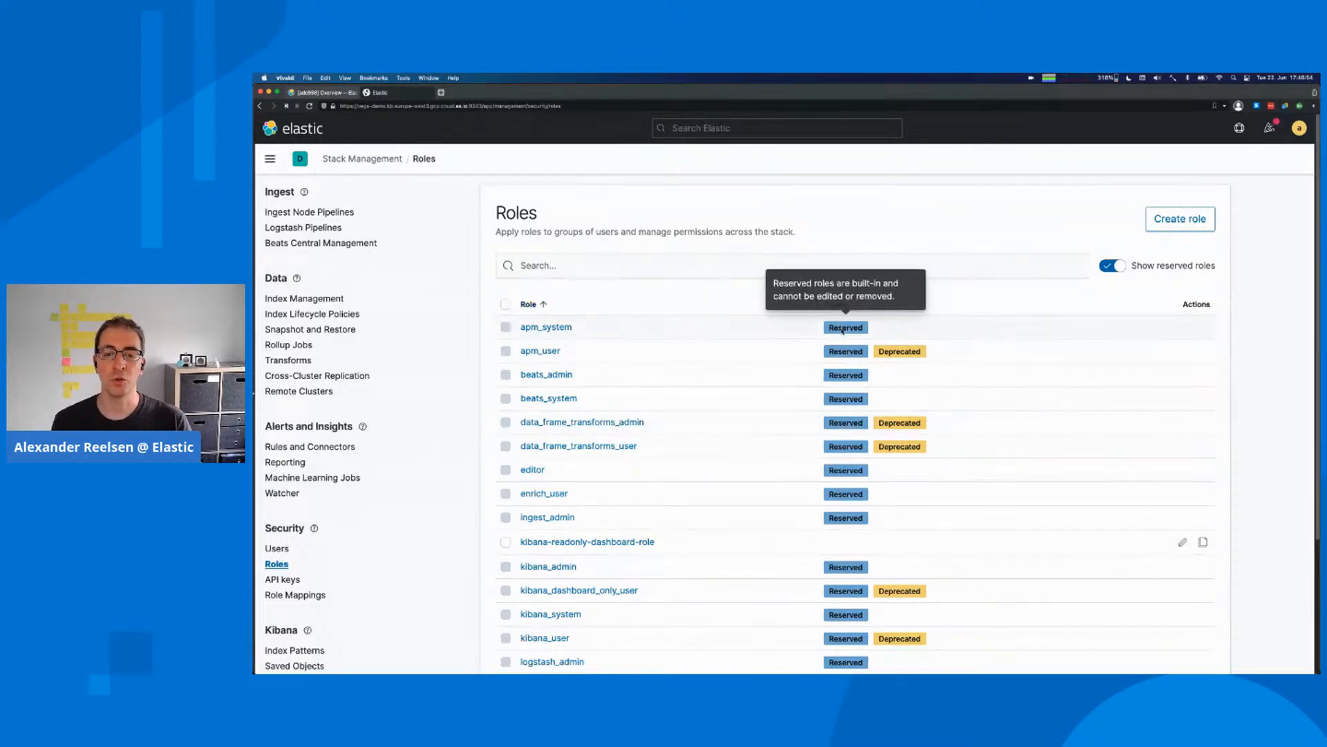
mouse_move(720, 296)
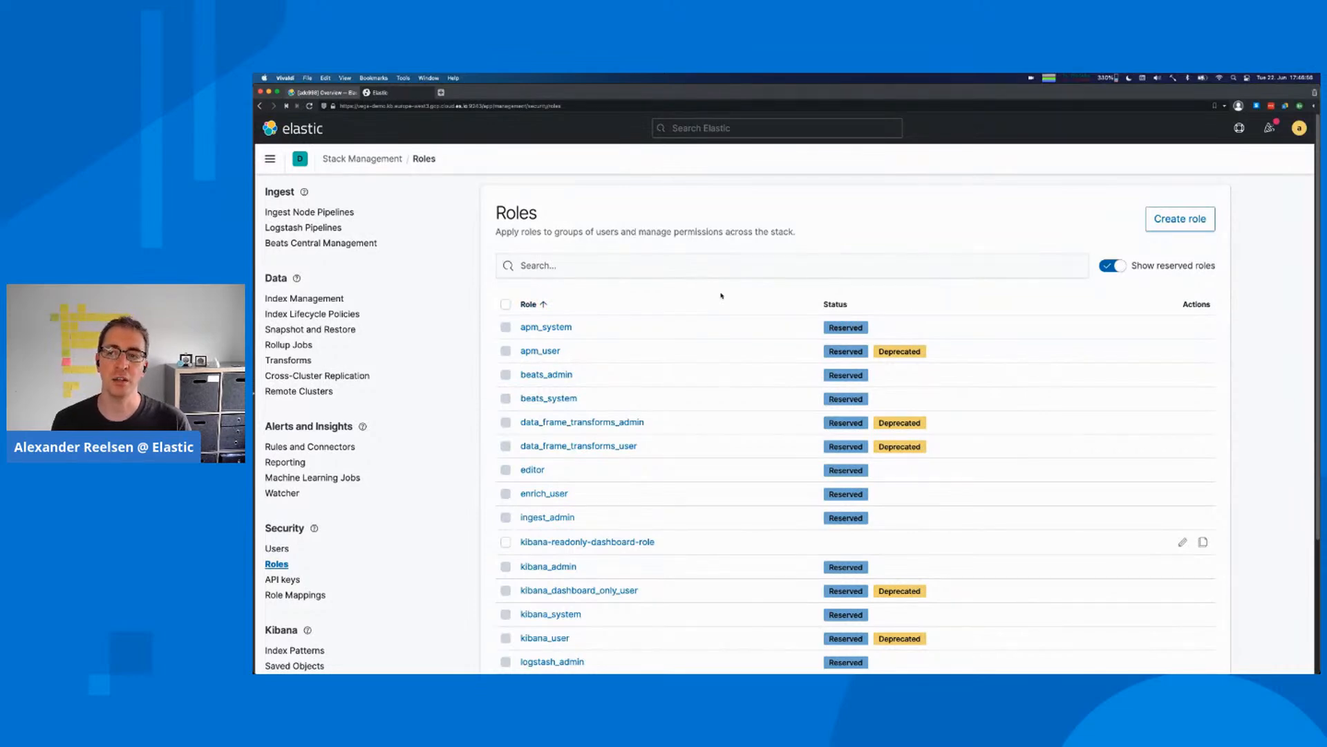
mouse_move(725, 299)
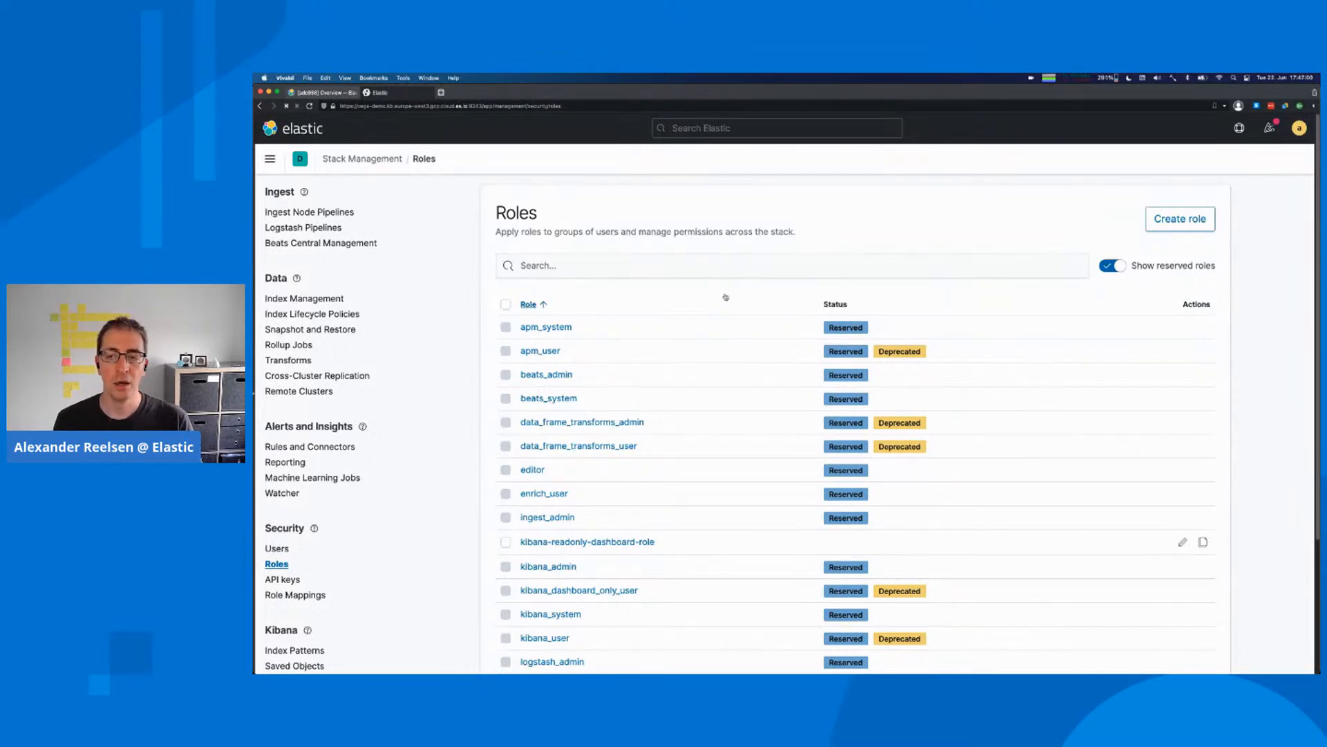
click(1180, 219)
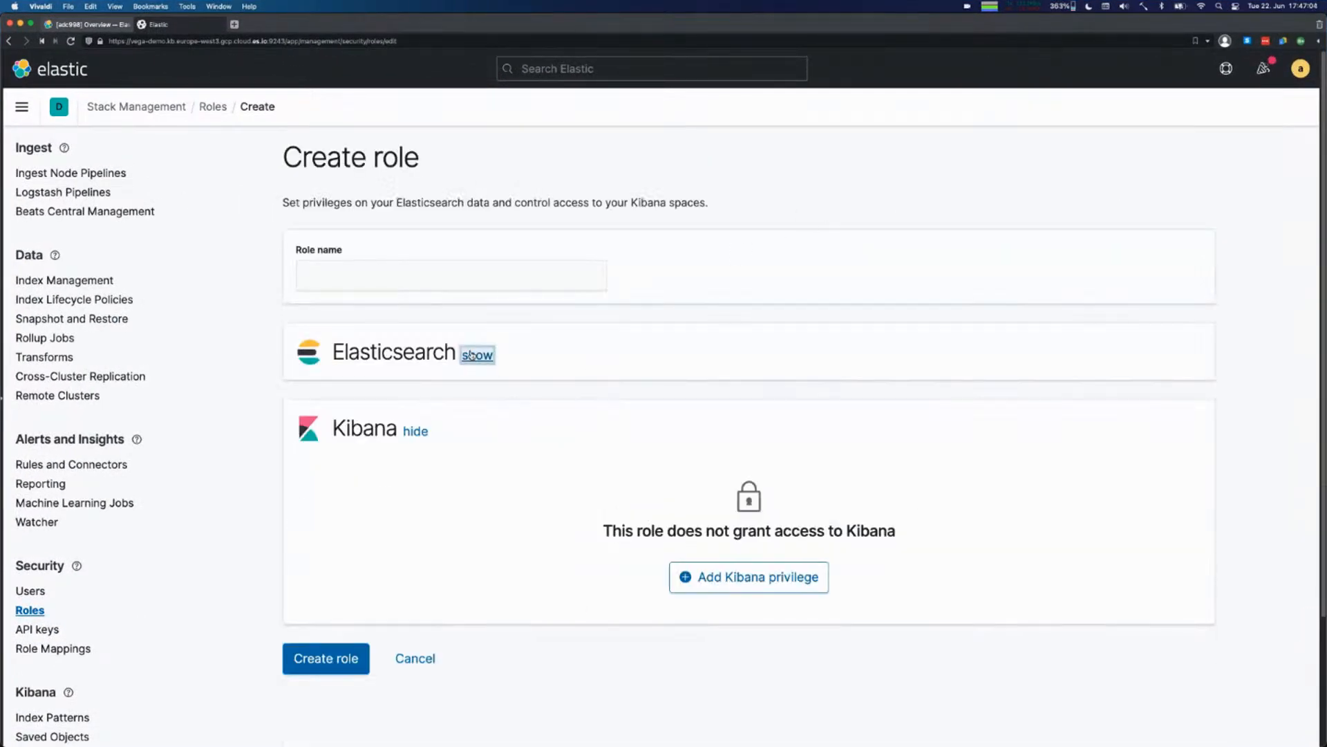
Collapse the Kibana privileges section and expand the role's Elasticsearch privileges.
click(415, 430)
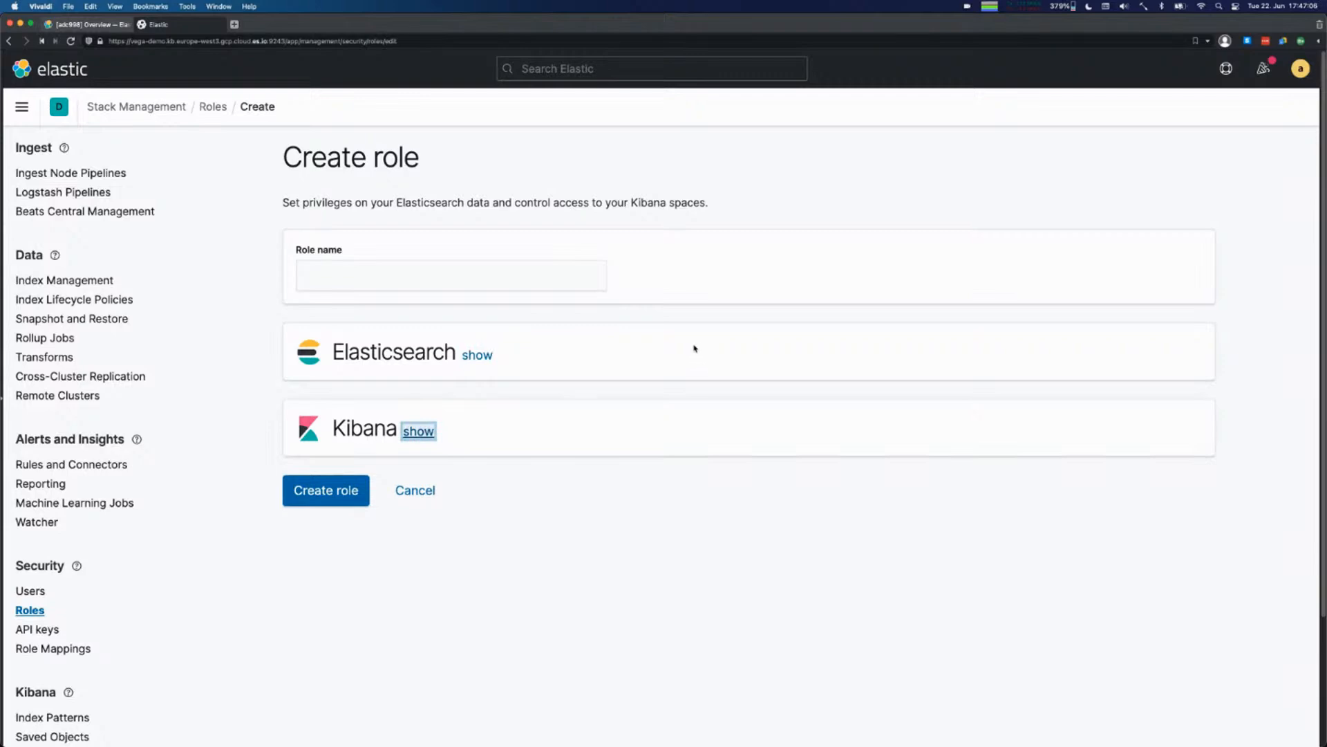
click(451, 274)
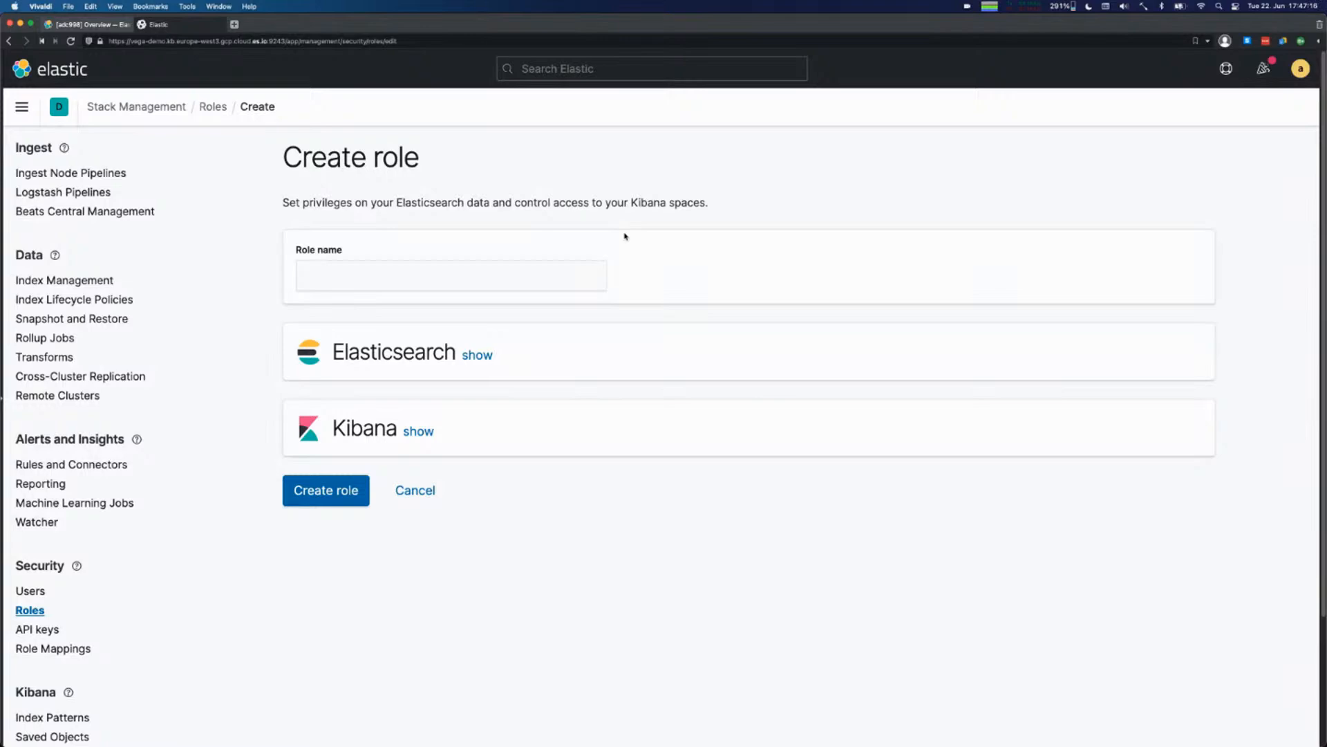
click(477, 356)
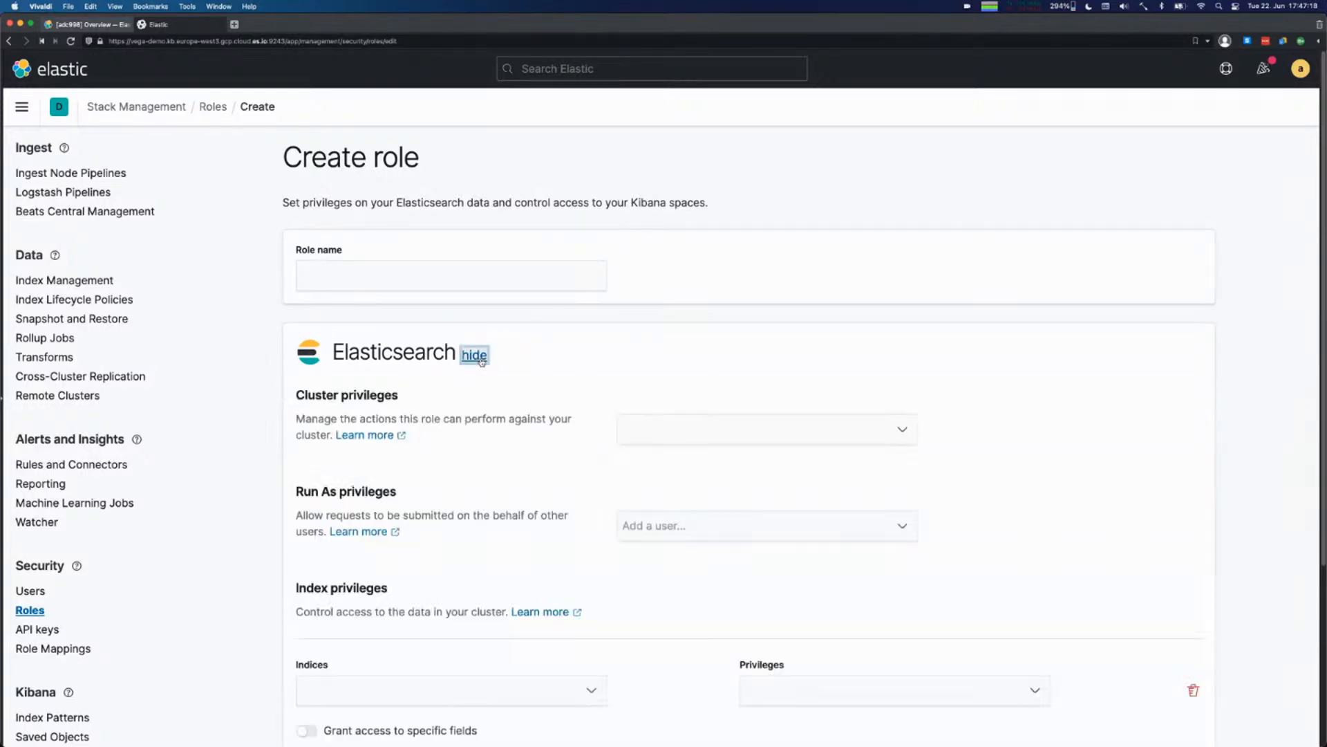
scroll(down, 3)
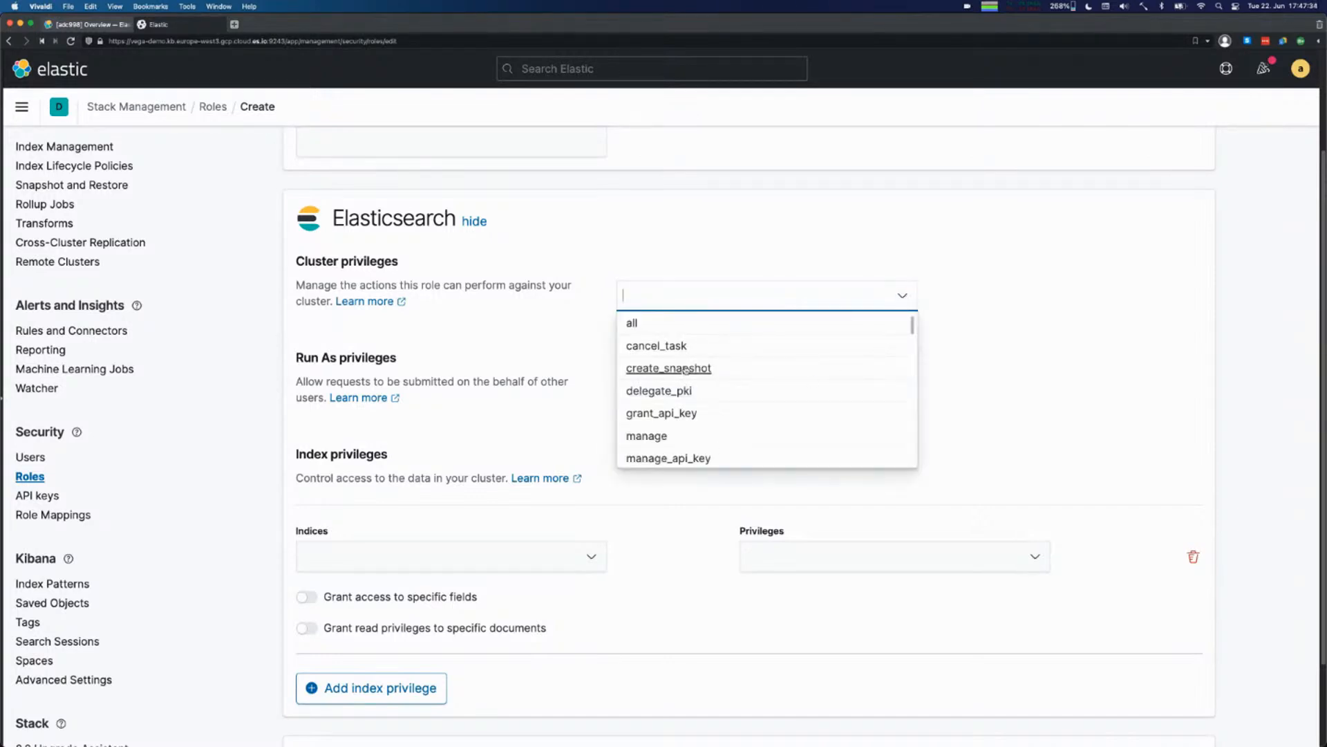
Scroll to the empty cluster, run-as and index privilege fields and focus the index privilege entry.
scroll(down, 3)
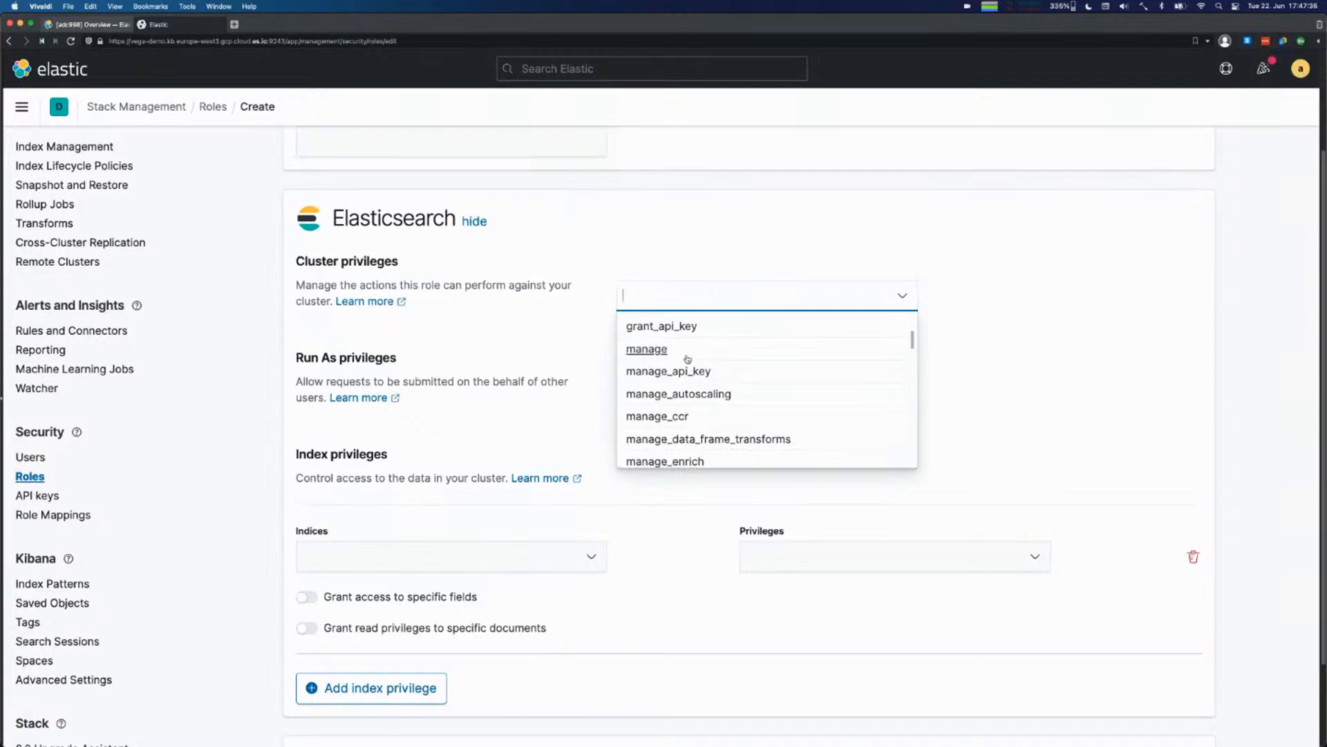
scroll(down, 3)
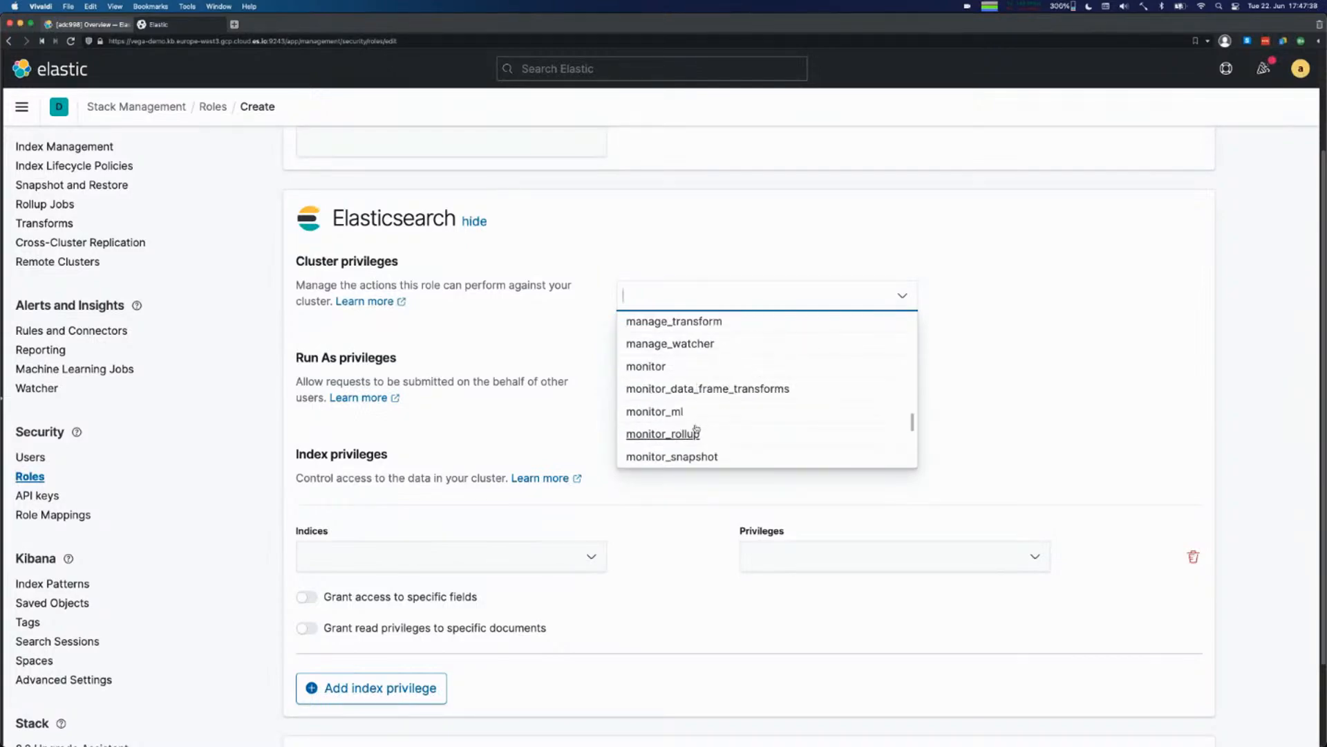
scroll(down, 3)
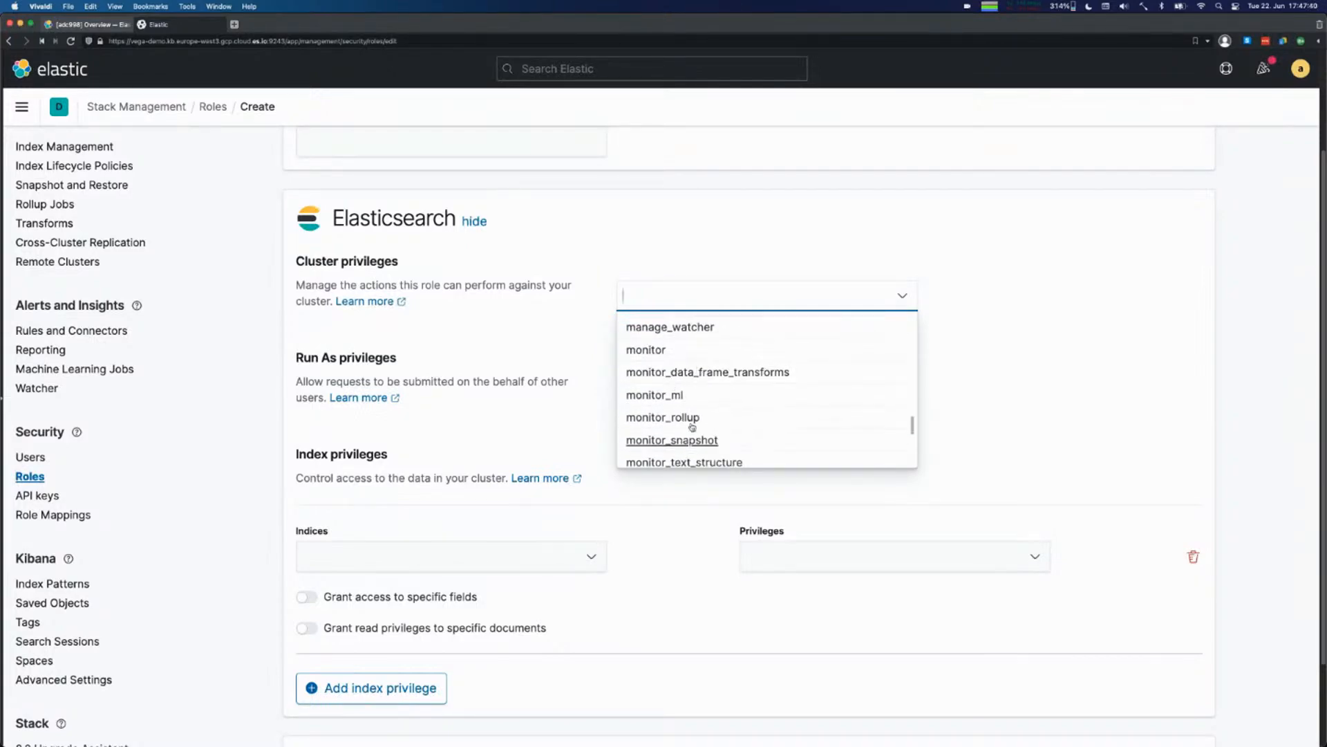
click(1041, 319)
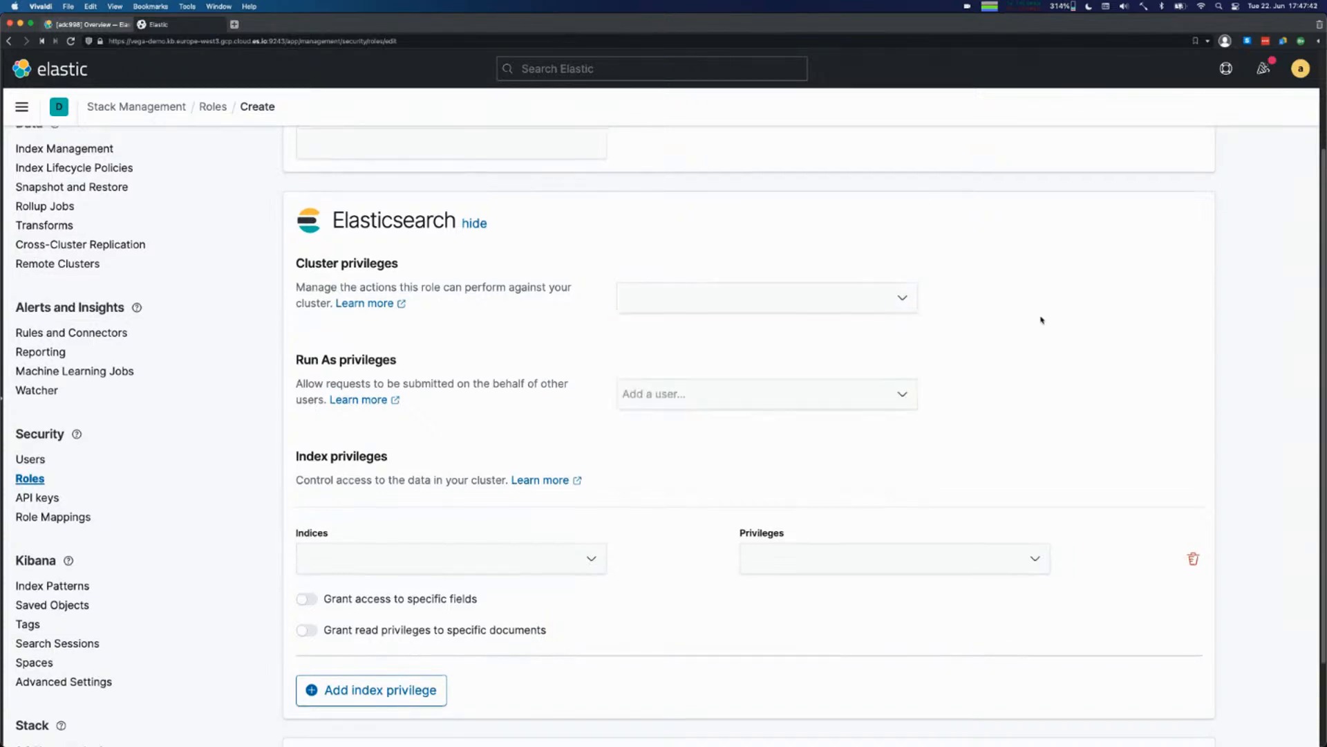
mouse_move(455, 376)
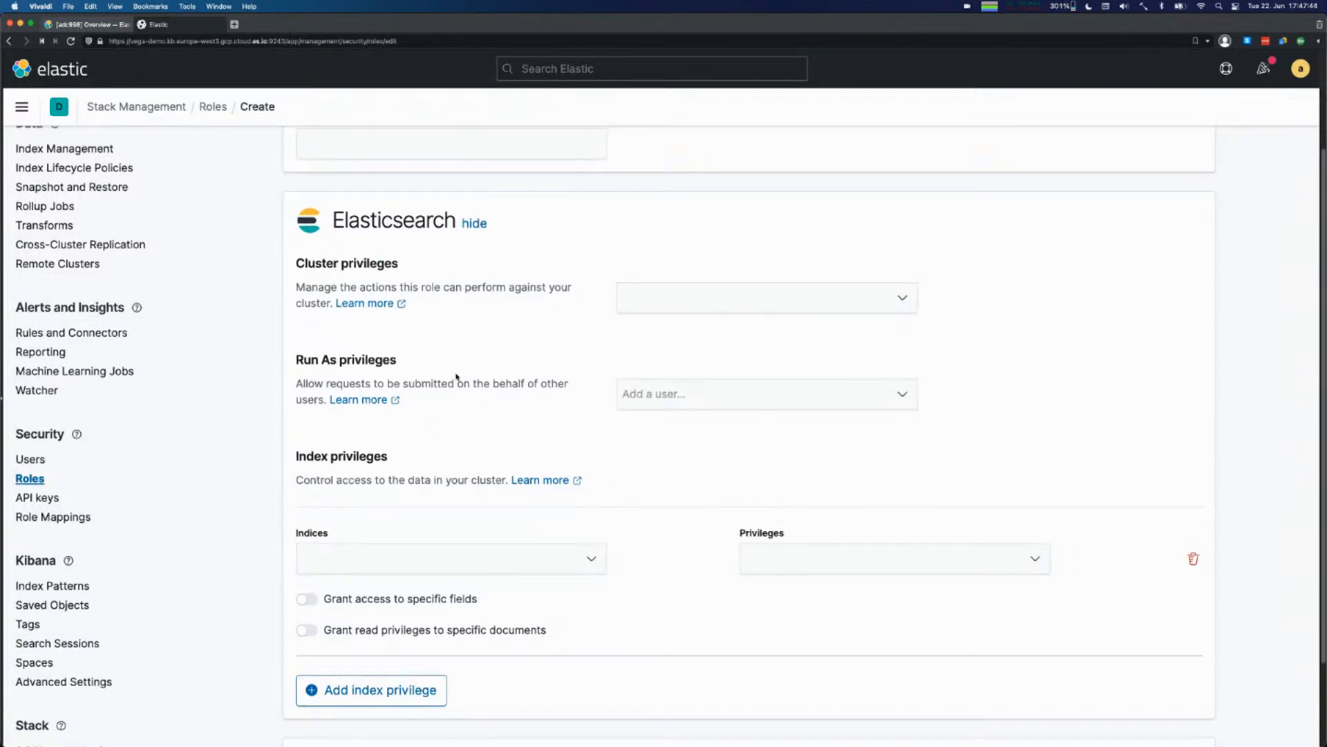
mouse_move(507, 364)
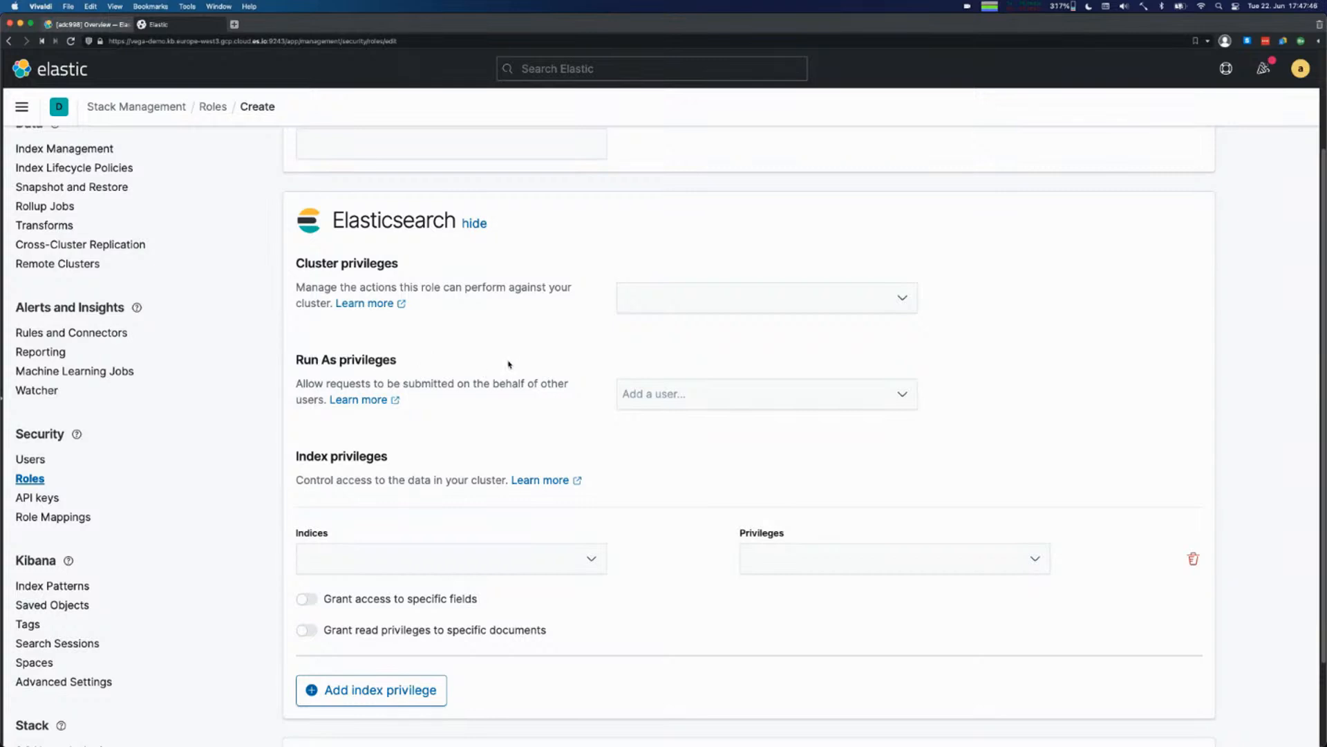
click(762, 394)
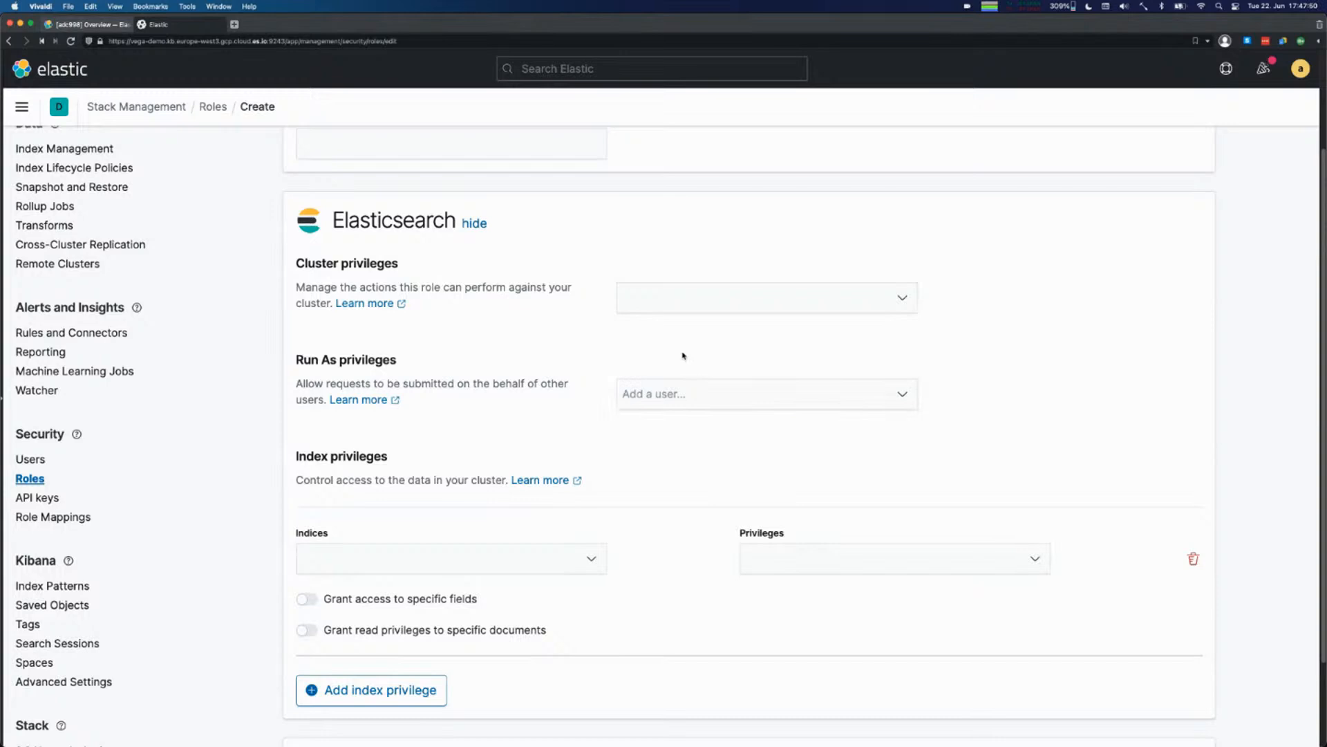
mouse_move(507, 453)
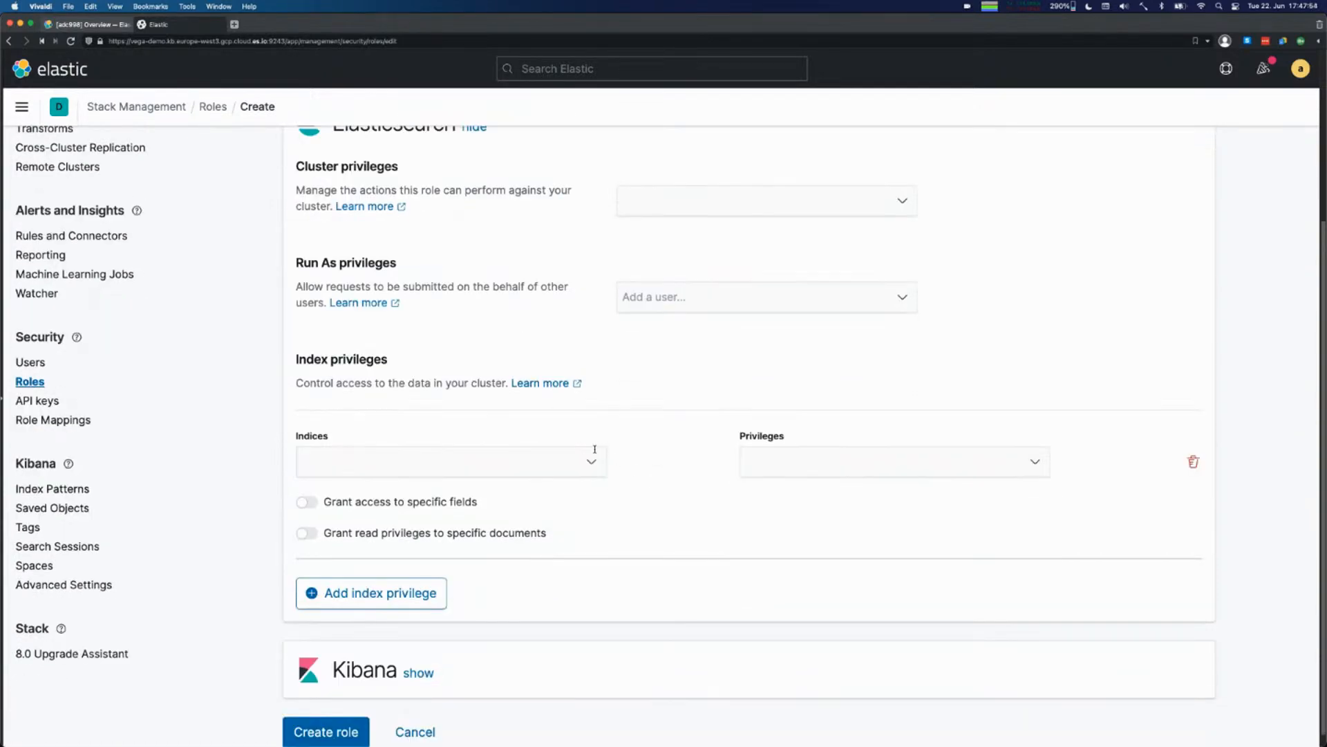
Grant the role read privilege on the commits* indices.
click(448, 462)
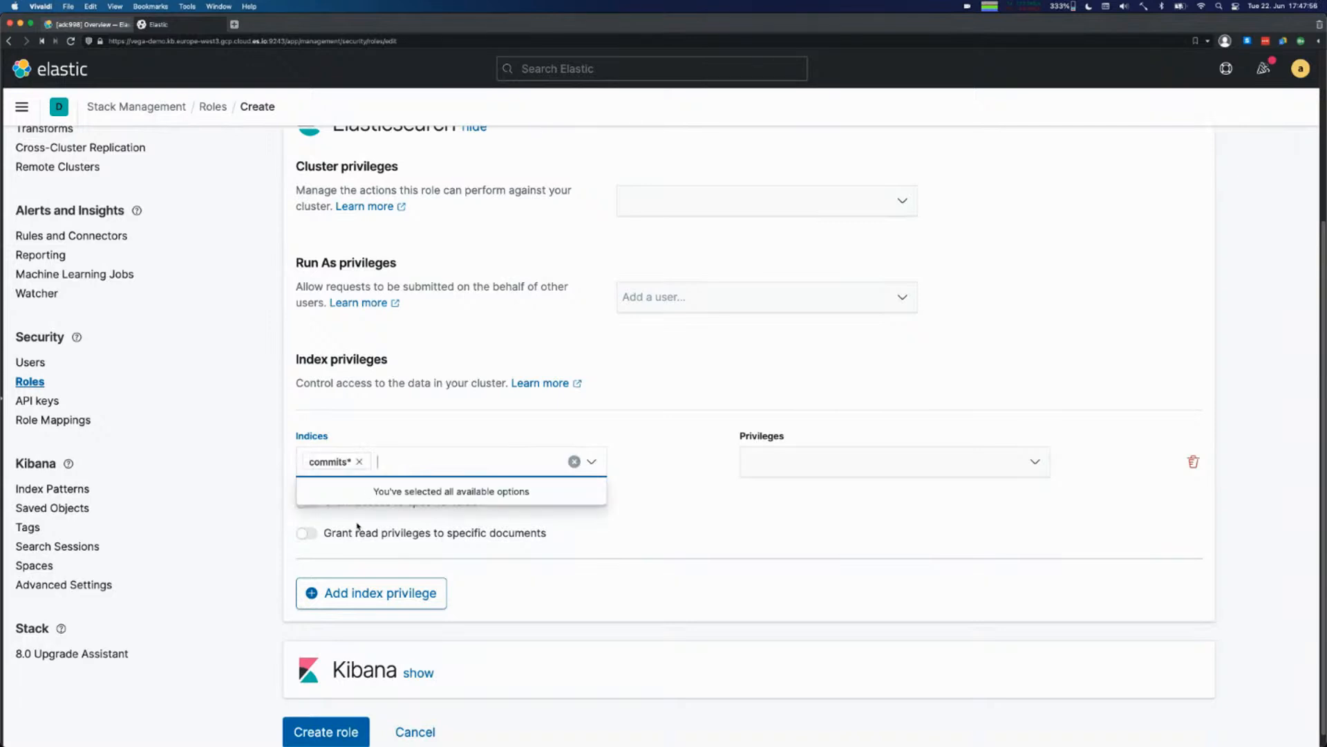
click(510, 448)
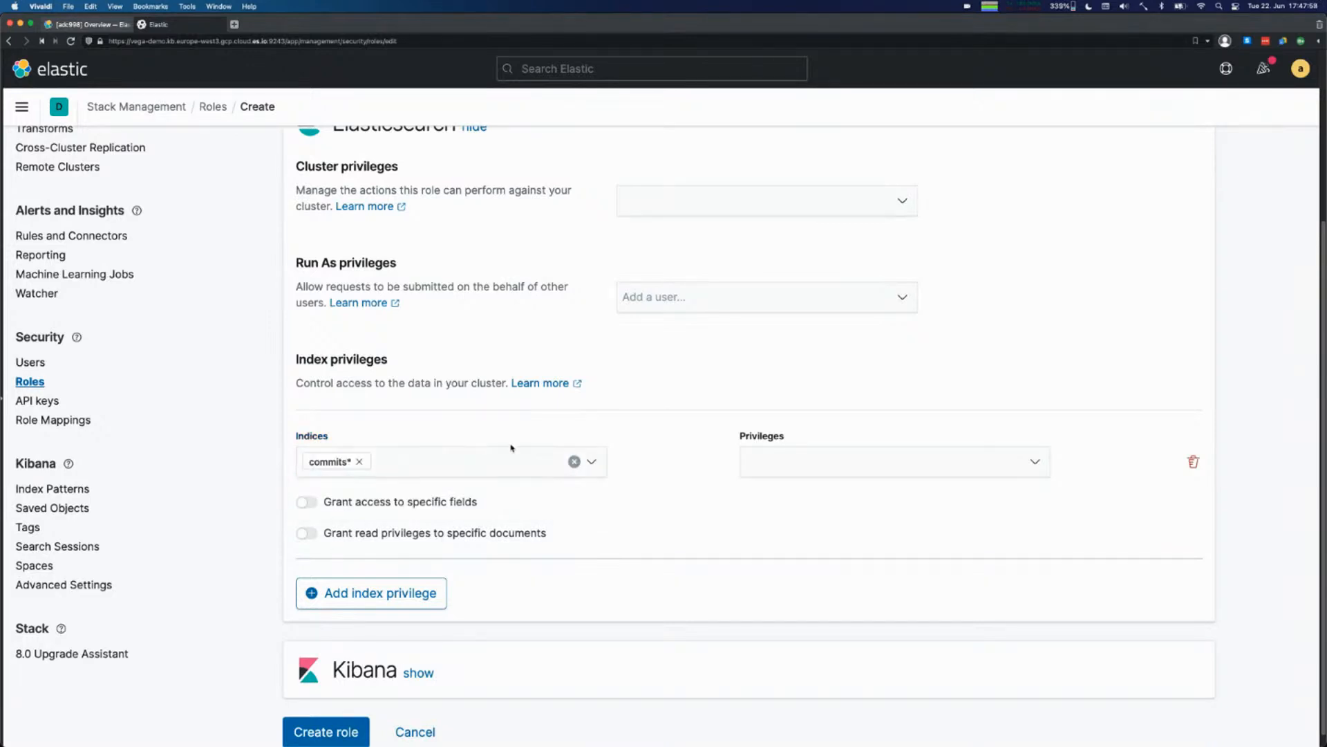
click(889, 462)
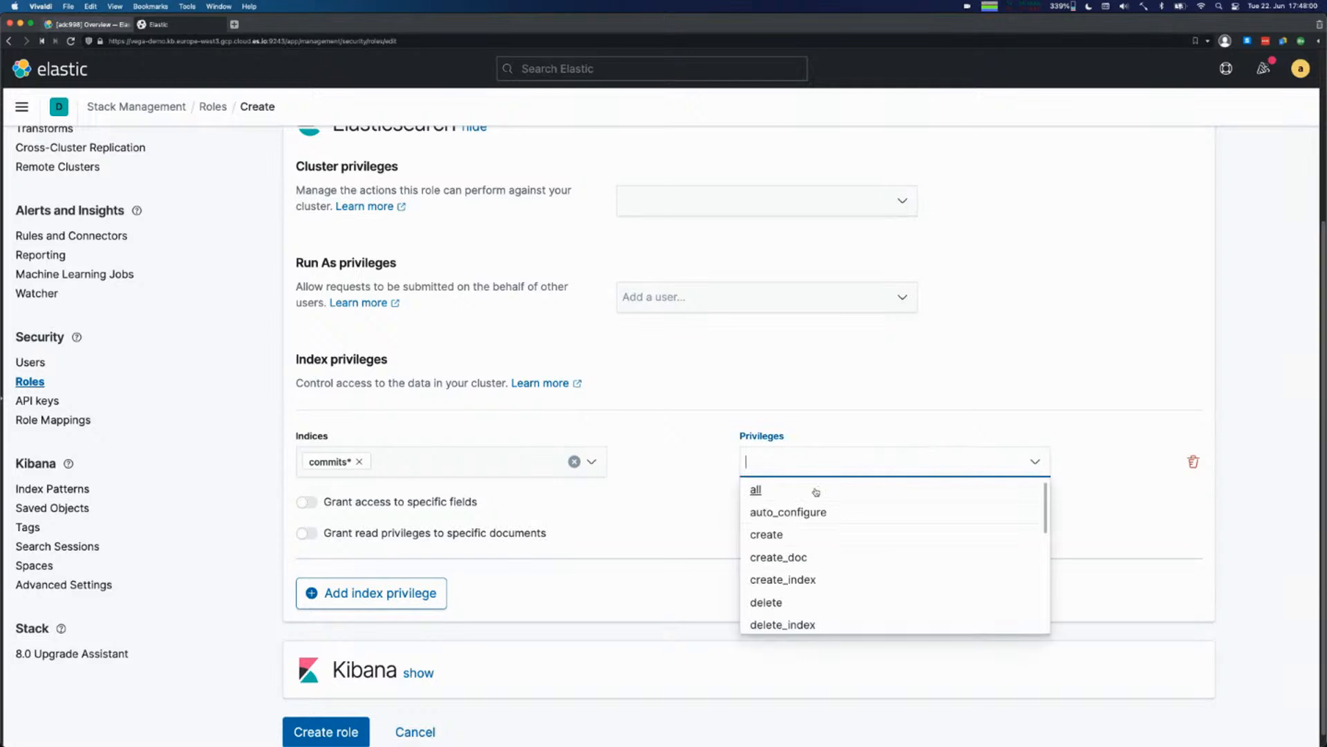
mouse_move(817, 496)
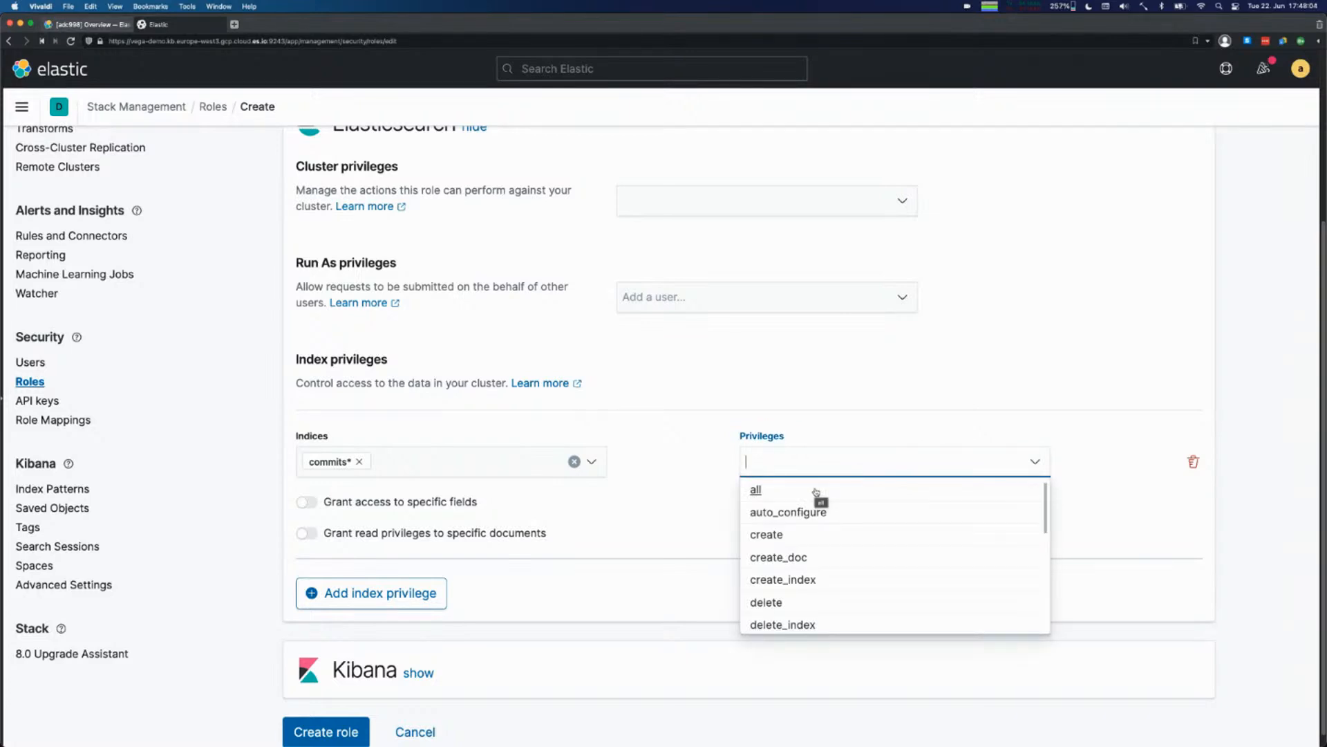
scroll(down, 3)
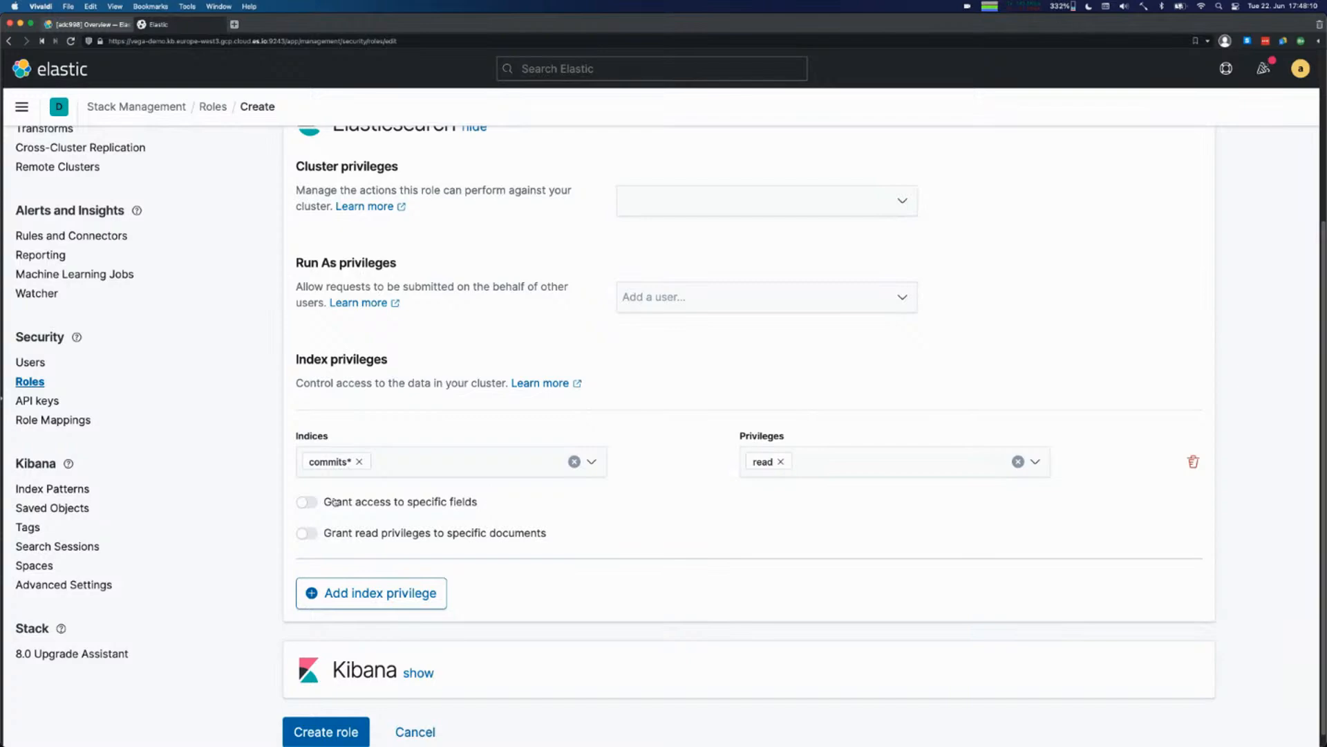
Limit field access to * and repo and enable document-level read restriction.
click(307, 500)
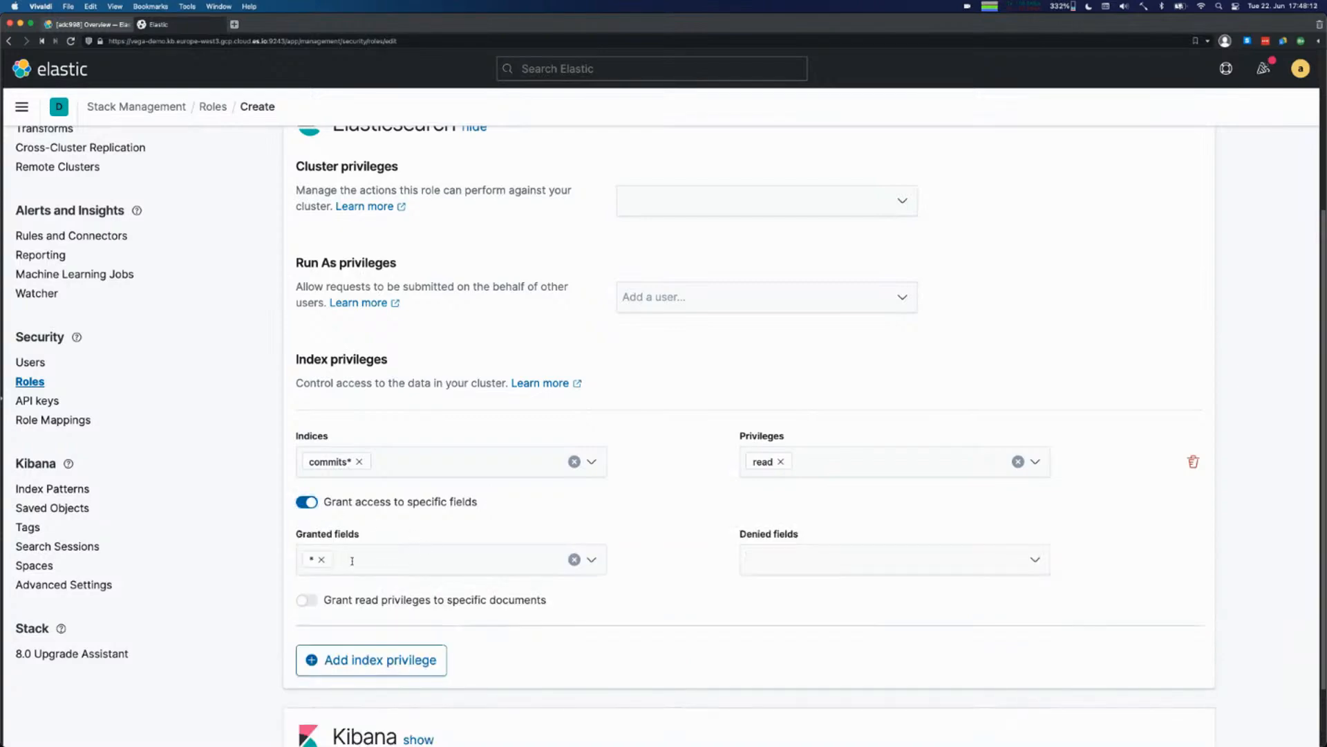
text(repo)
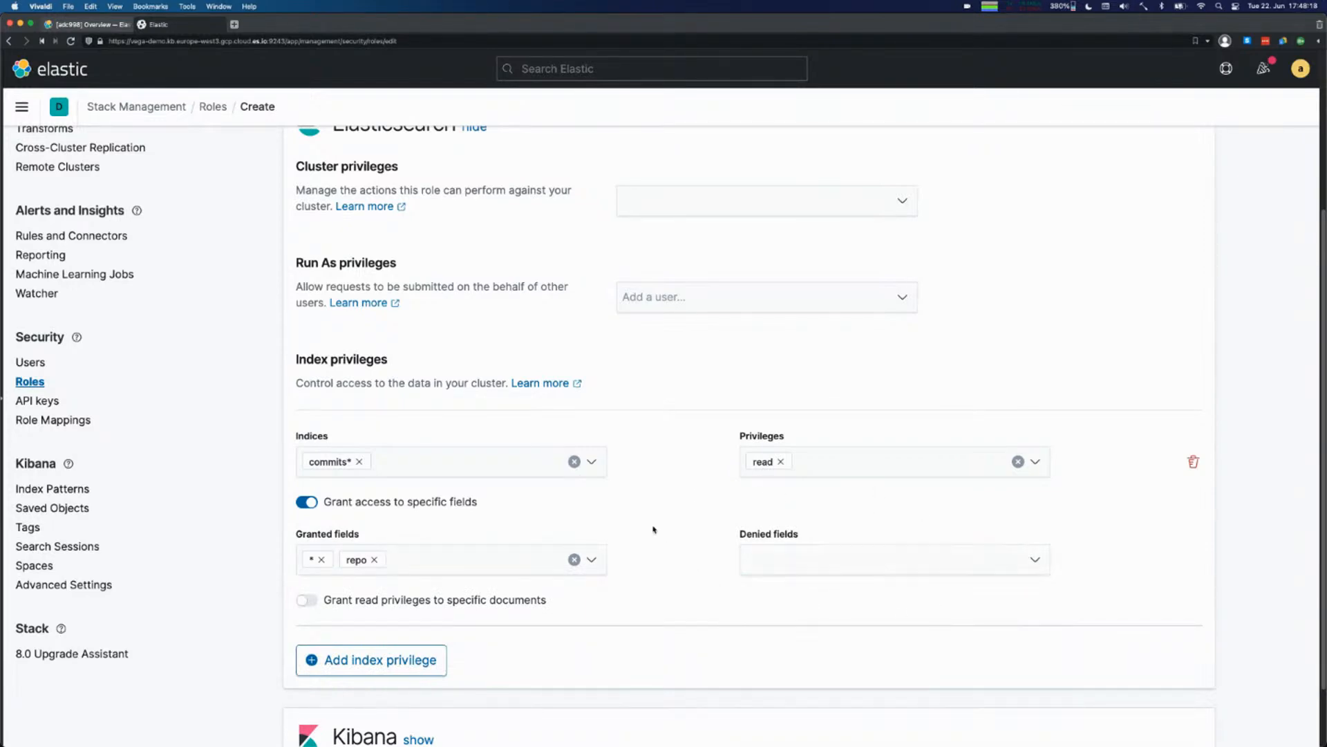
click(307, 598)
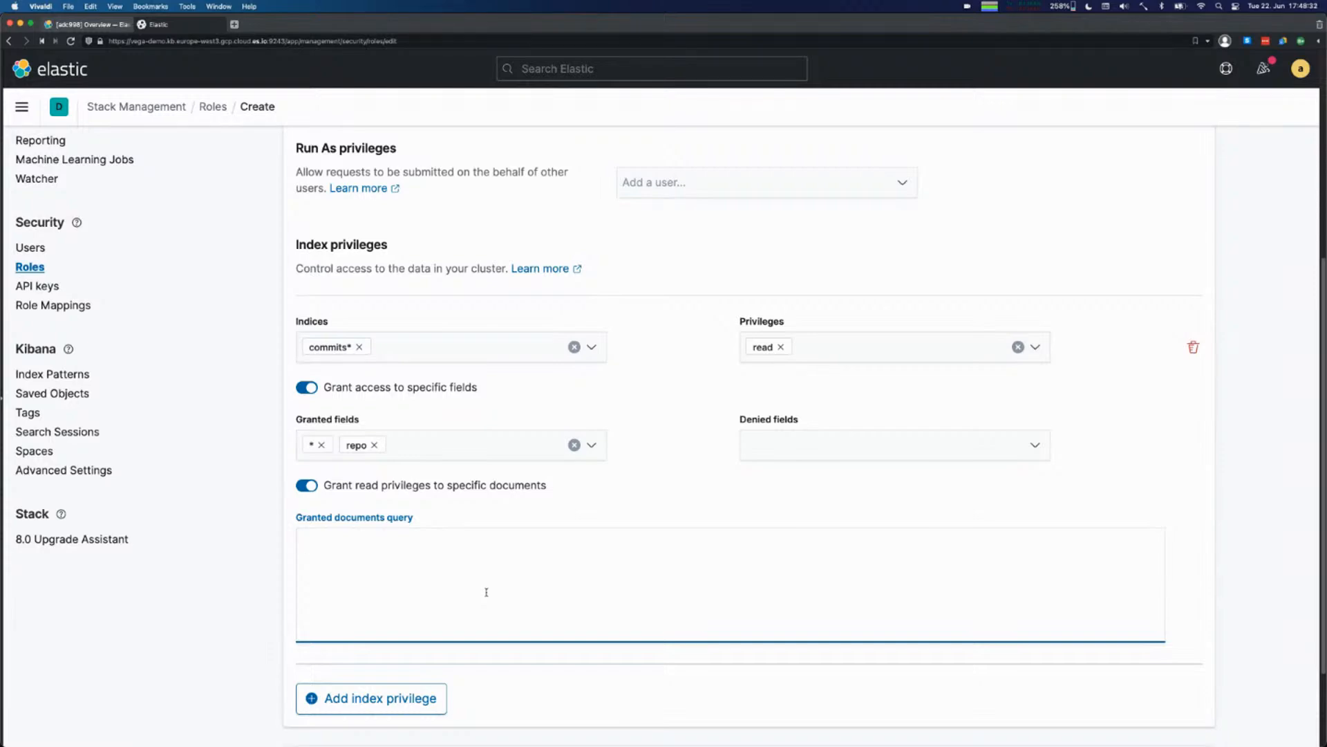
Hide the Elasticsearch privileges and show the Kibana privileges section, still granting no access.
scroll(up, 3)
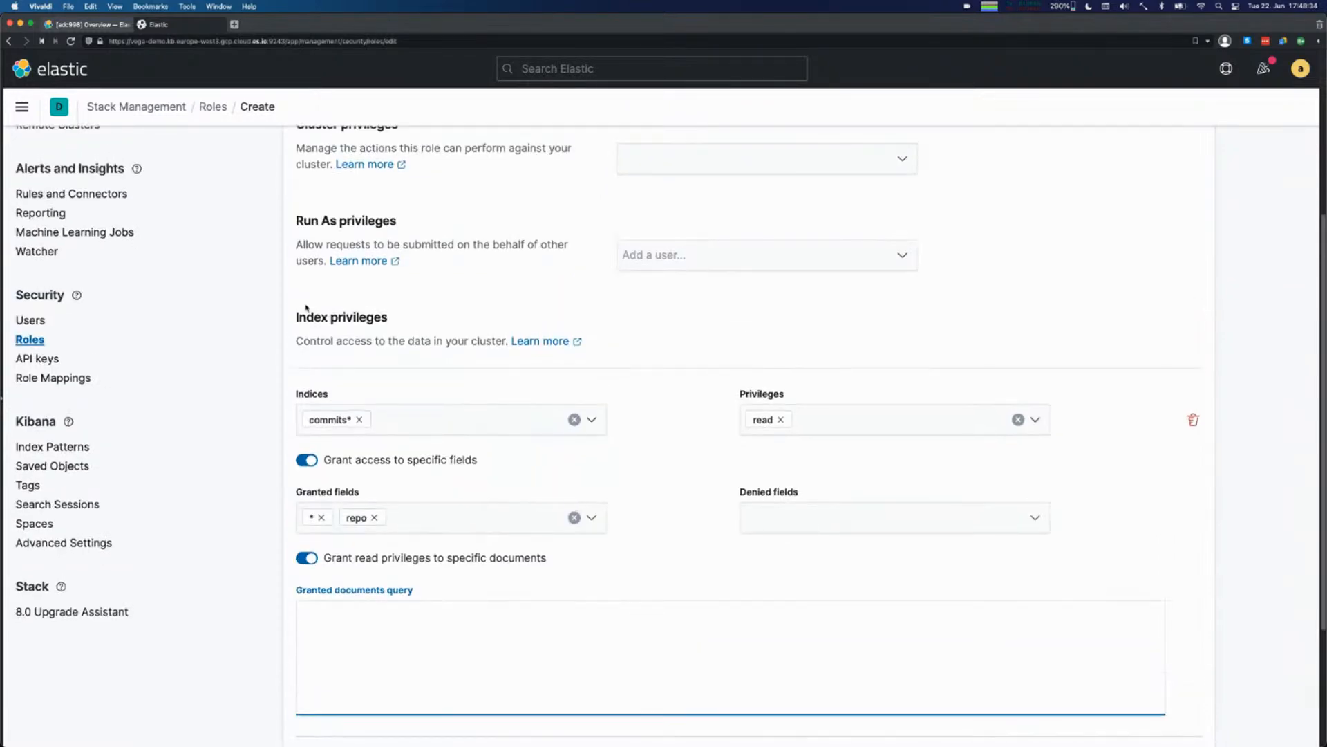
scroll(up, 3)
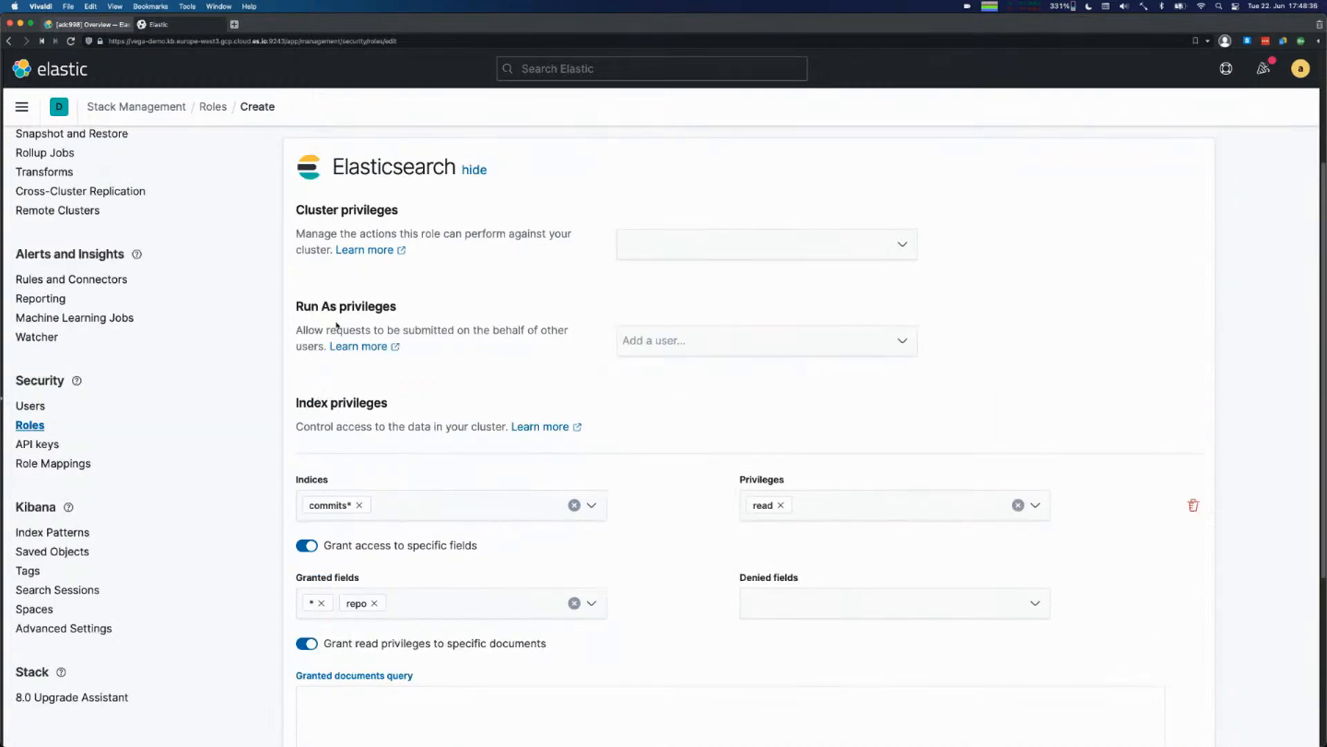
scroll(up, 3)
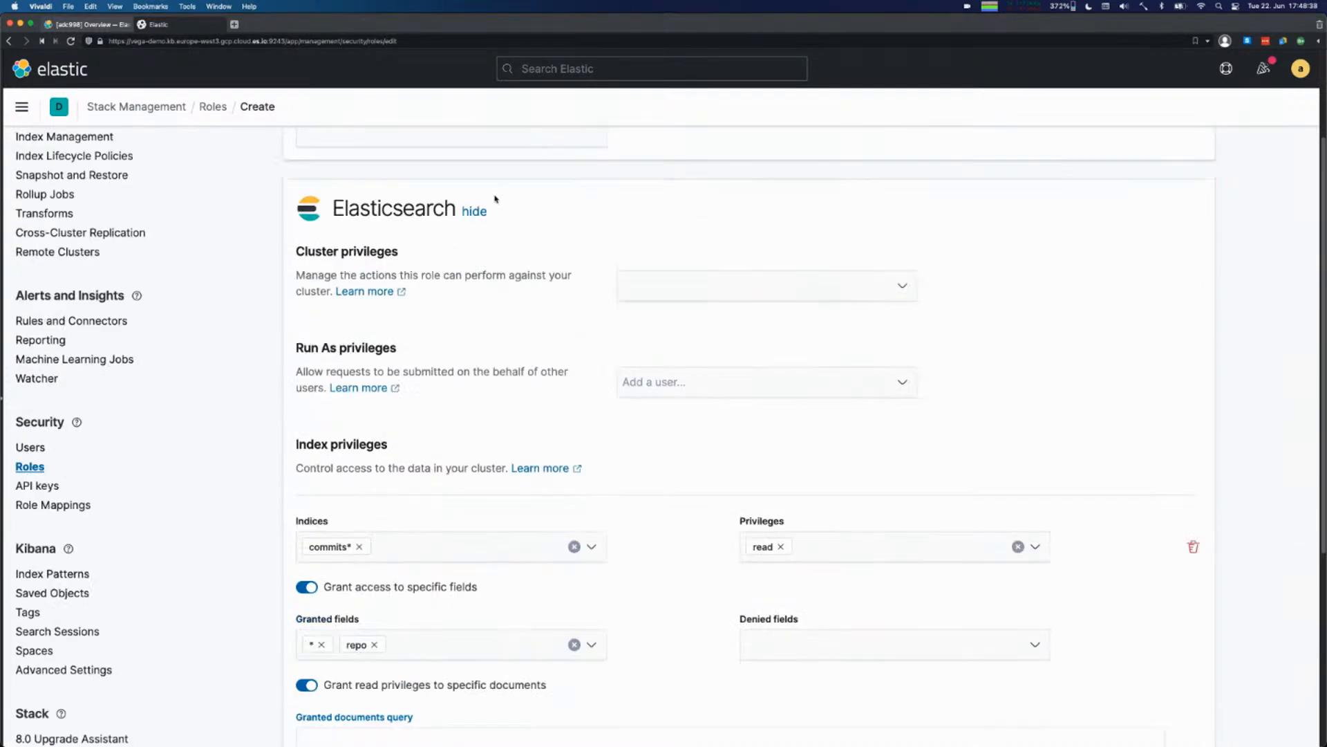
click(474, 210)
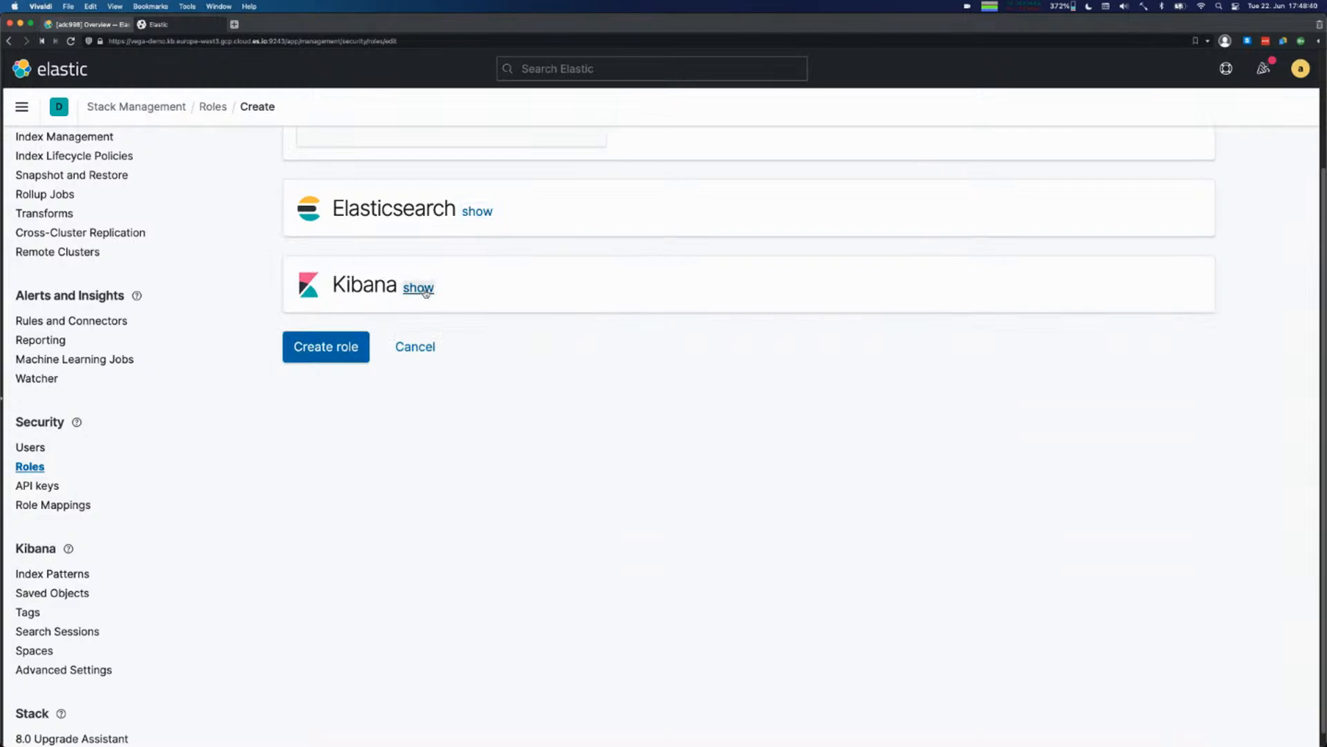
click(417, 287)
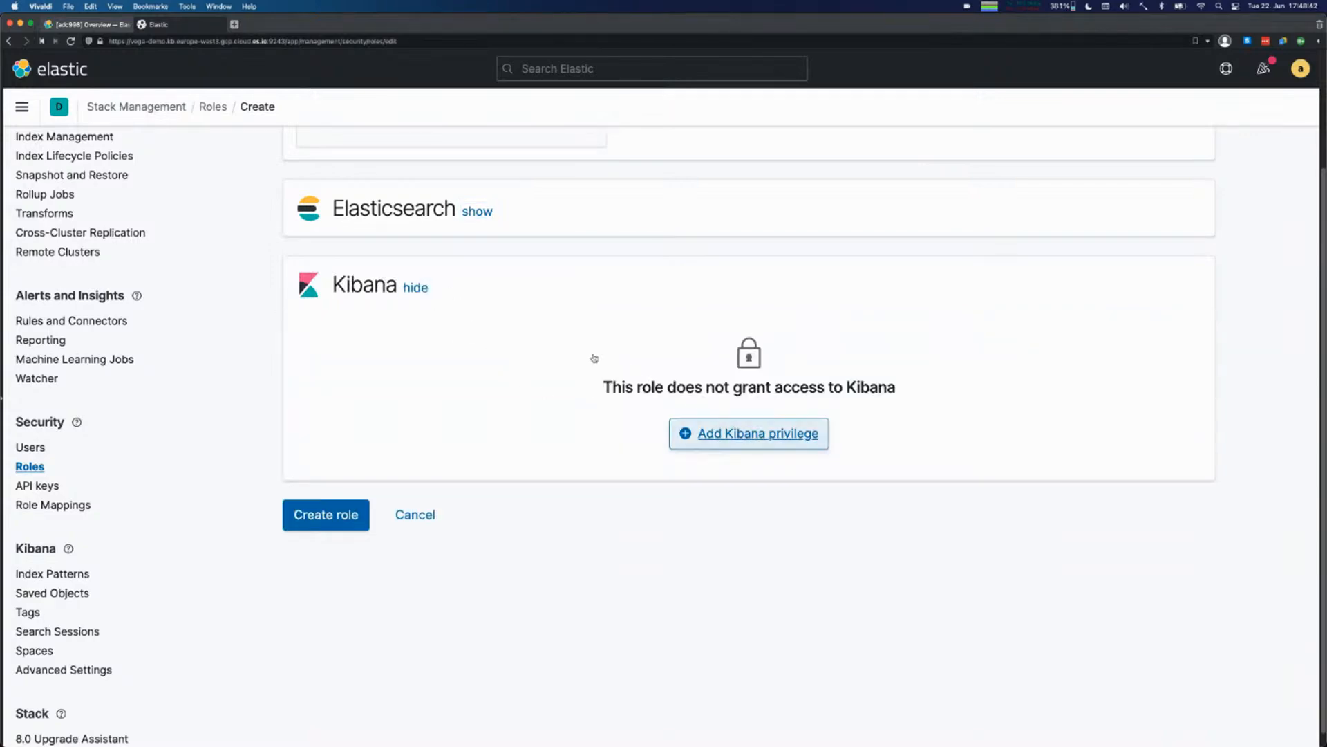
click(748, 432)
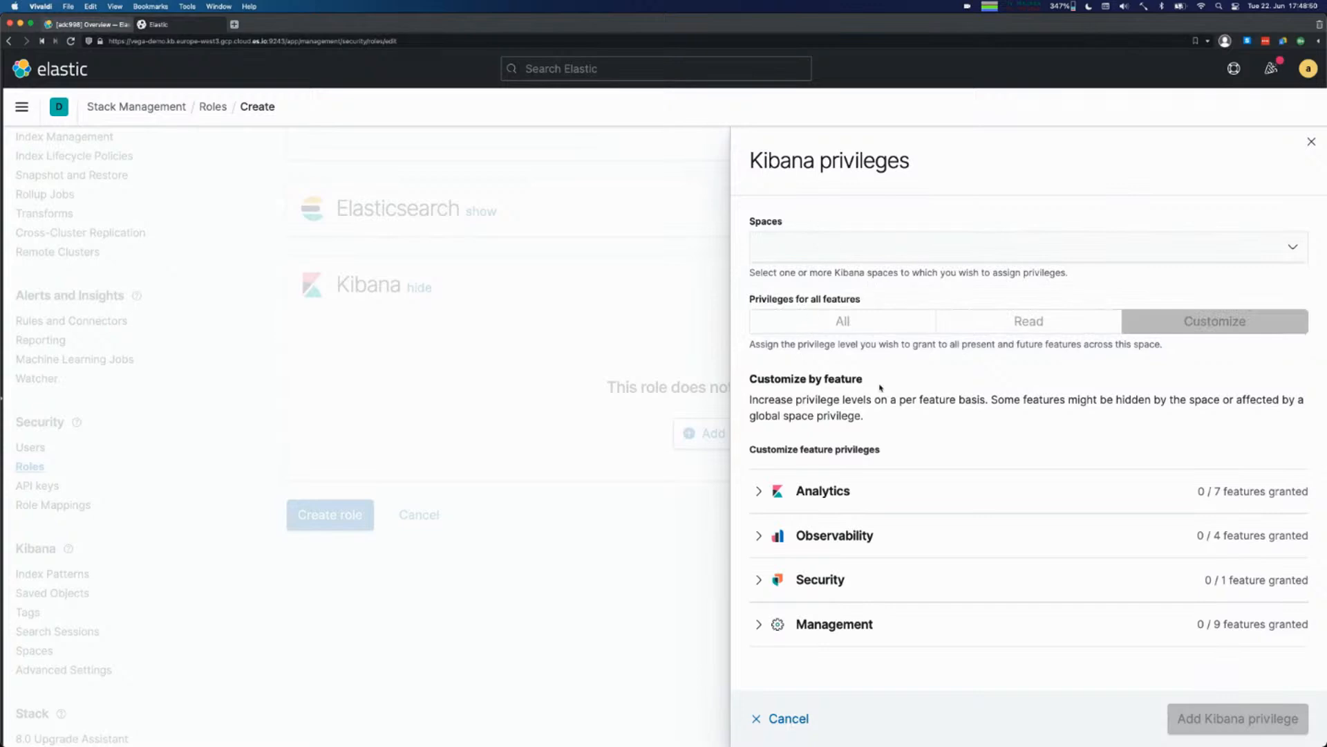
mouse_move(868, 337)
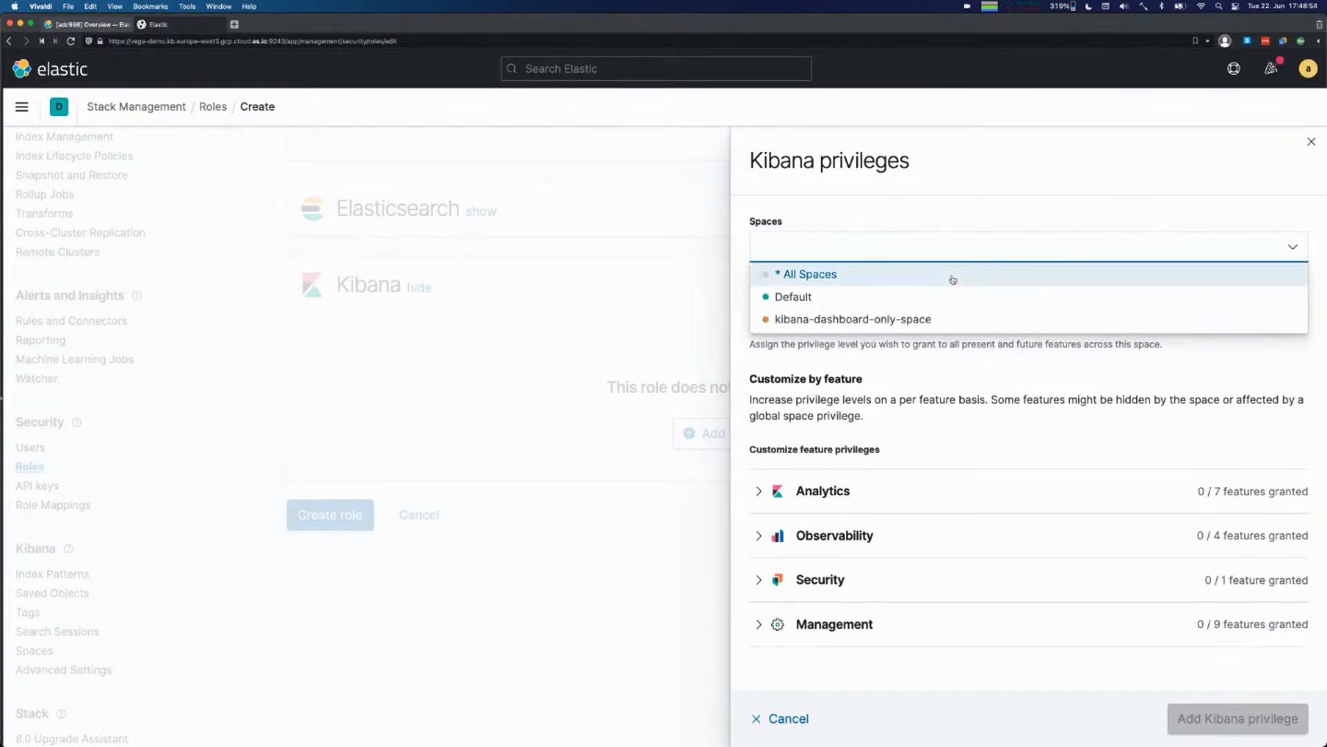
click(807, 274)
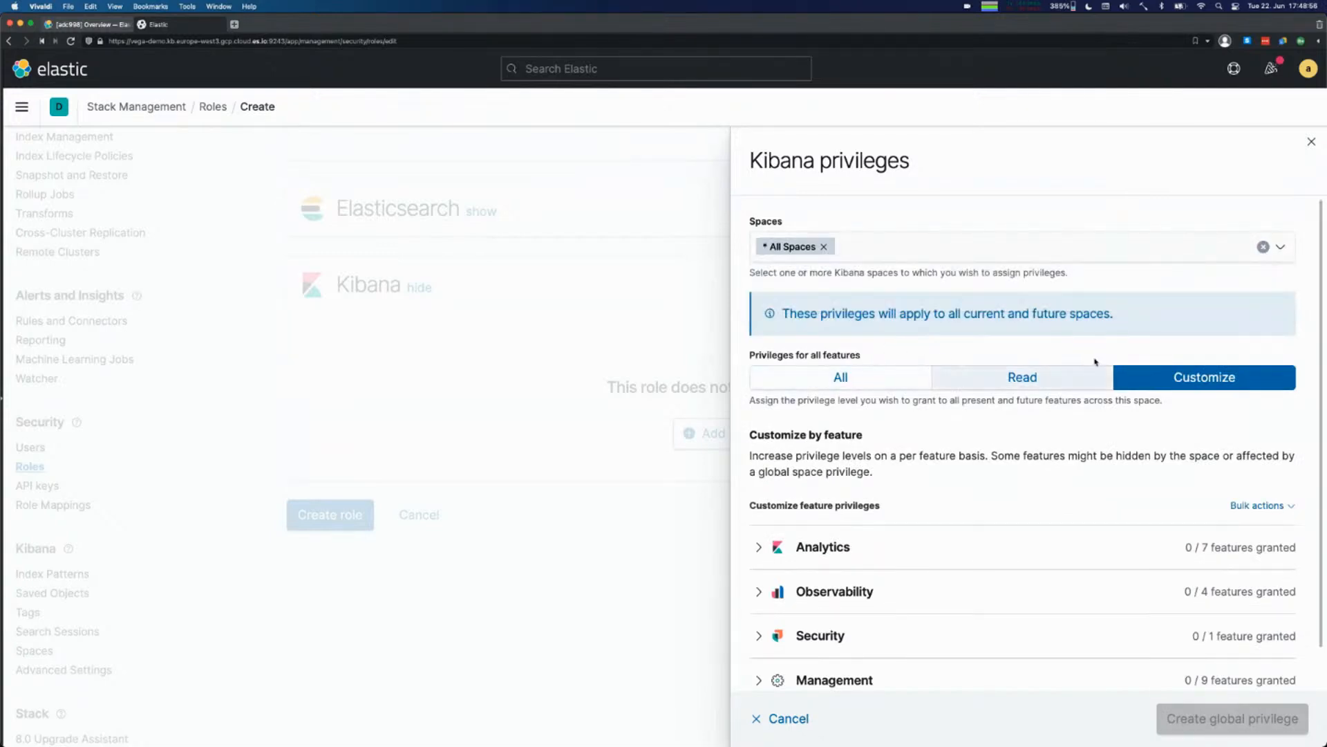
mouse_move(982, 490)
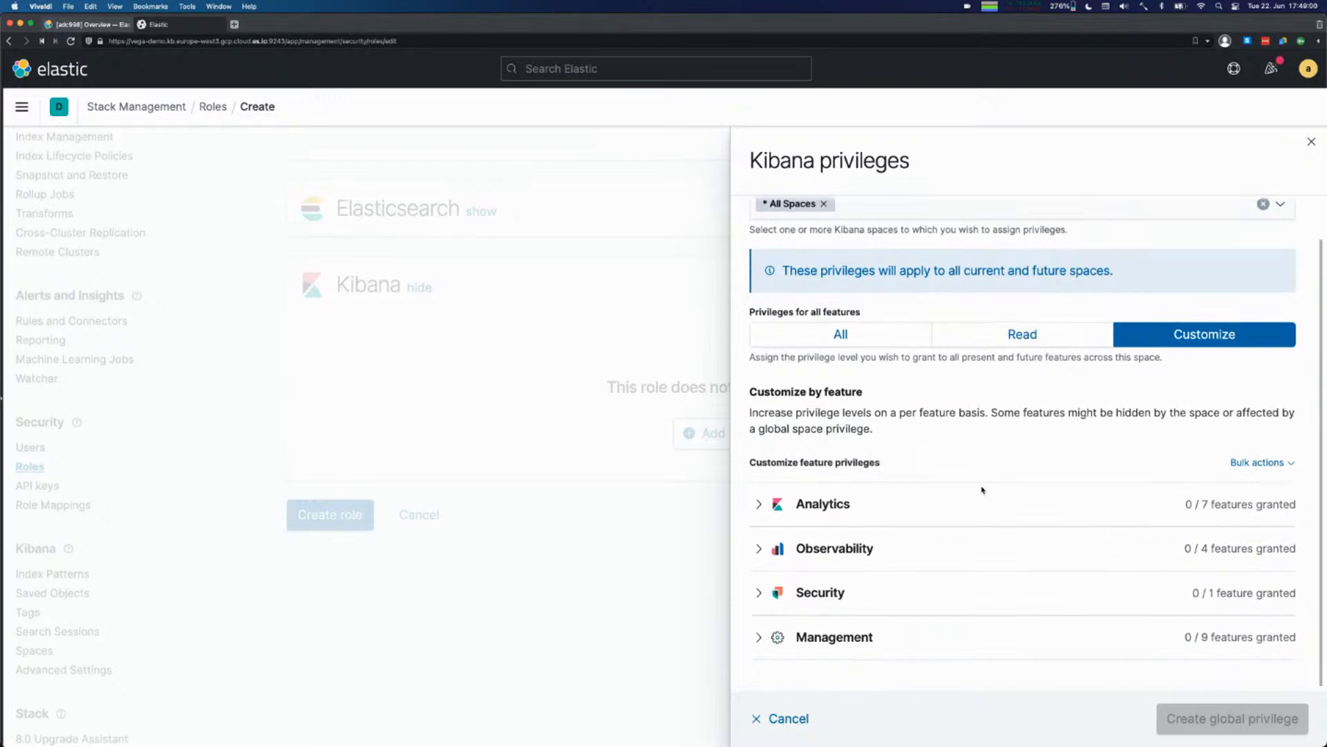
mouse_move(834, 547)
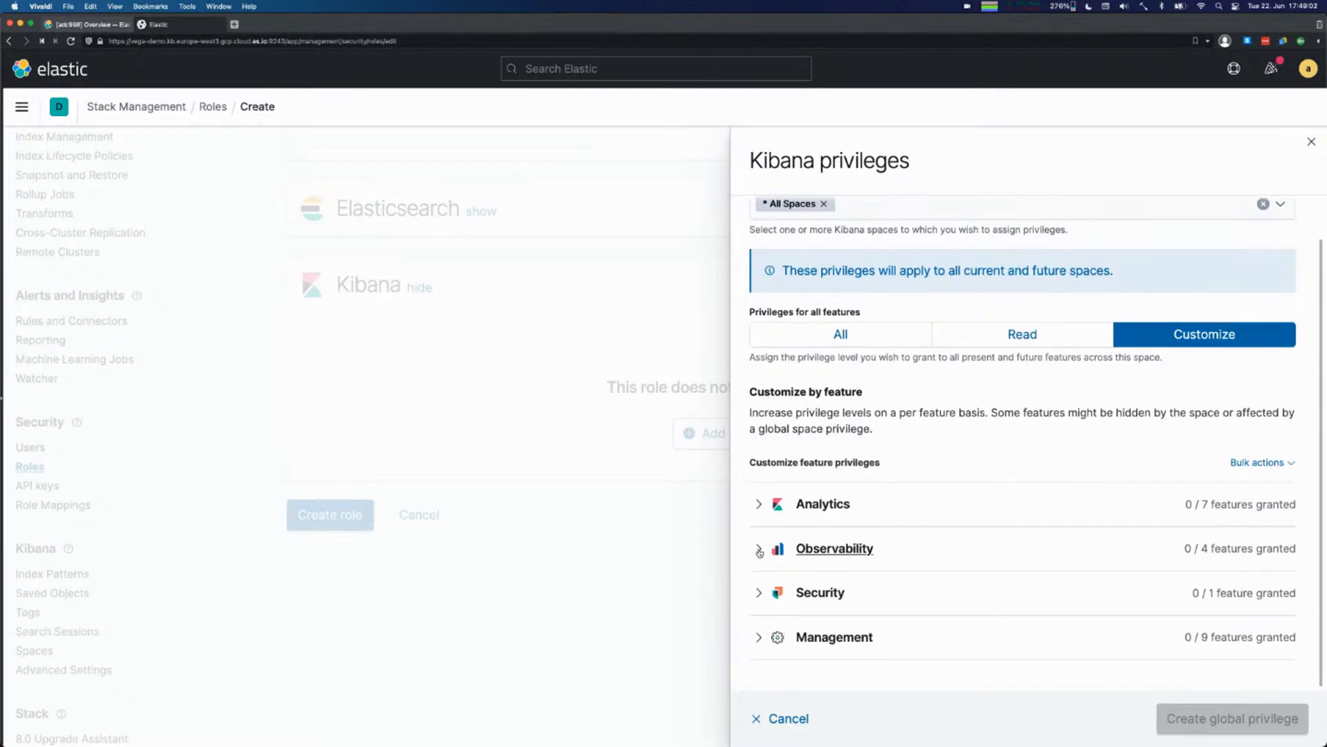
mouse_move(748, 594)
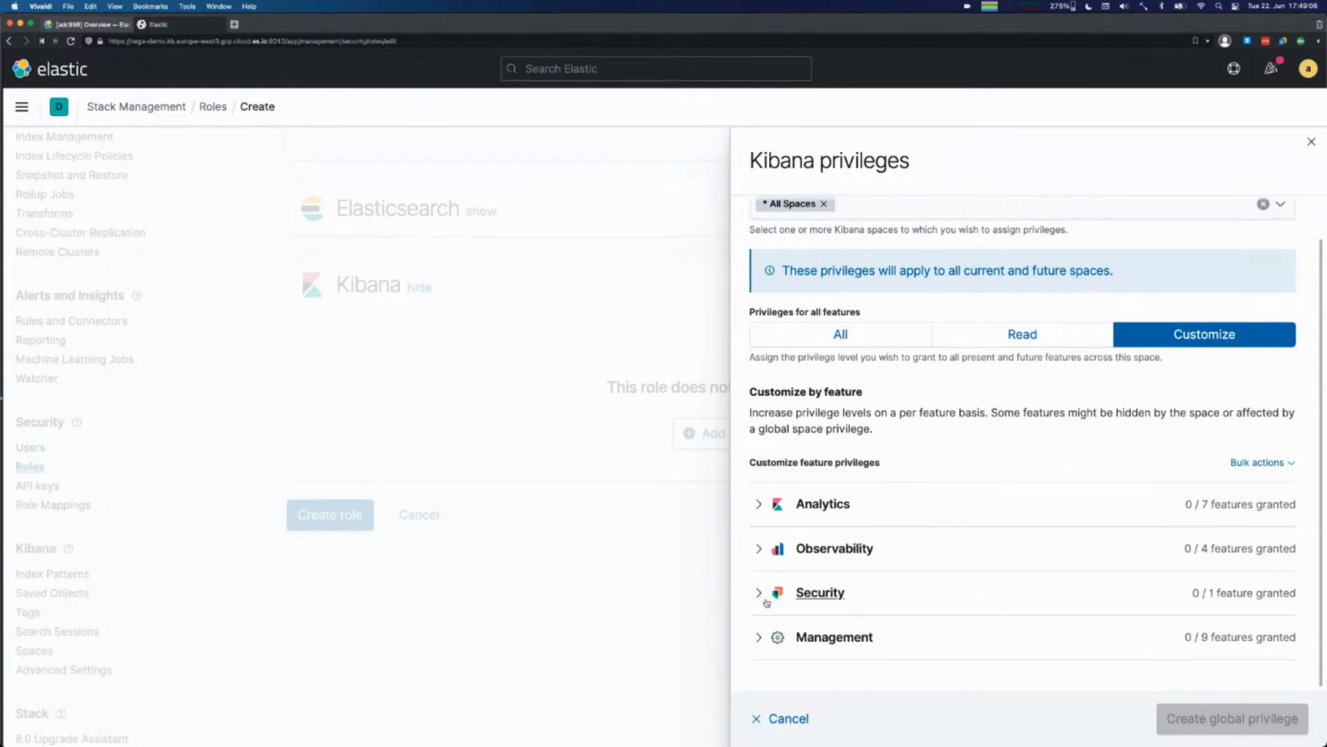
mouse_move(984, 438)
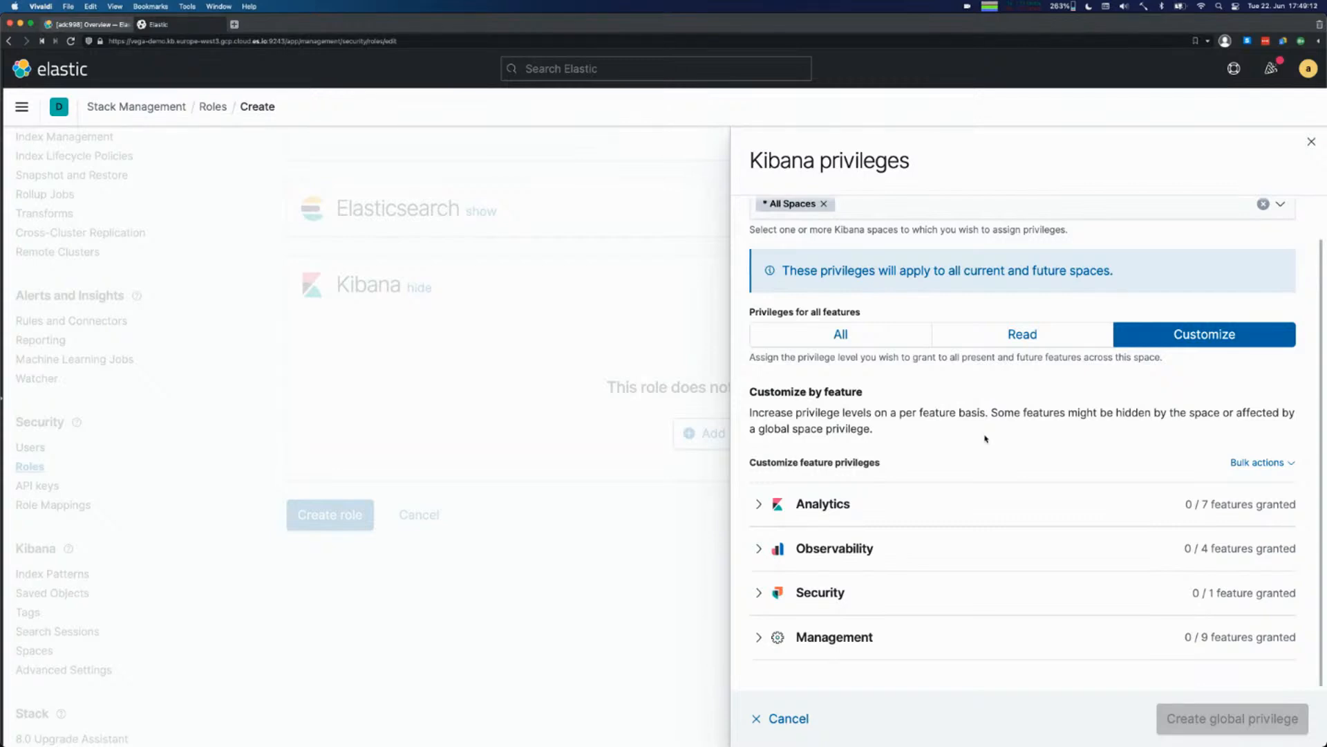
mouse_move(828, 742)
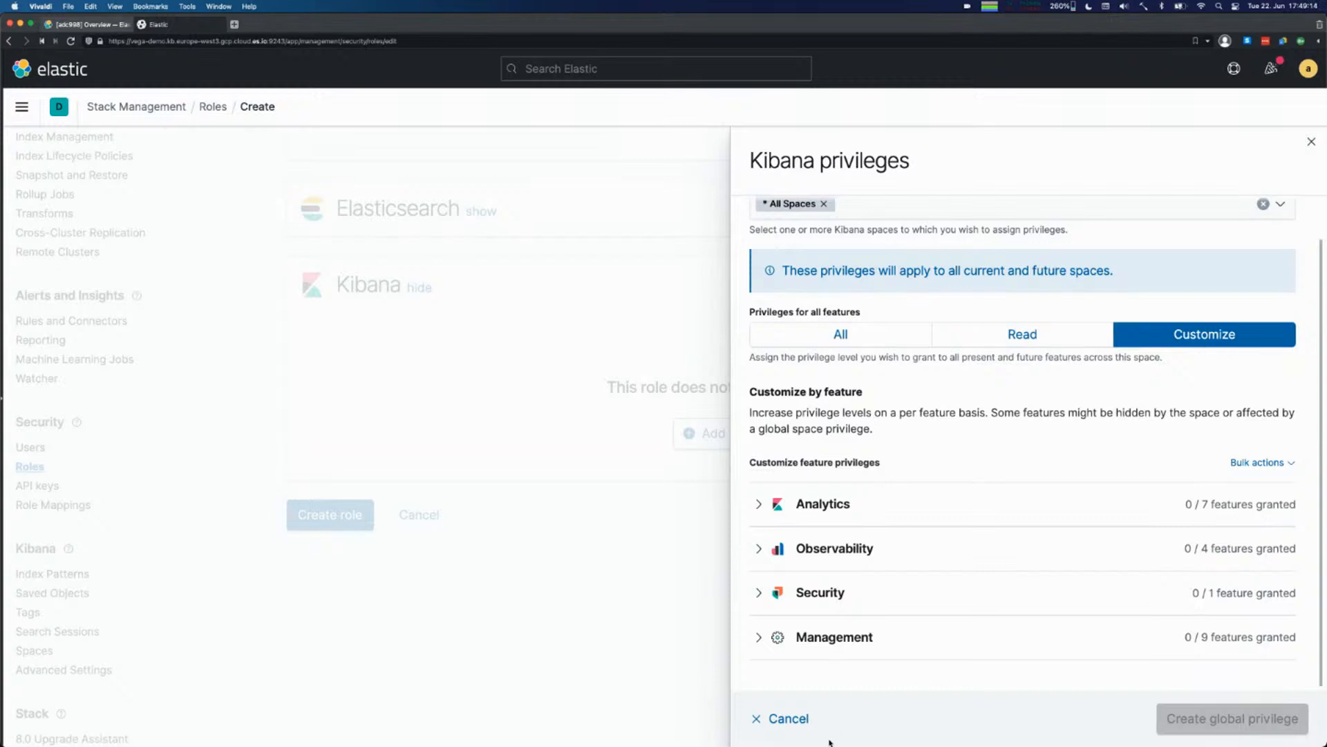
click(785, 718)
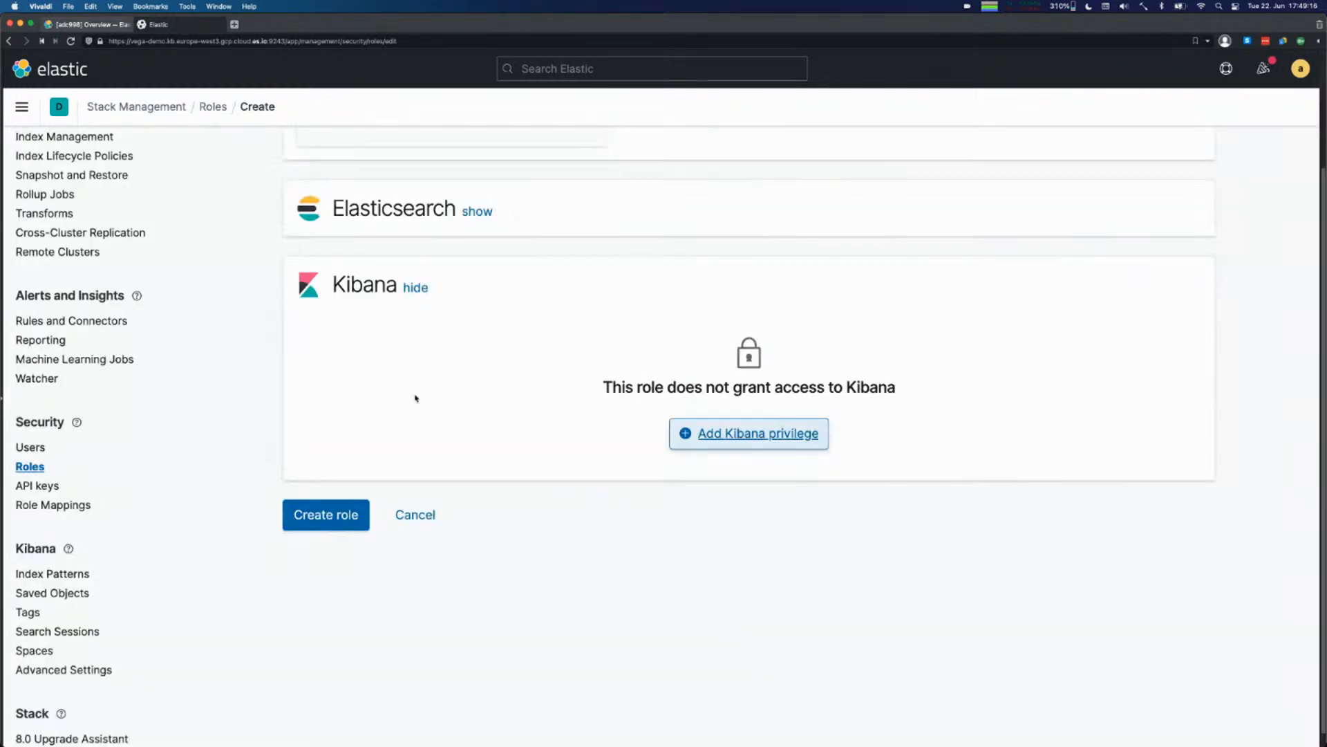
mouse_move(37, 488)
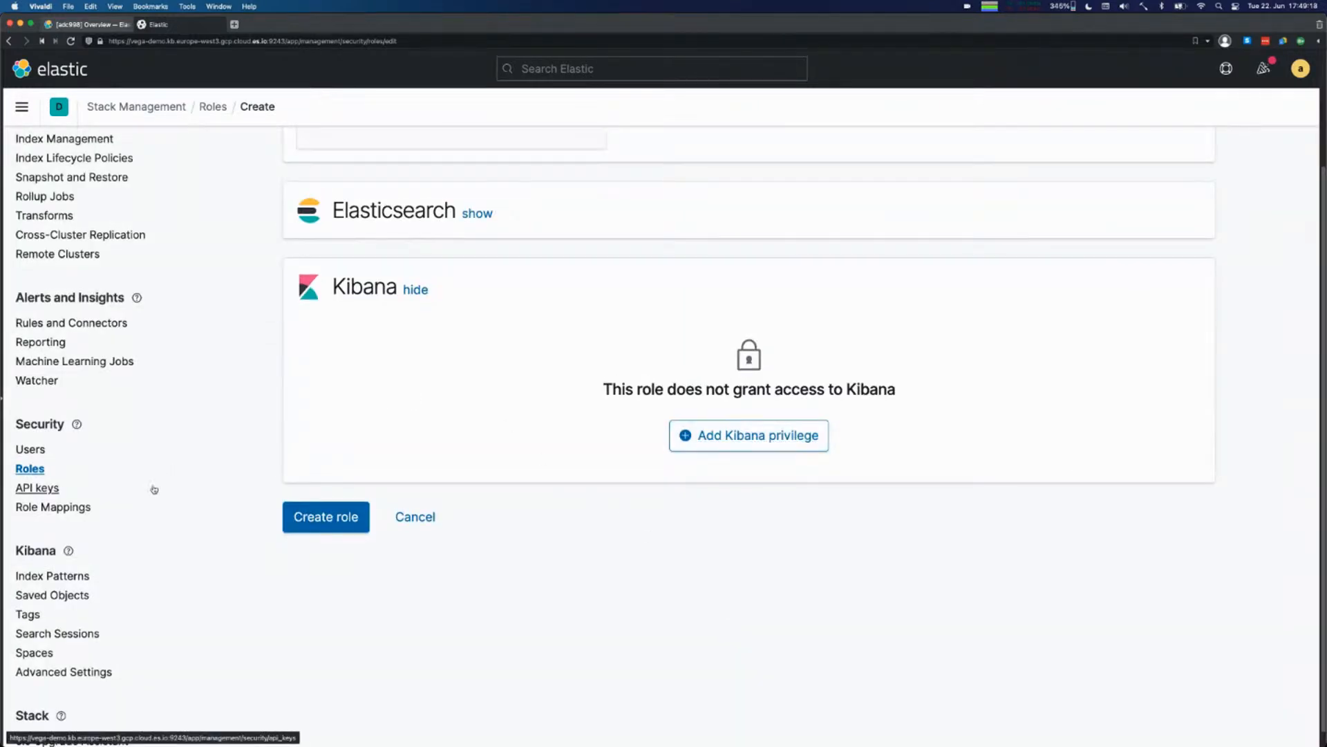
View the API Keys list showing the existing anonymous-dashboard-api-key.
click(37, 488)
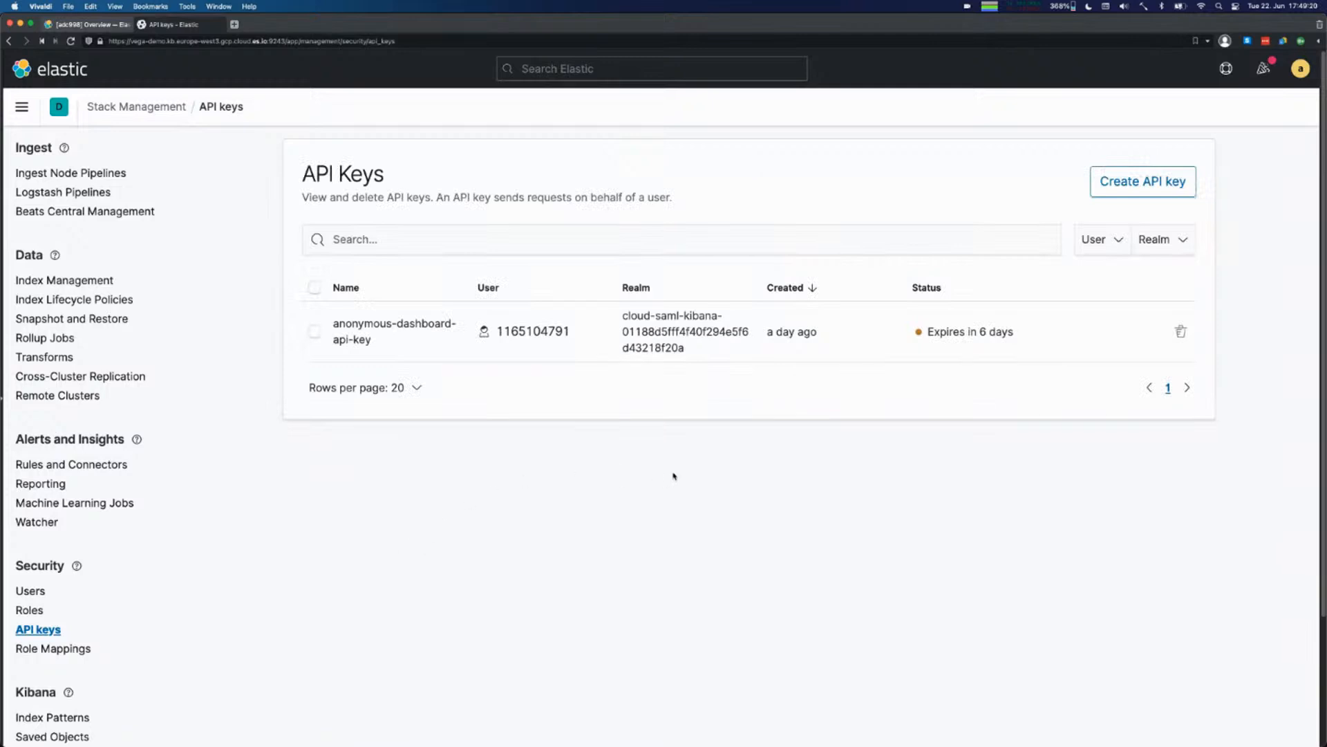
mouse_move(1034, 341)
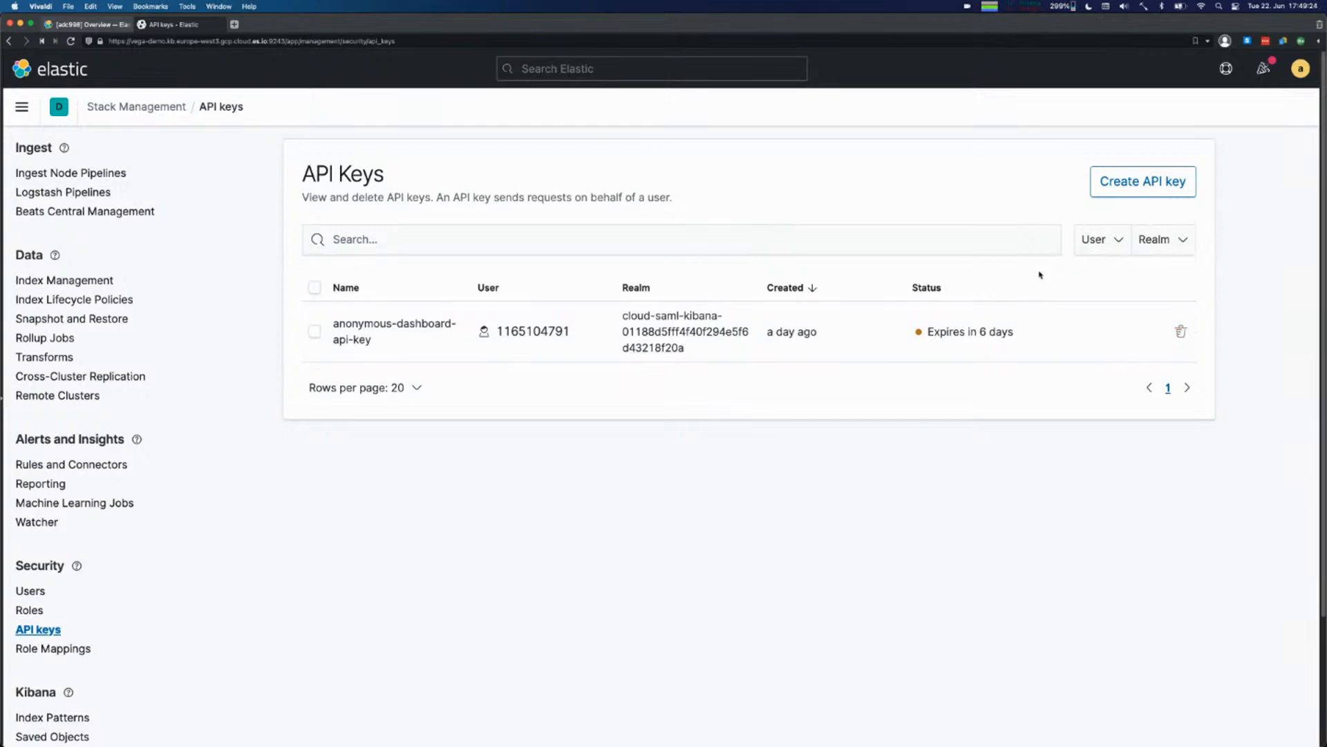
mouse_move(1142, 181)
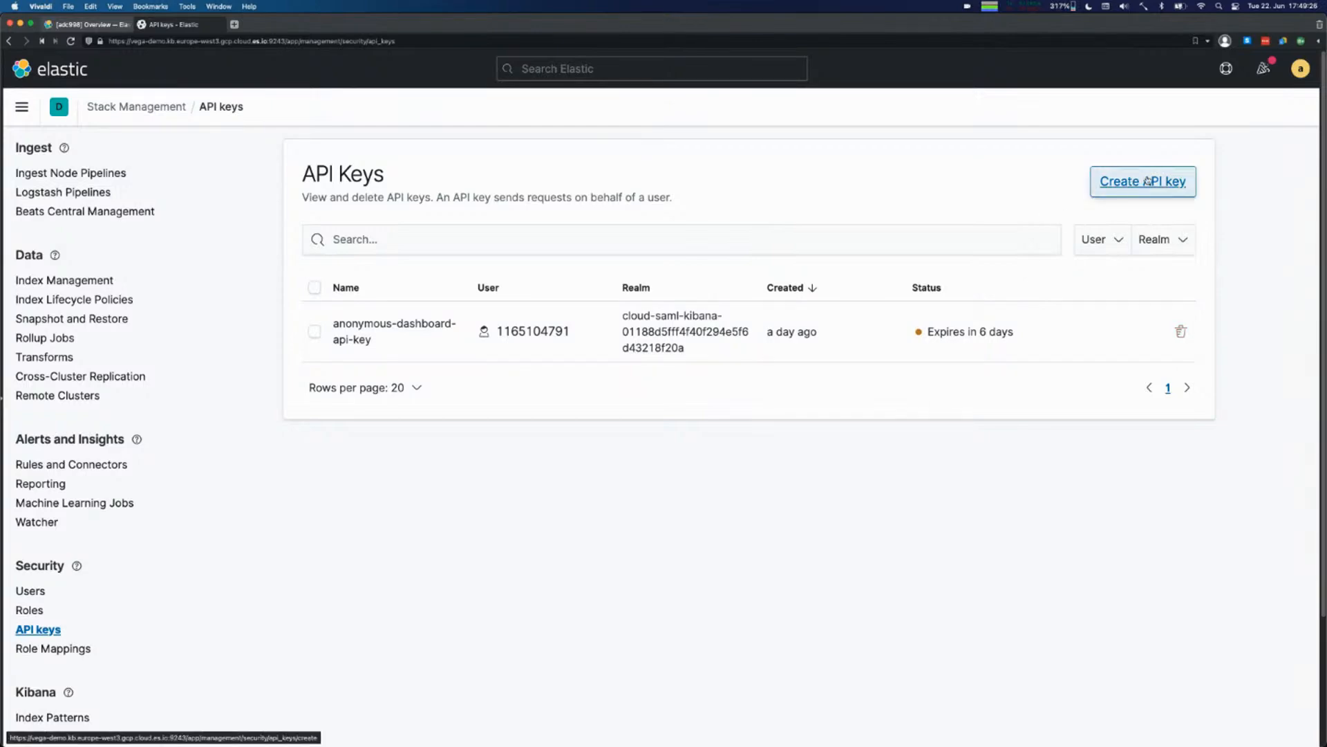
Draft an API key named 'hfggf' with restricted privileges, review its role descriptor JSON, then discard it.
click(1142, 181)
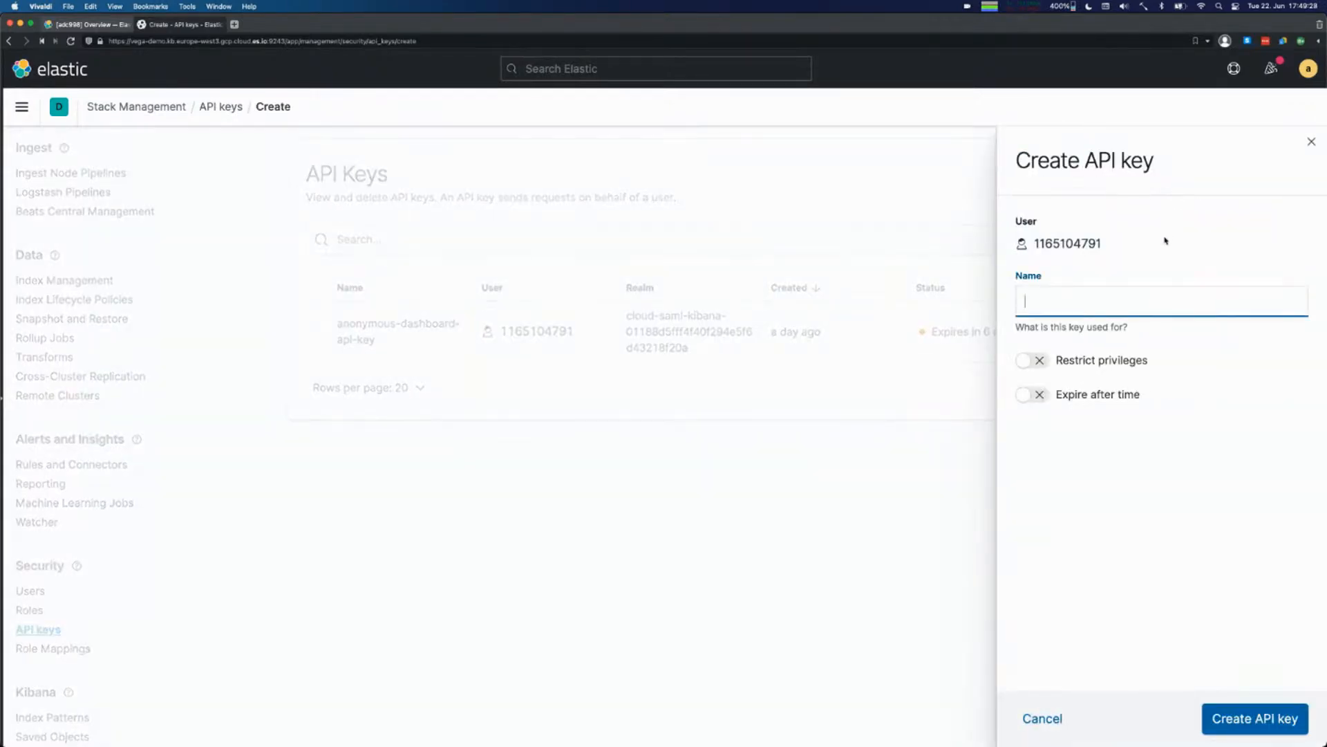
text(hfggf)
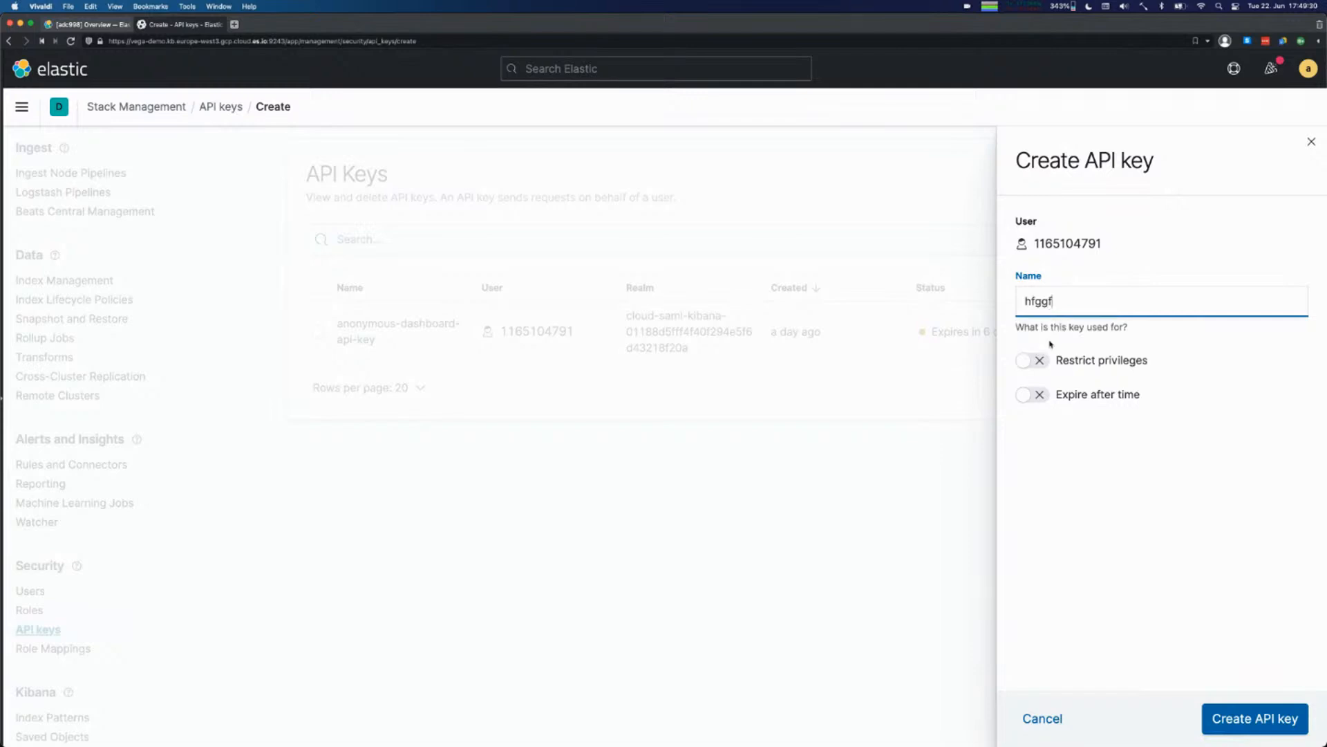
click(1033, 359)
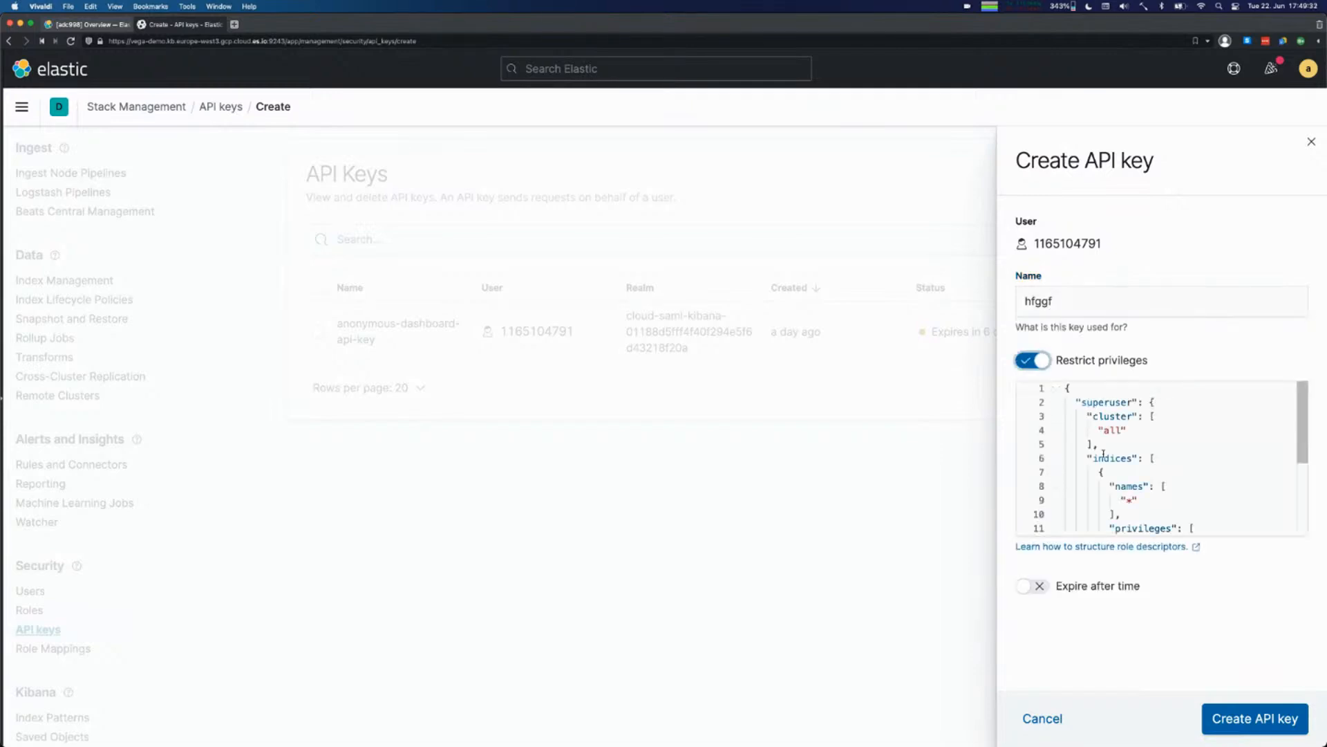
scroll(down, 3)
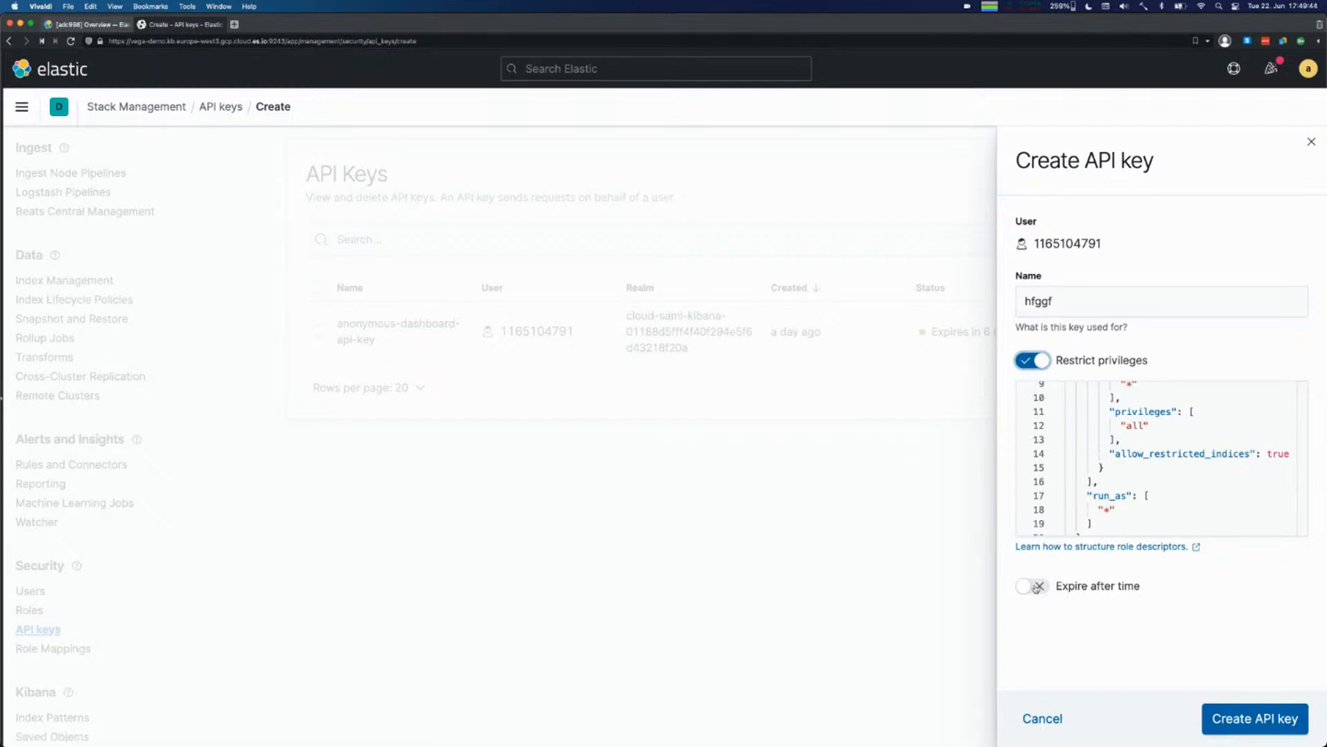
click(1031, 586)
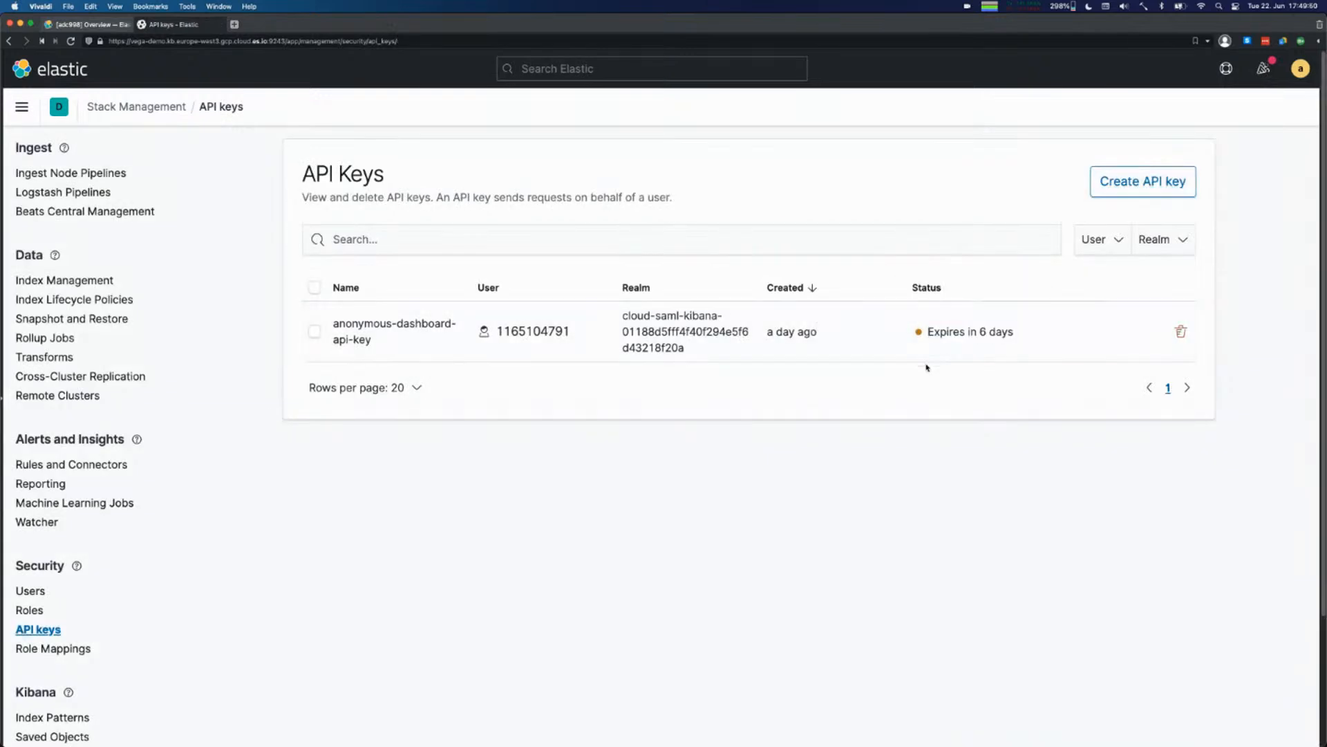
mouse_move(577, 471)
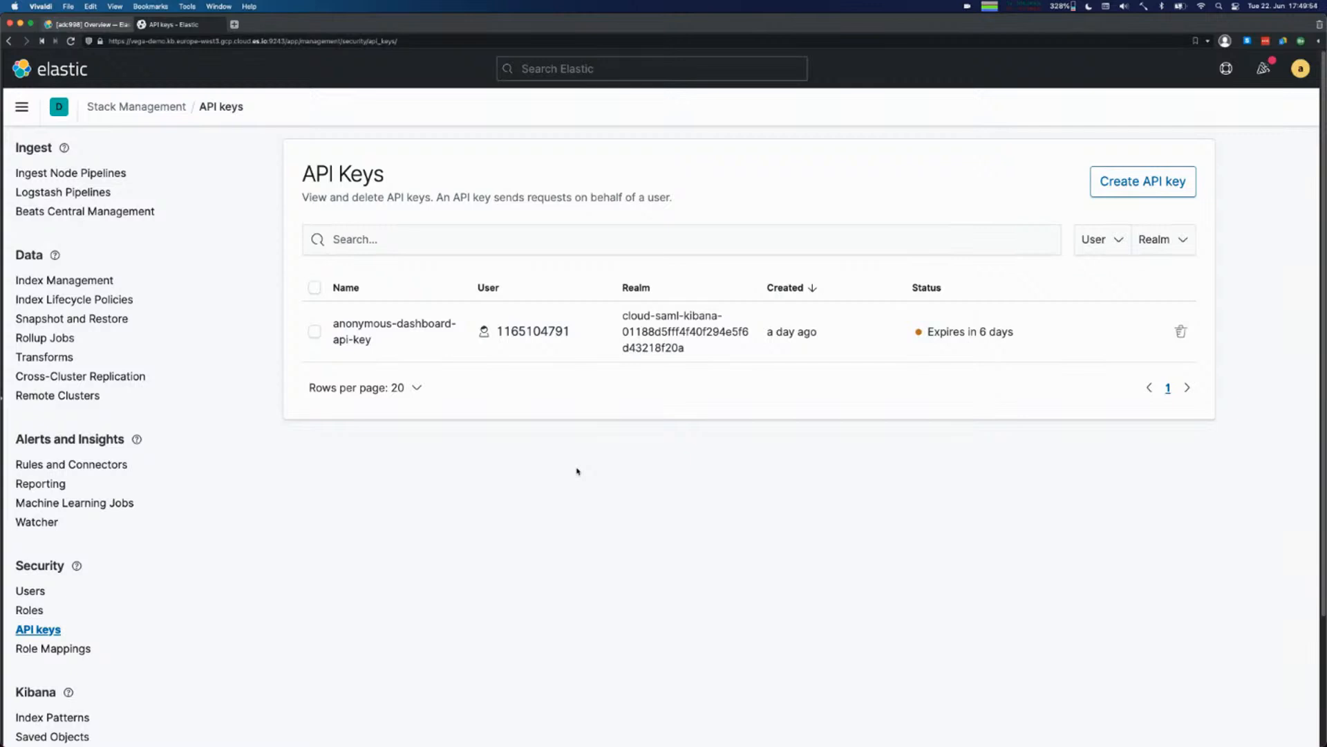
mouse_move(442, 533)
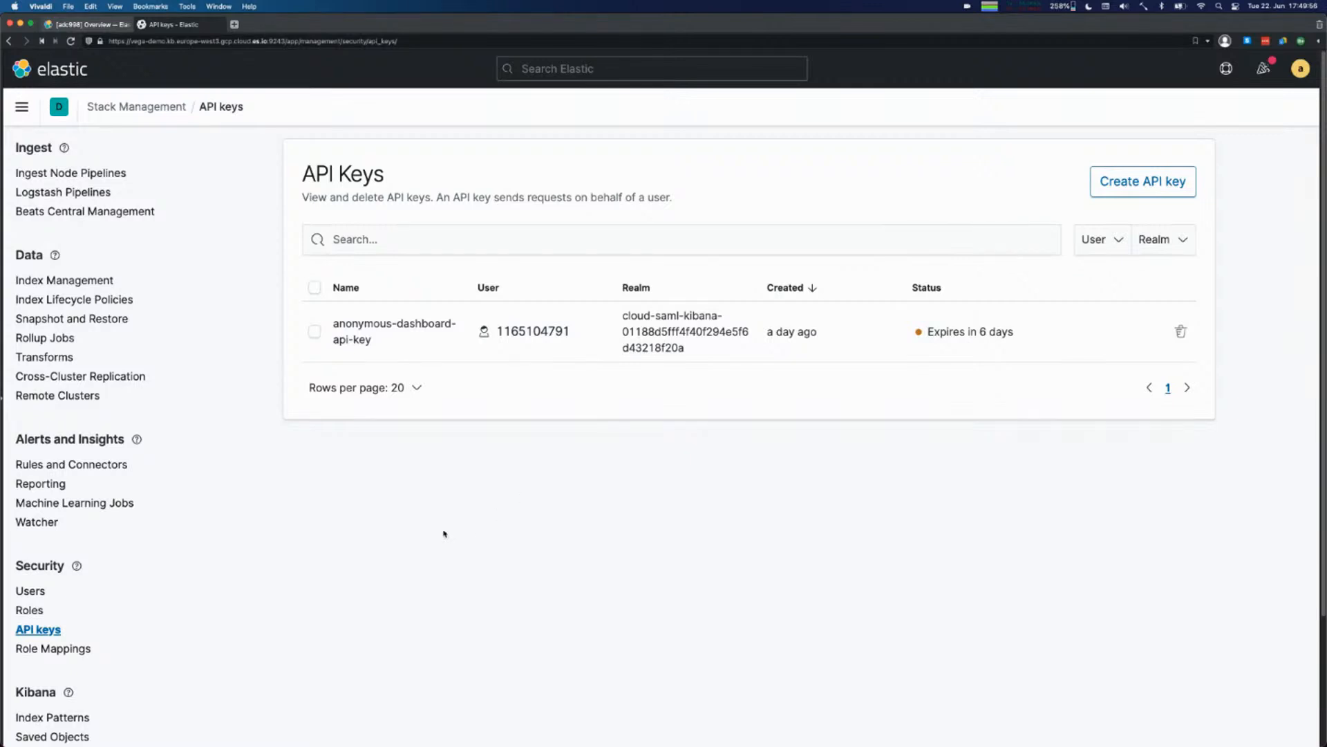
mouse_move(420, 482)
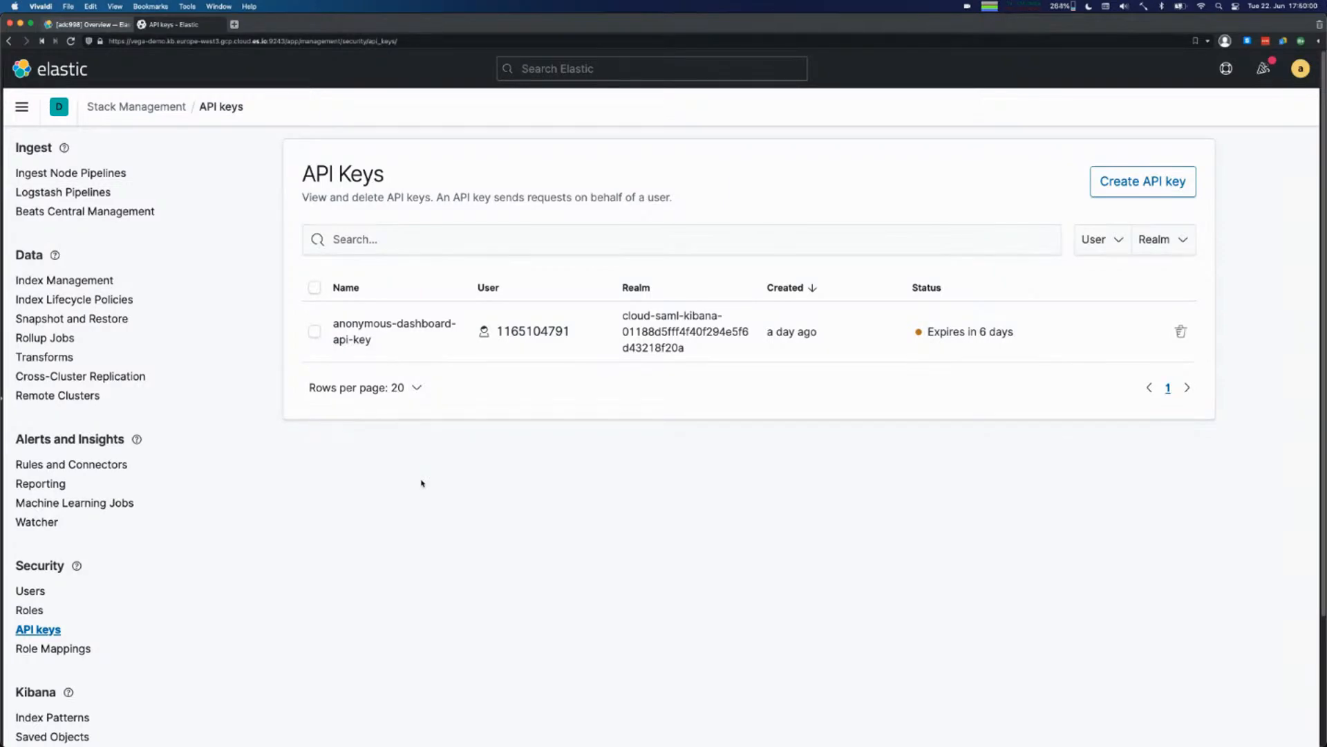
mouse_move(366, 530)
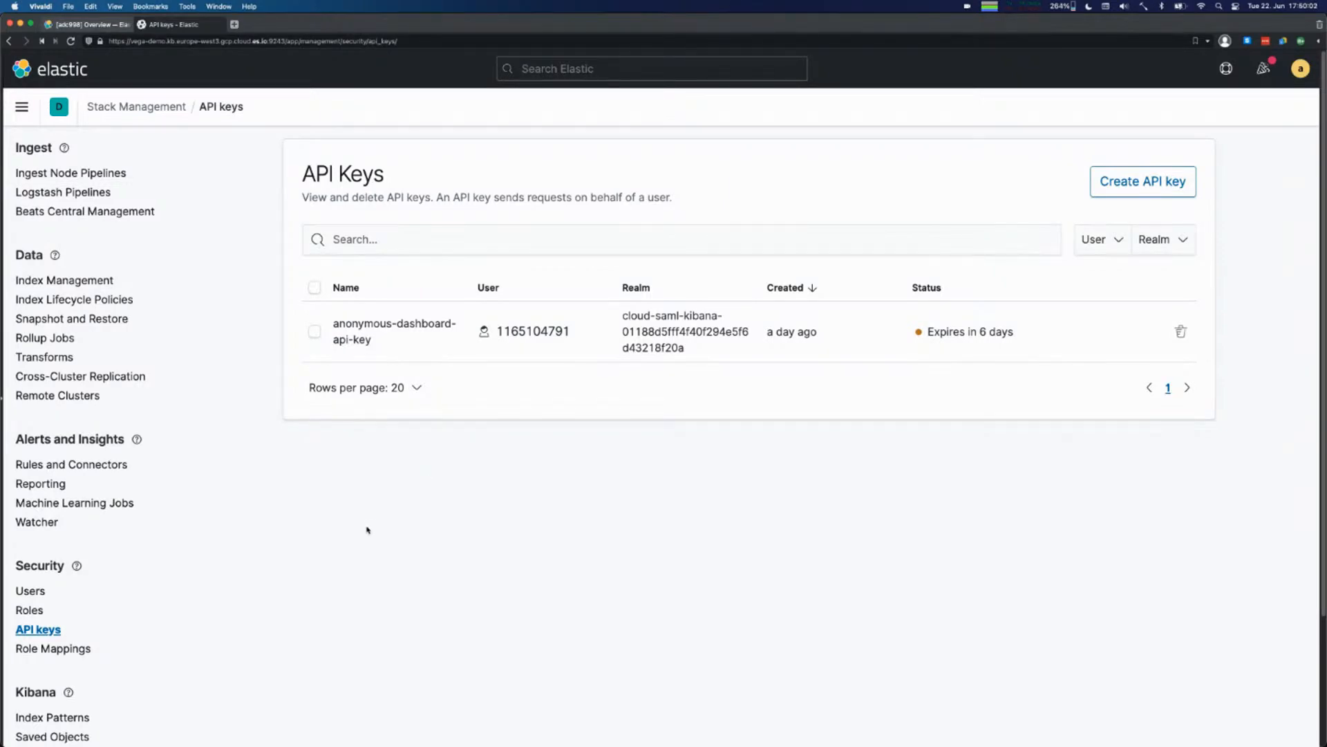
Go to the Role Mappings list, leaving the unfinished API key behind.
click(54, 647)
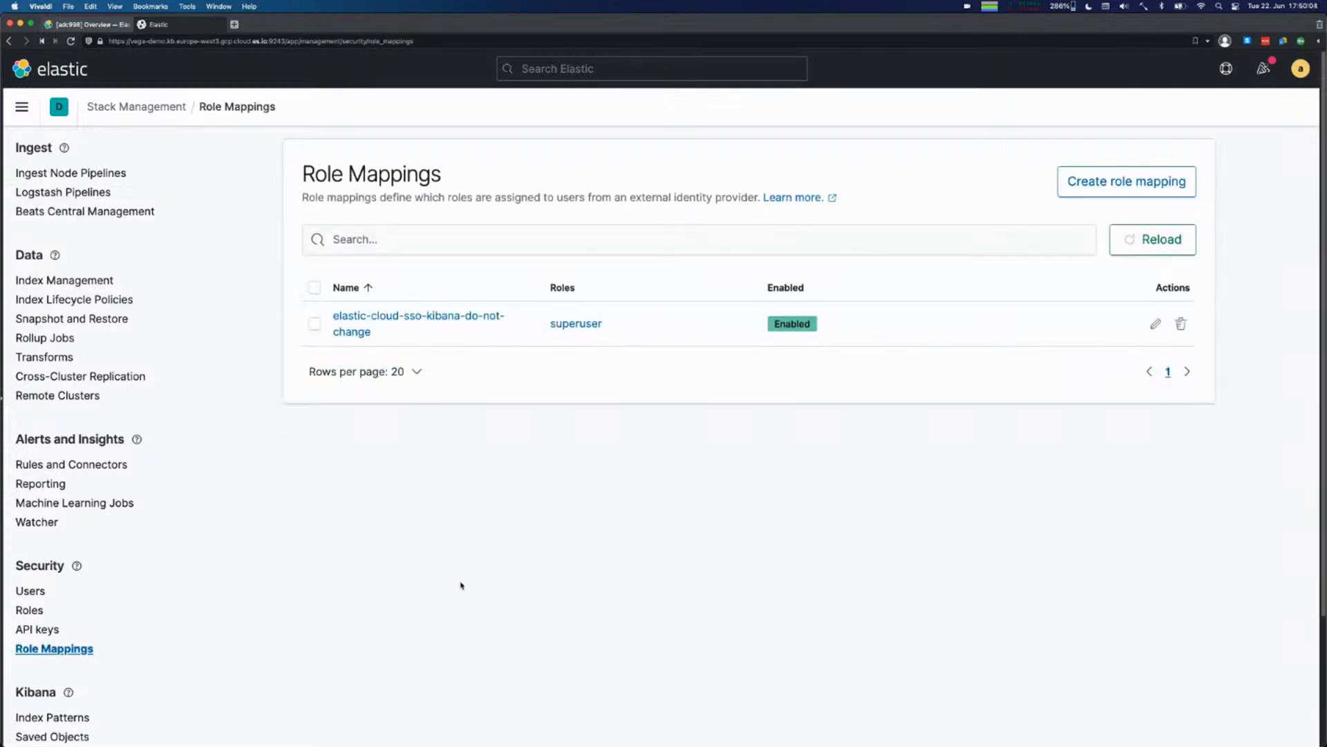
mouse_move(486, 549)
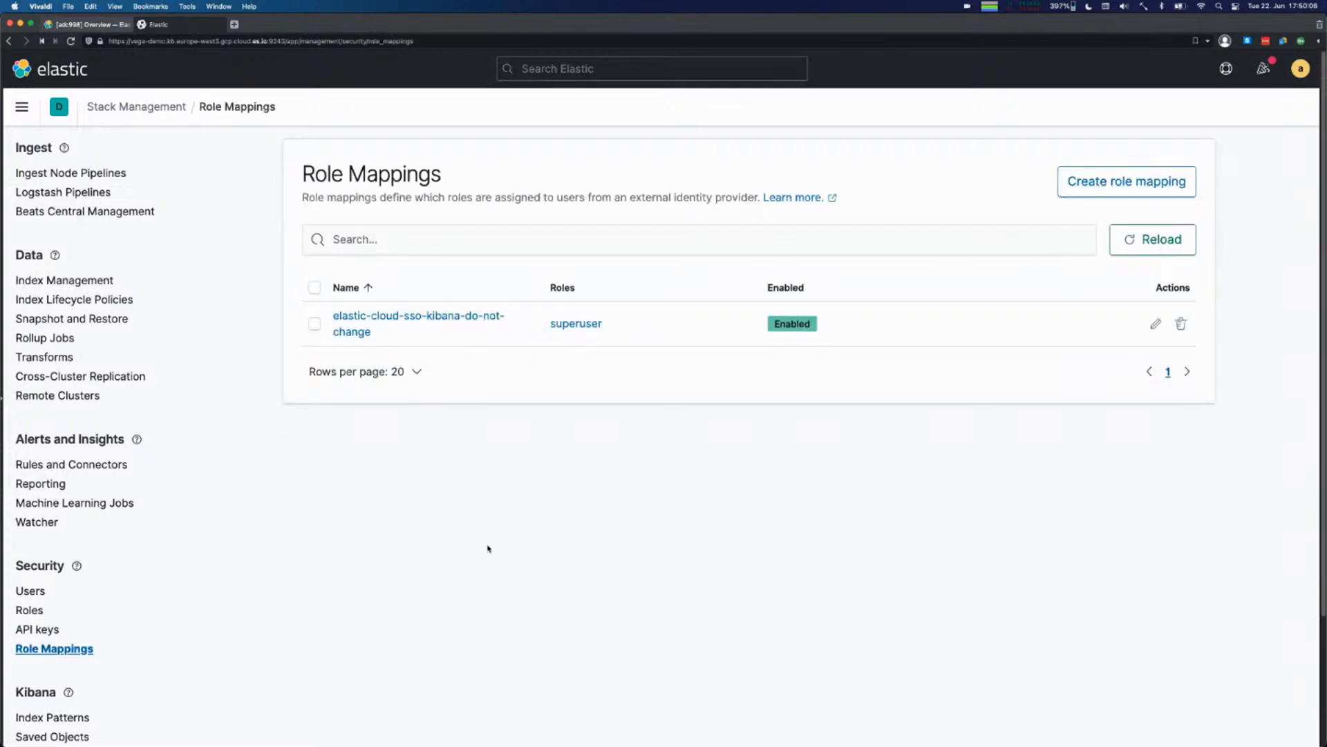
mouse_move(496, 477)
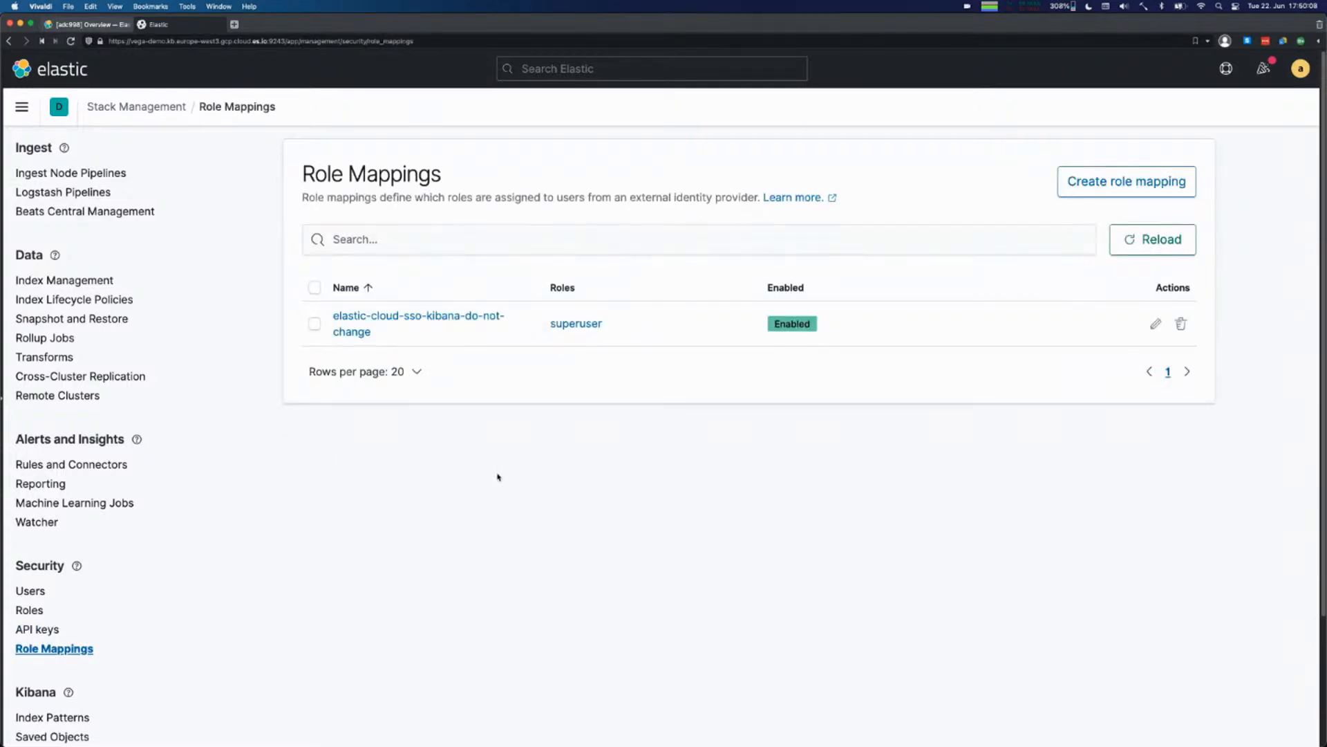
Start a blank role mapping and bring its Mapping rules section into view.
click(1125, 181)
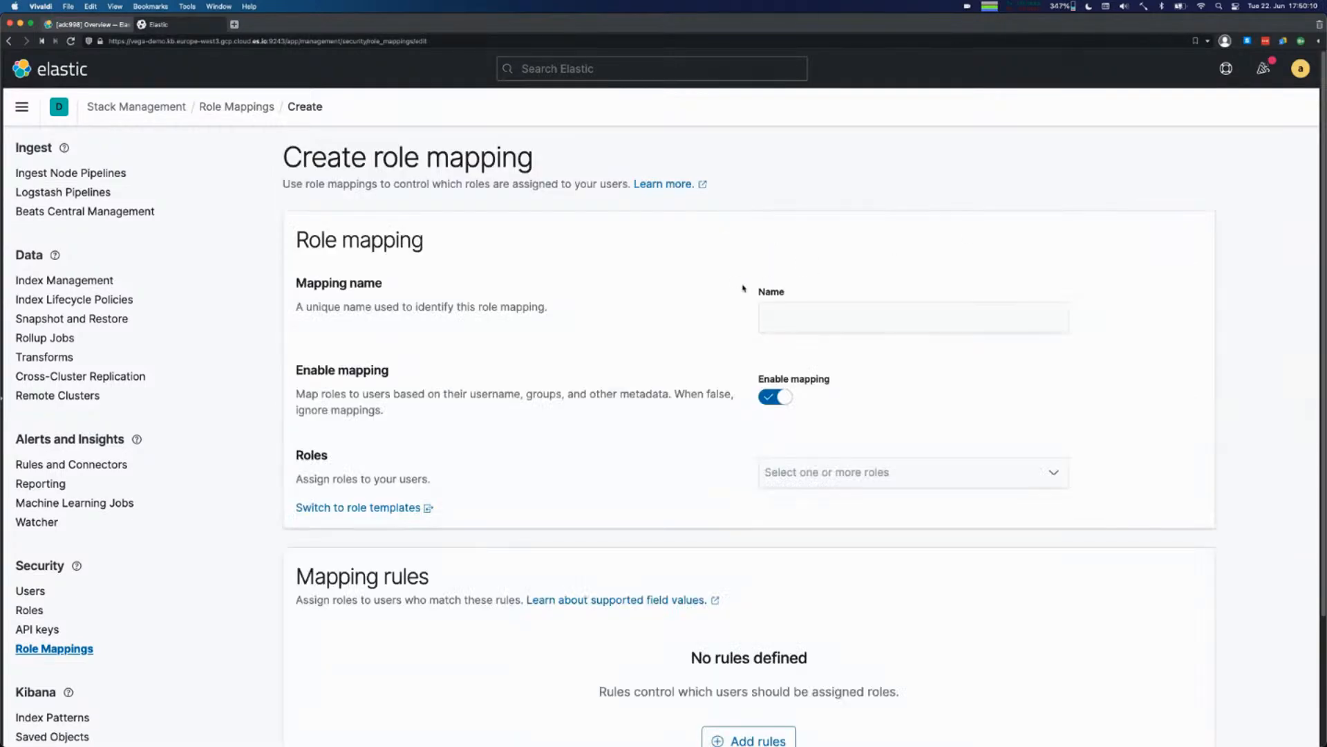
scroll(down, 3)
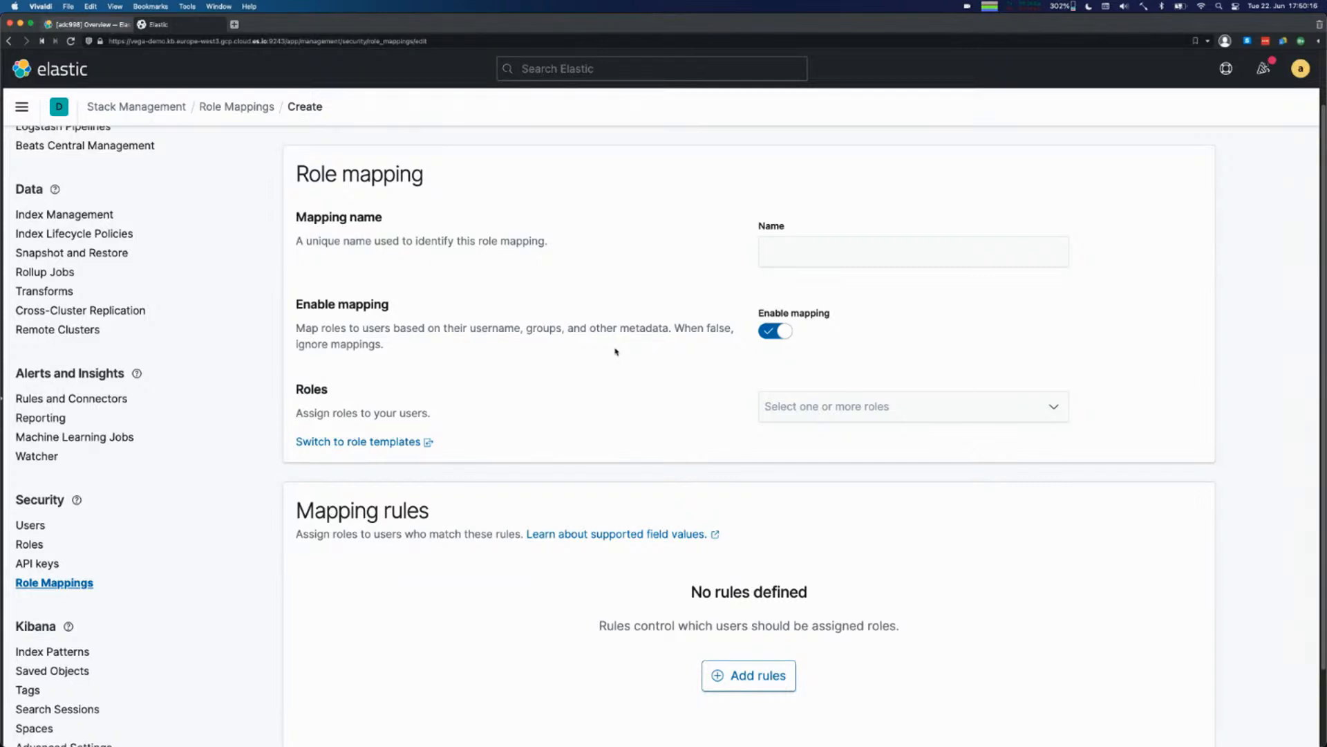
scroll(down, 3)
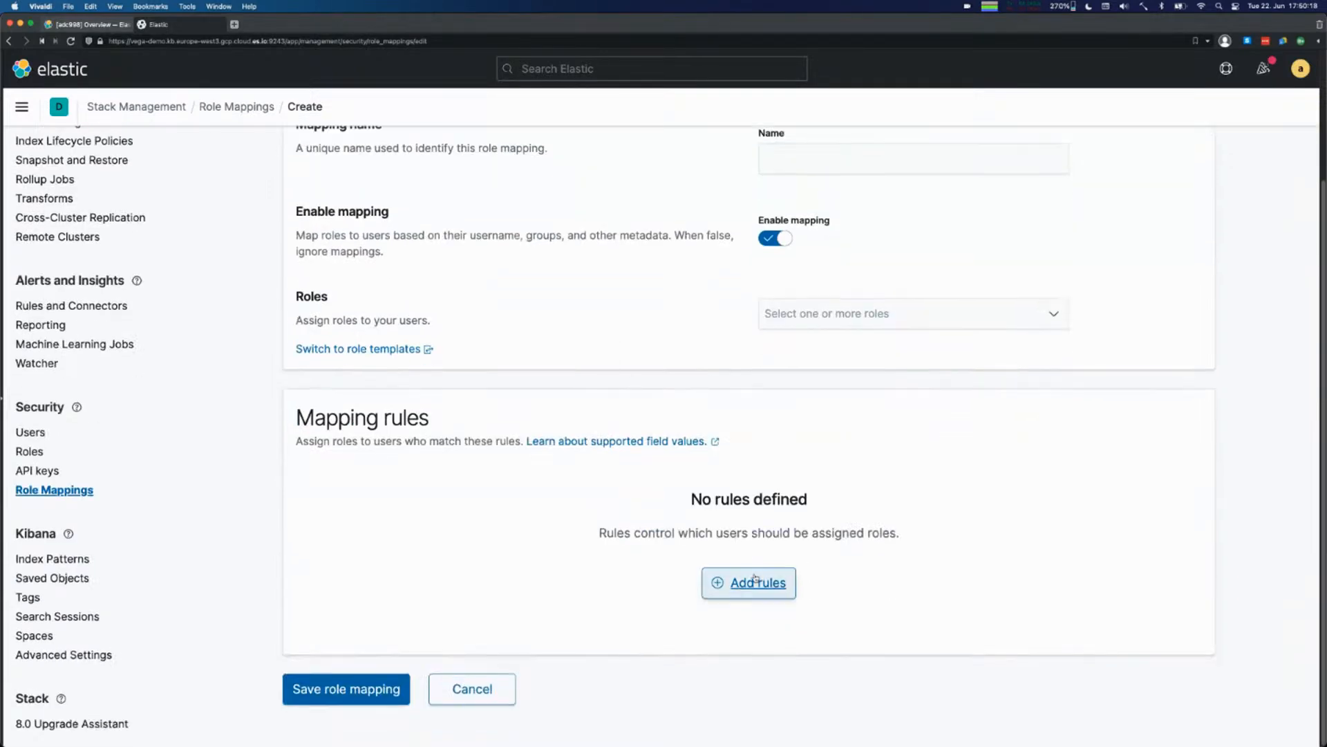
Add a mapping rule matching the groups user field with value *, leaving roles unassigned.
click(748, 582)
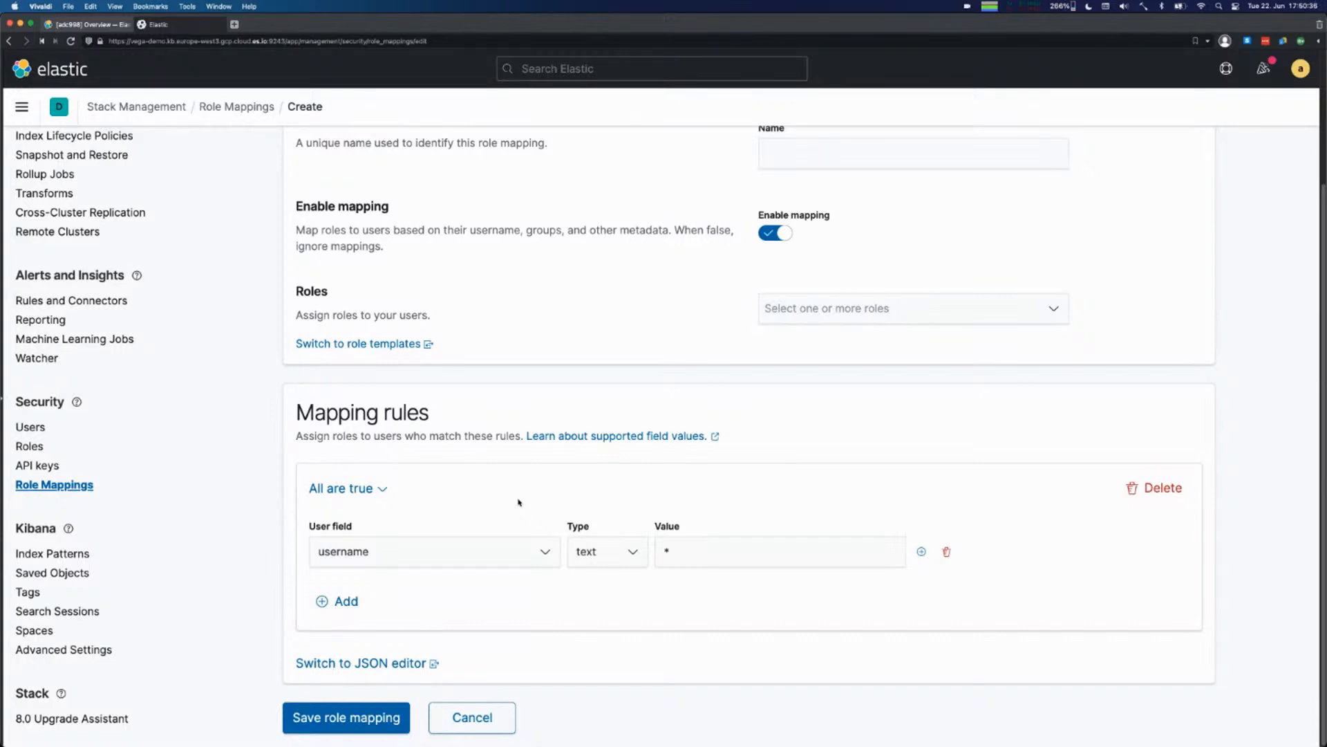
click(431, 552)
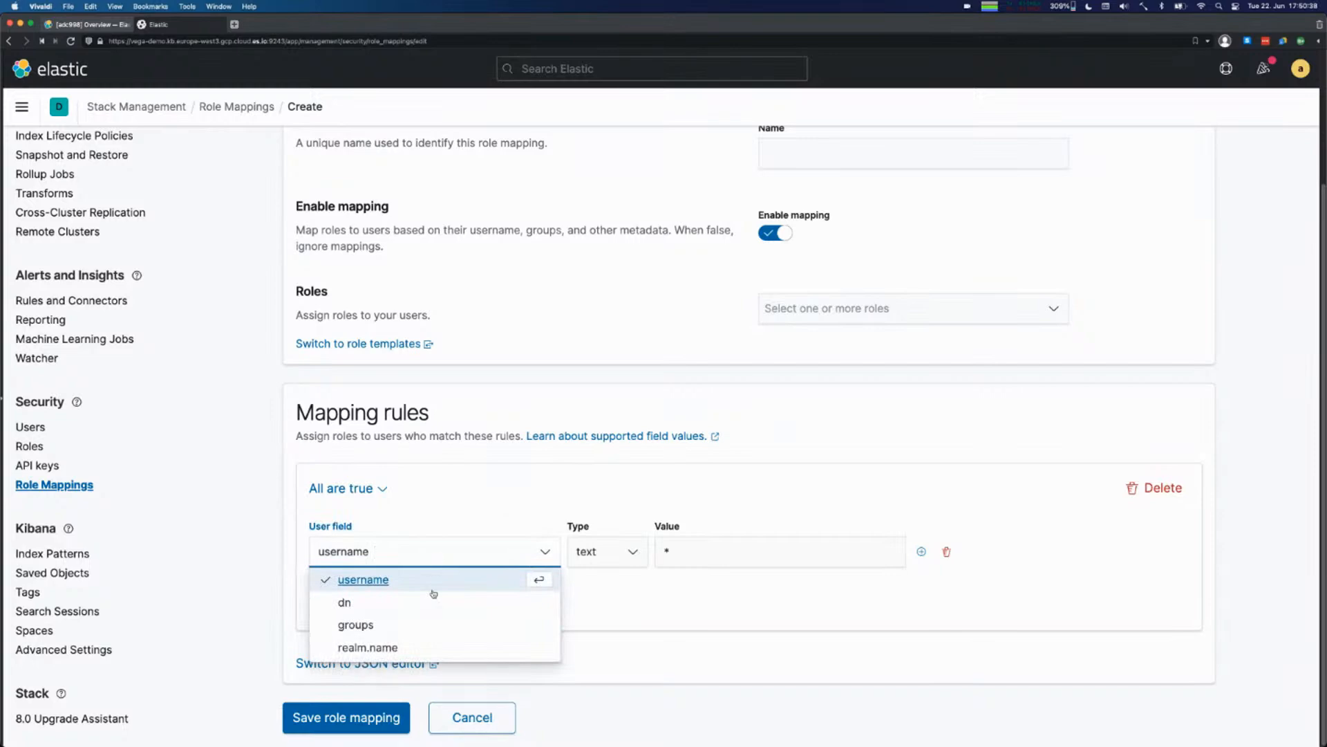
click(355, 624)
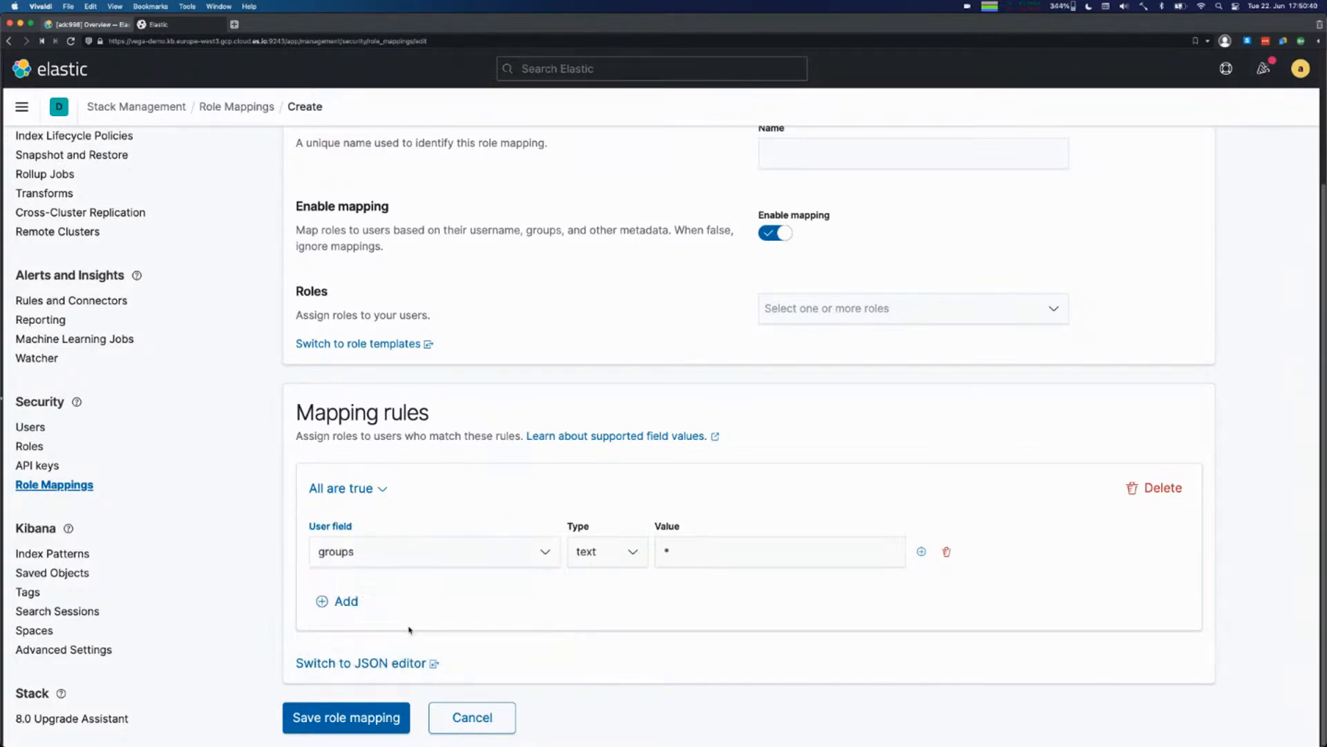
mouse_move(701, 352)
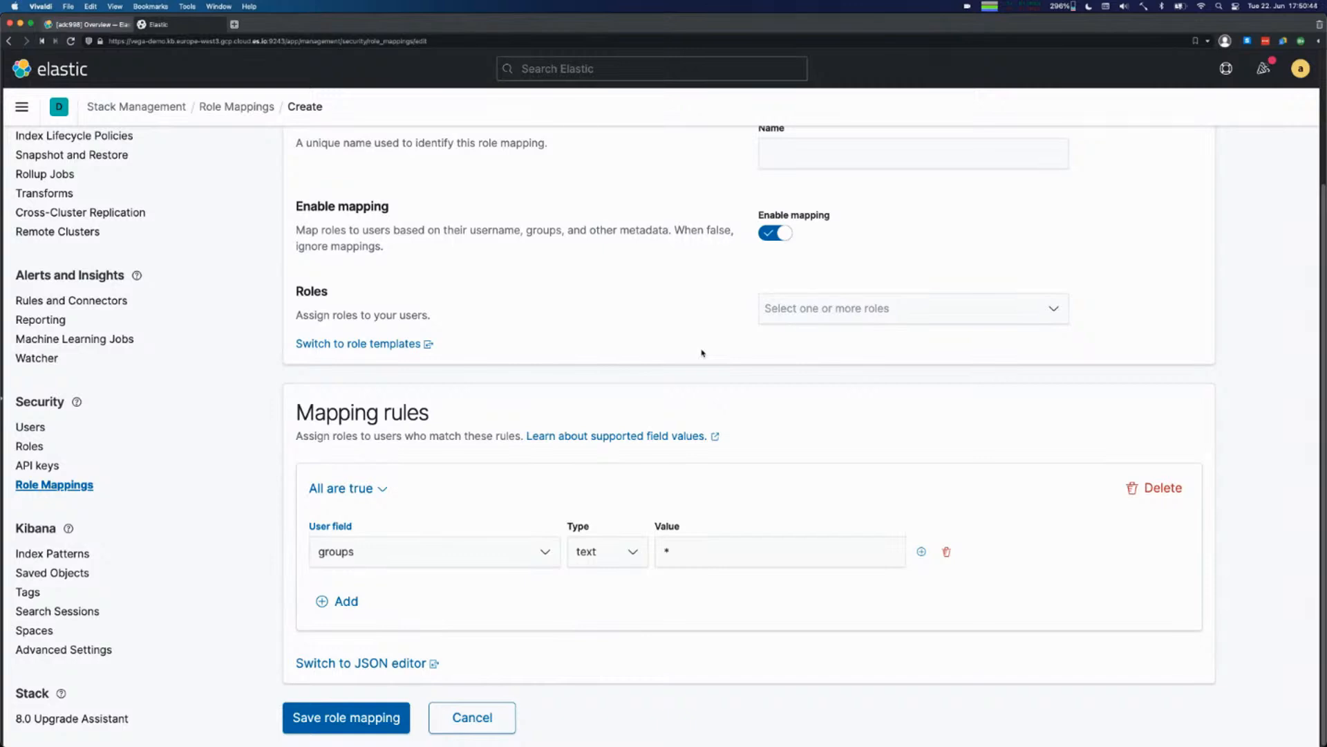
click(913, 307)
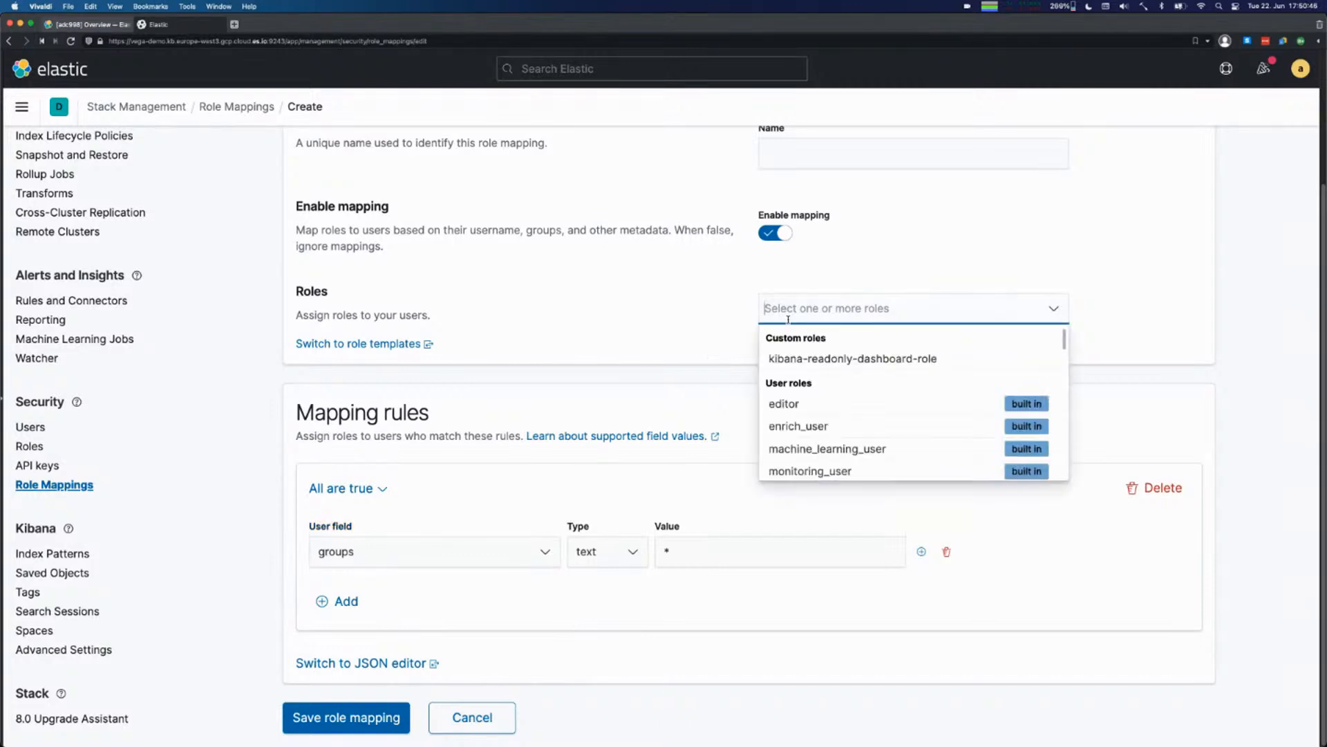
click(713, 300)
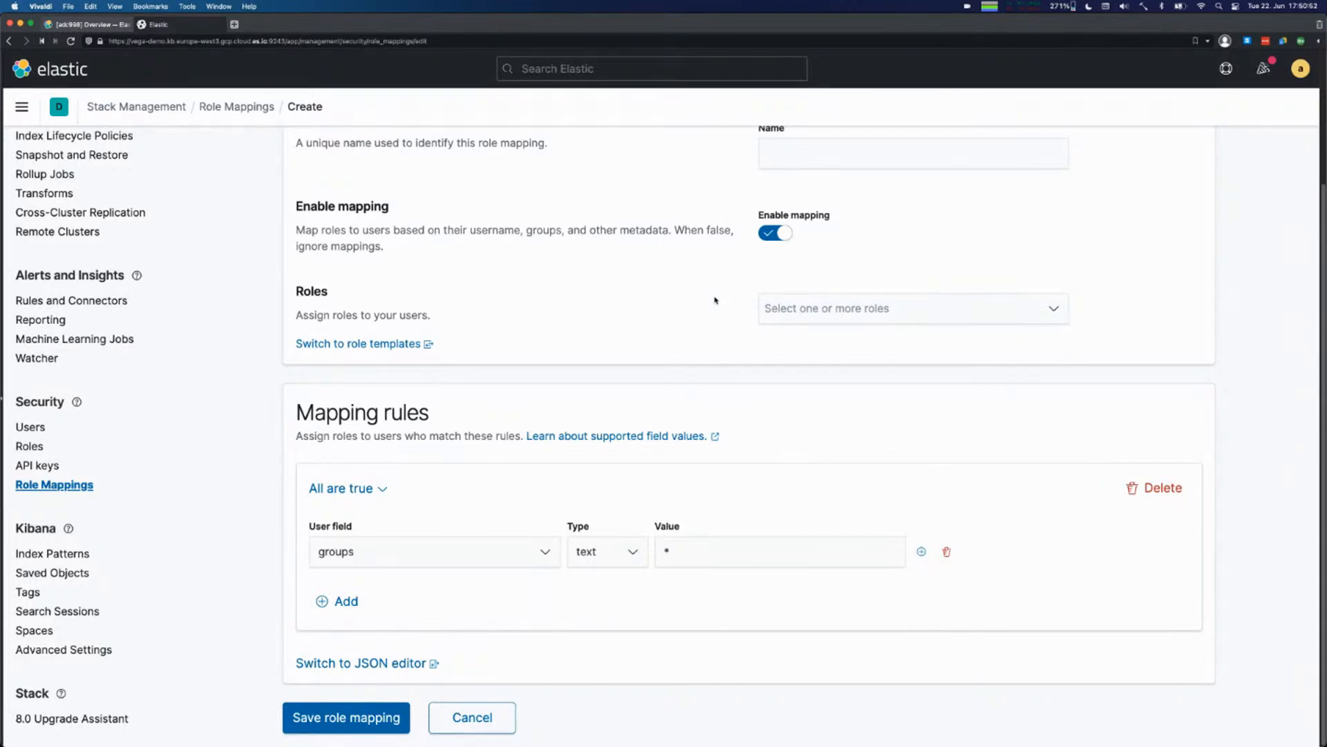
mouse_move(676, 324)
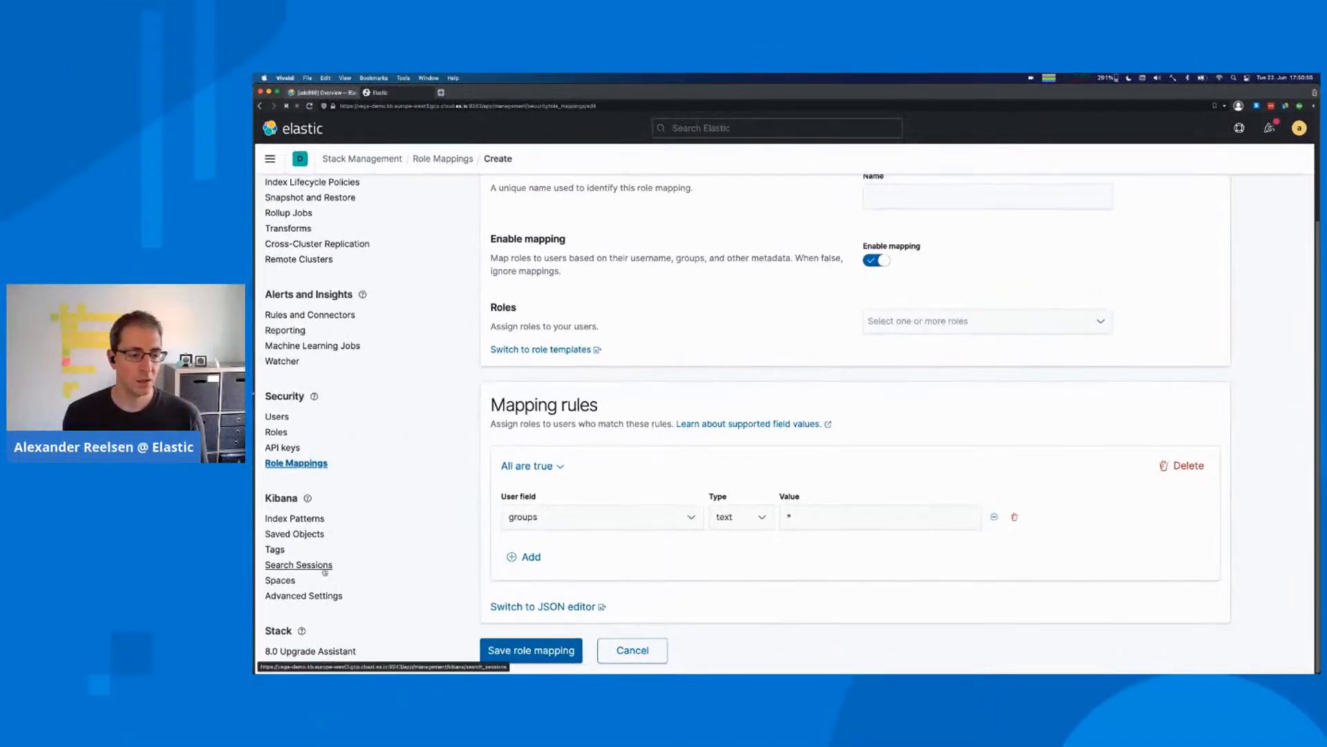
From Spaces management, switch into kibana-dashboard-only-space and bring up its navigation.
click(279, 579)
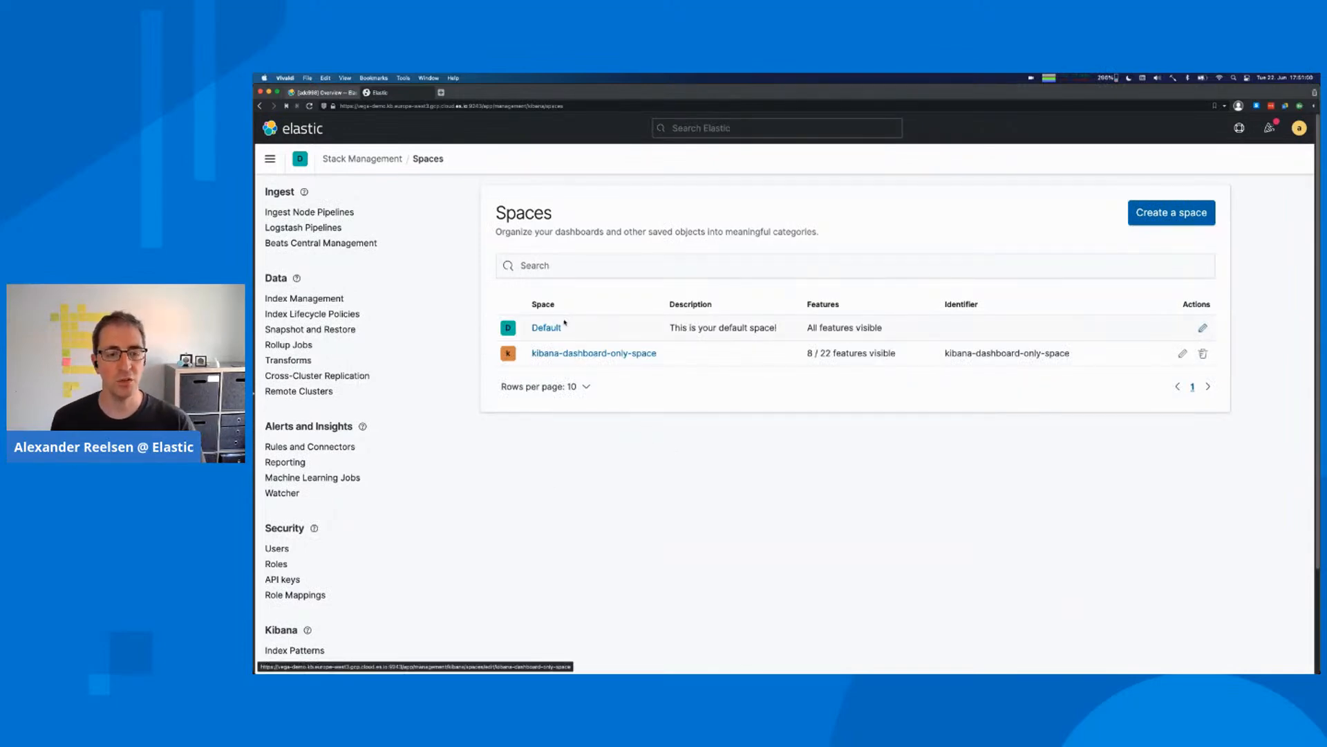
click(300, 158)
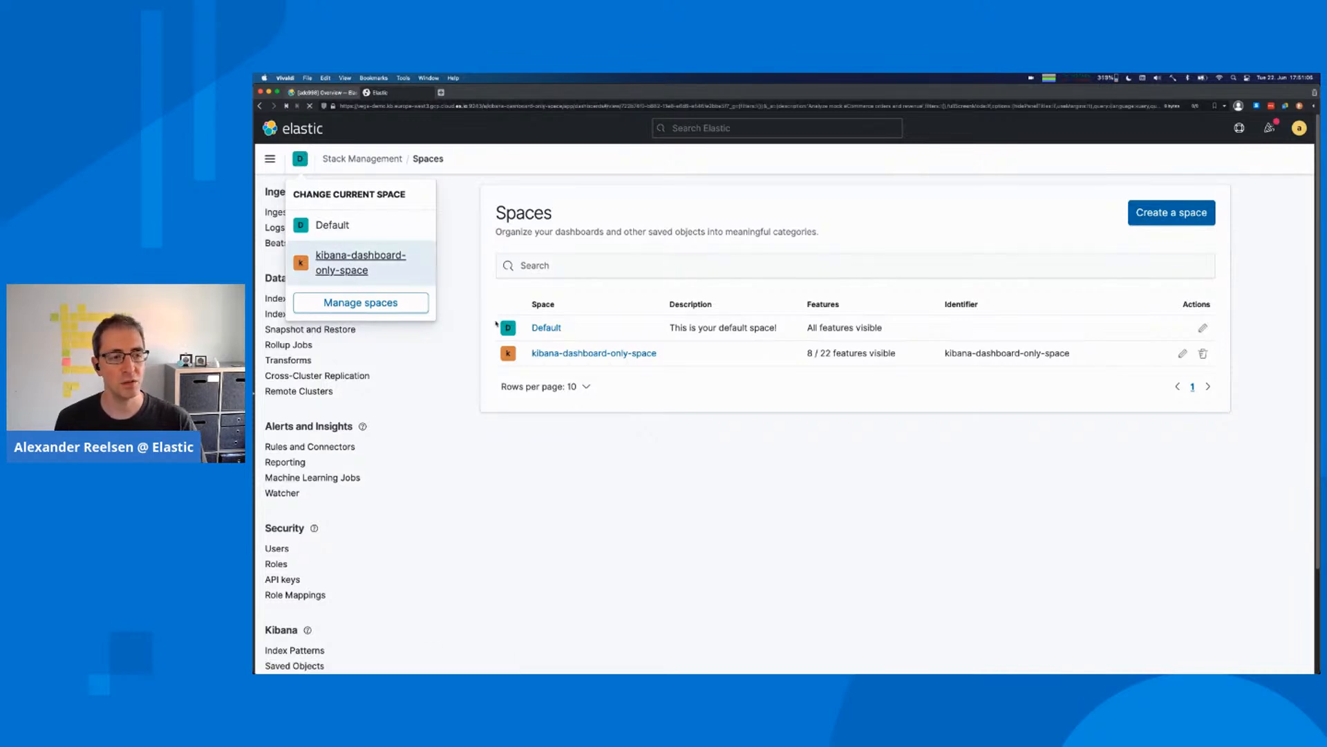
click(361, 262)
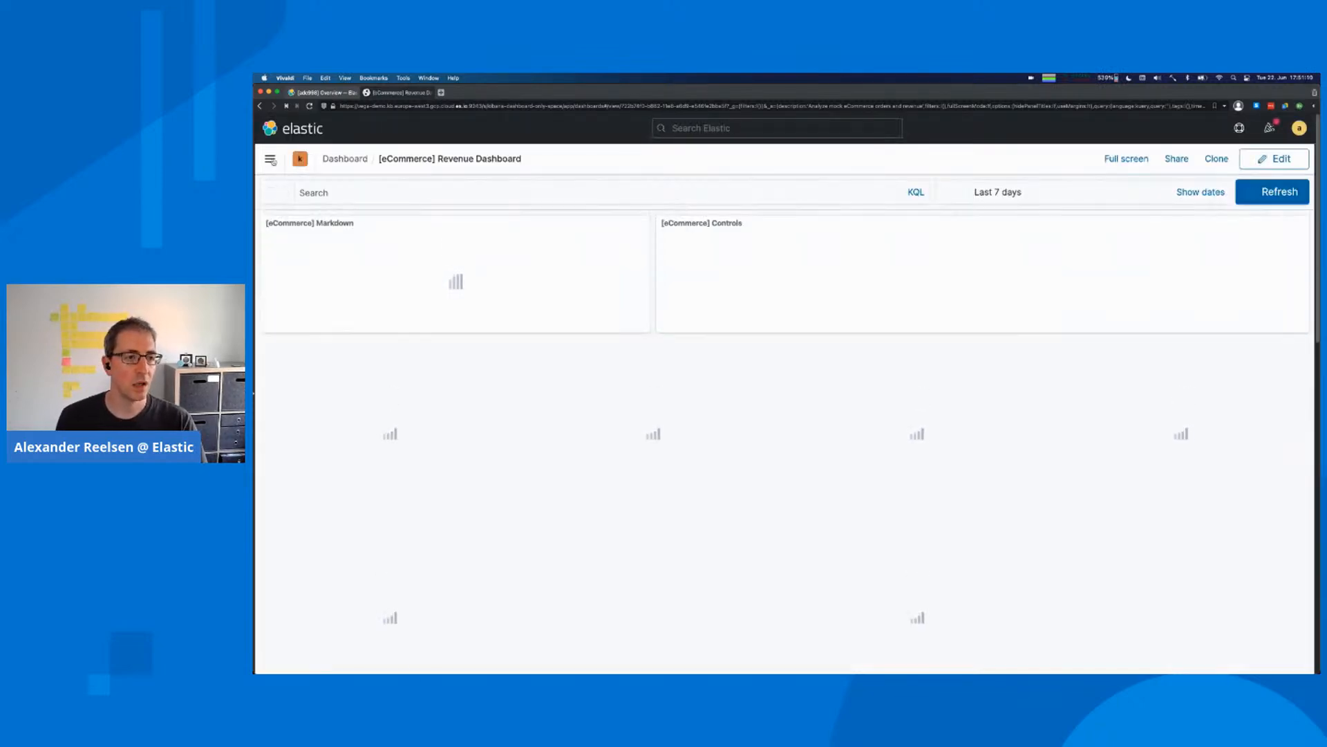
click(269, 158)
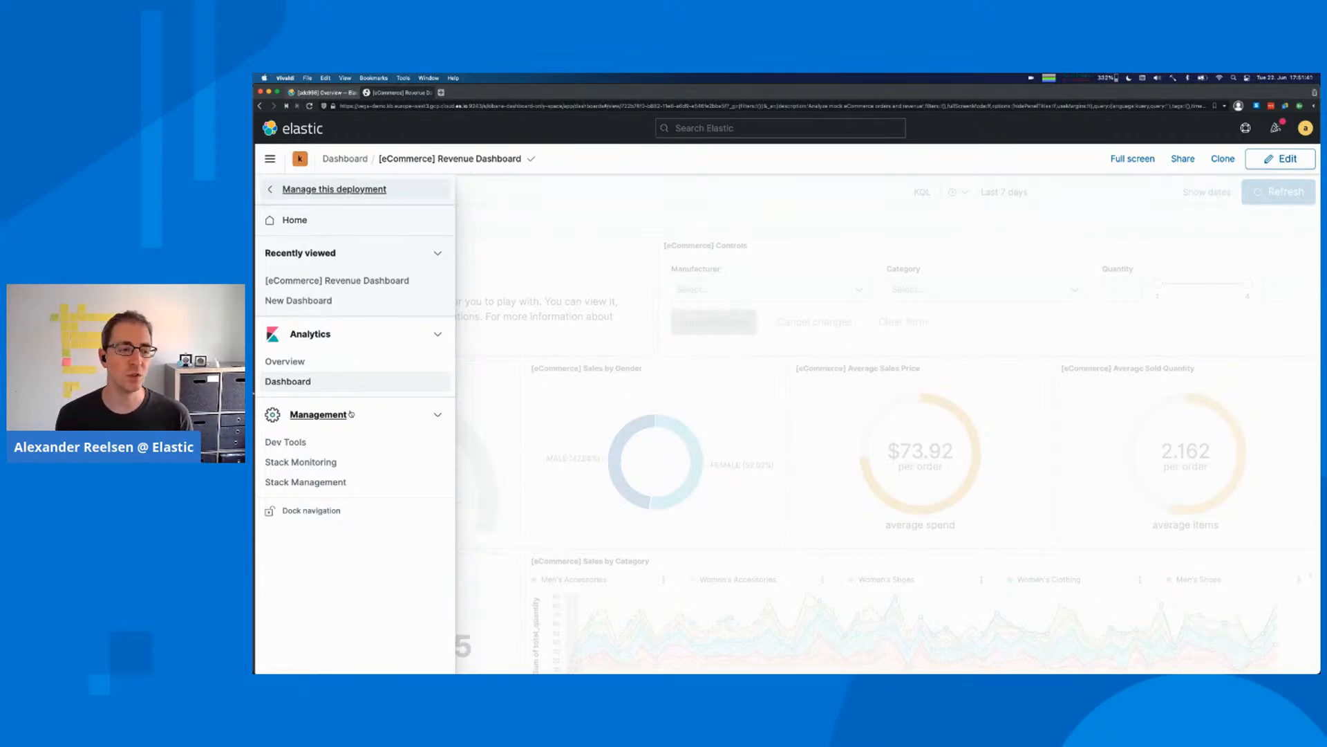
mouse_move(285, 442)
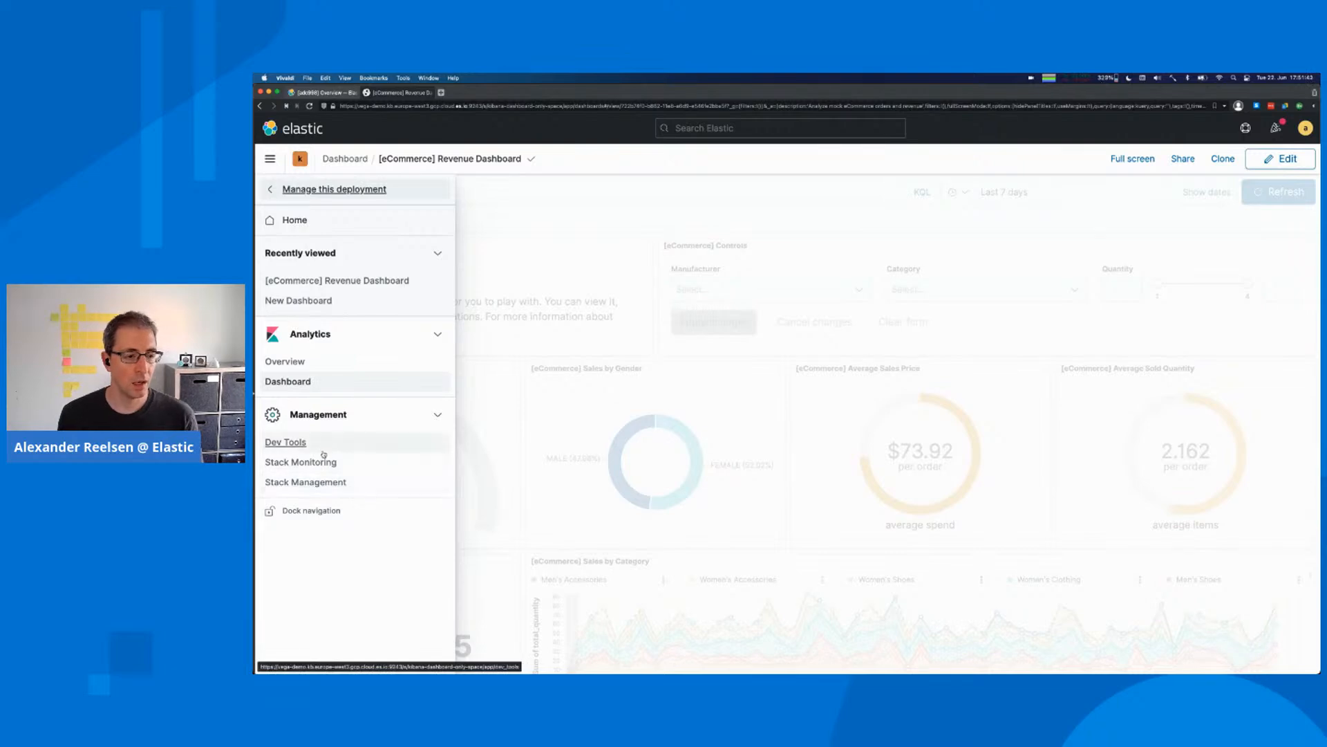
Reach the Spaces list and enter the Edit space page for kibana-dashboard-only-space.
click(306, 481)
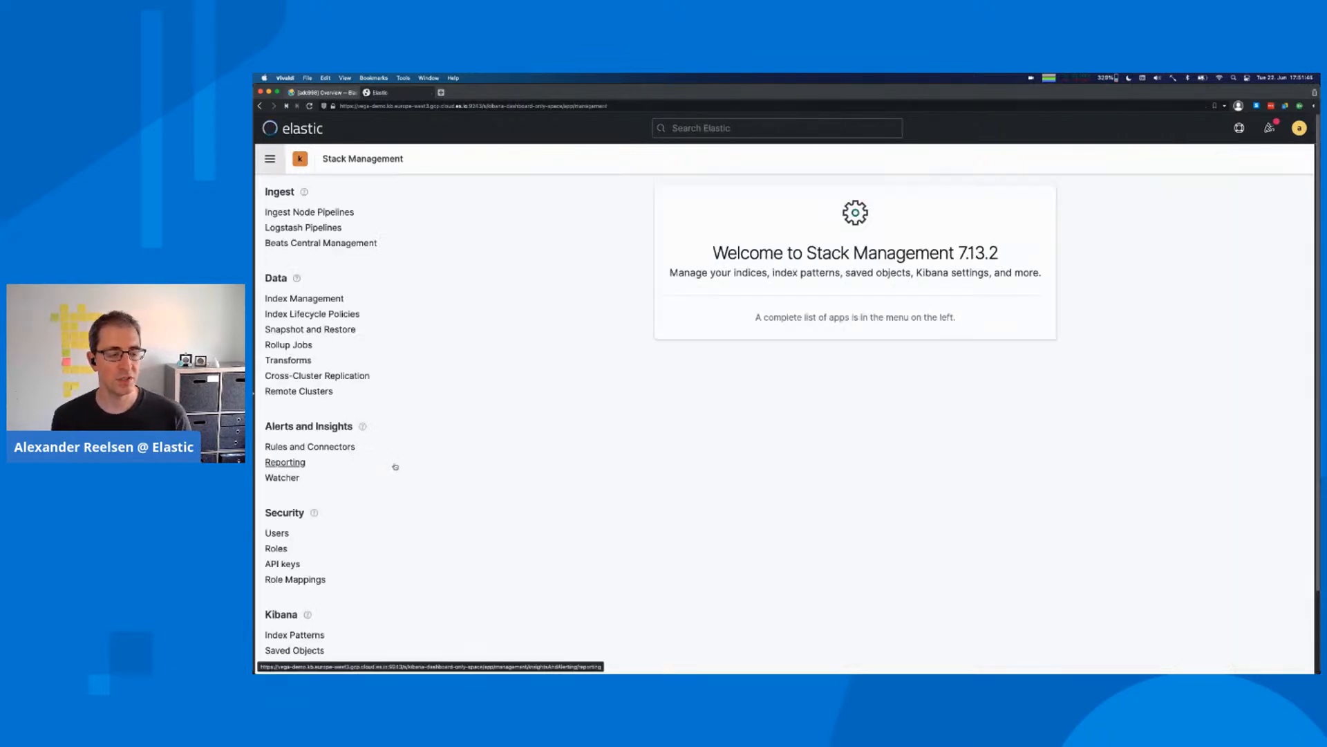
scroll(down, 3)
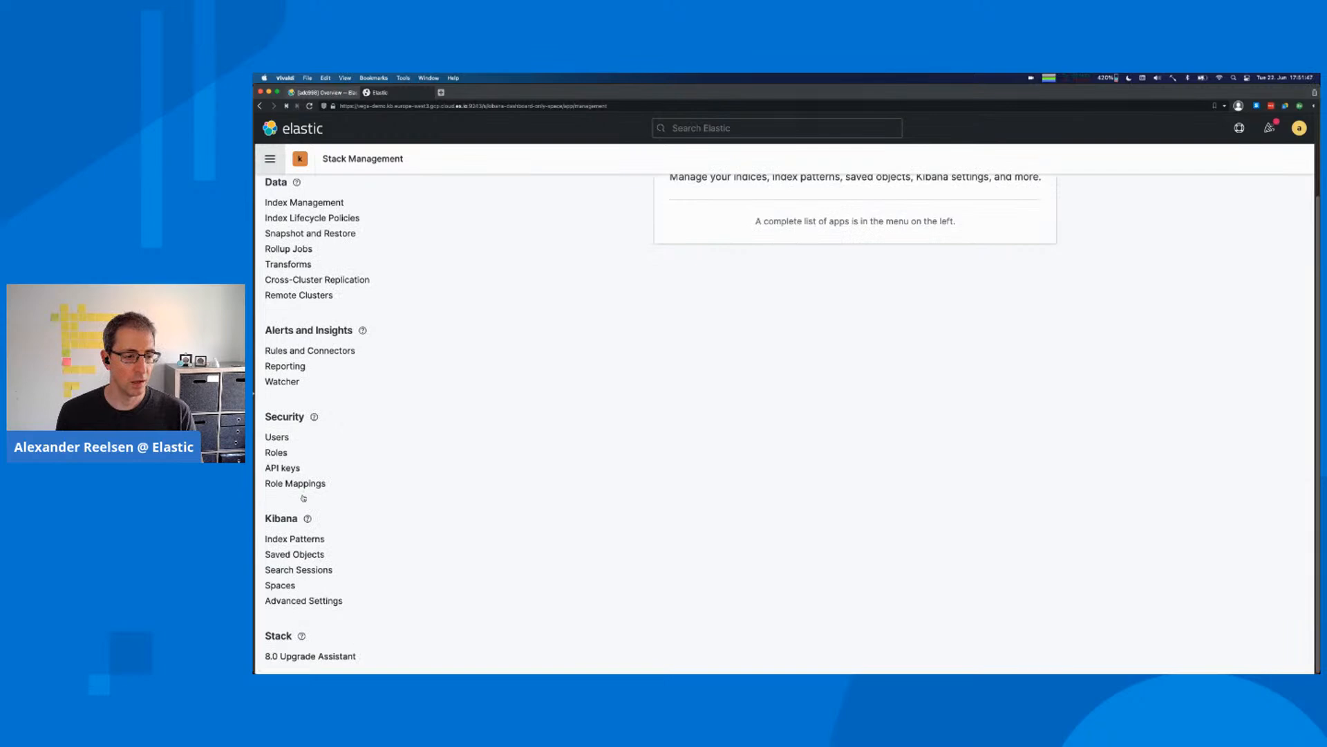
click(279, 585)
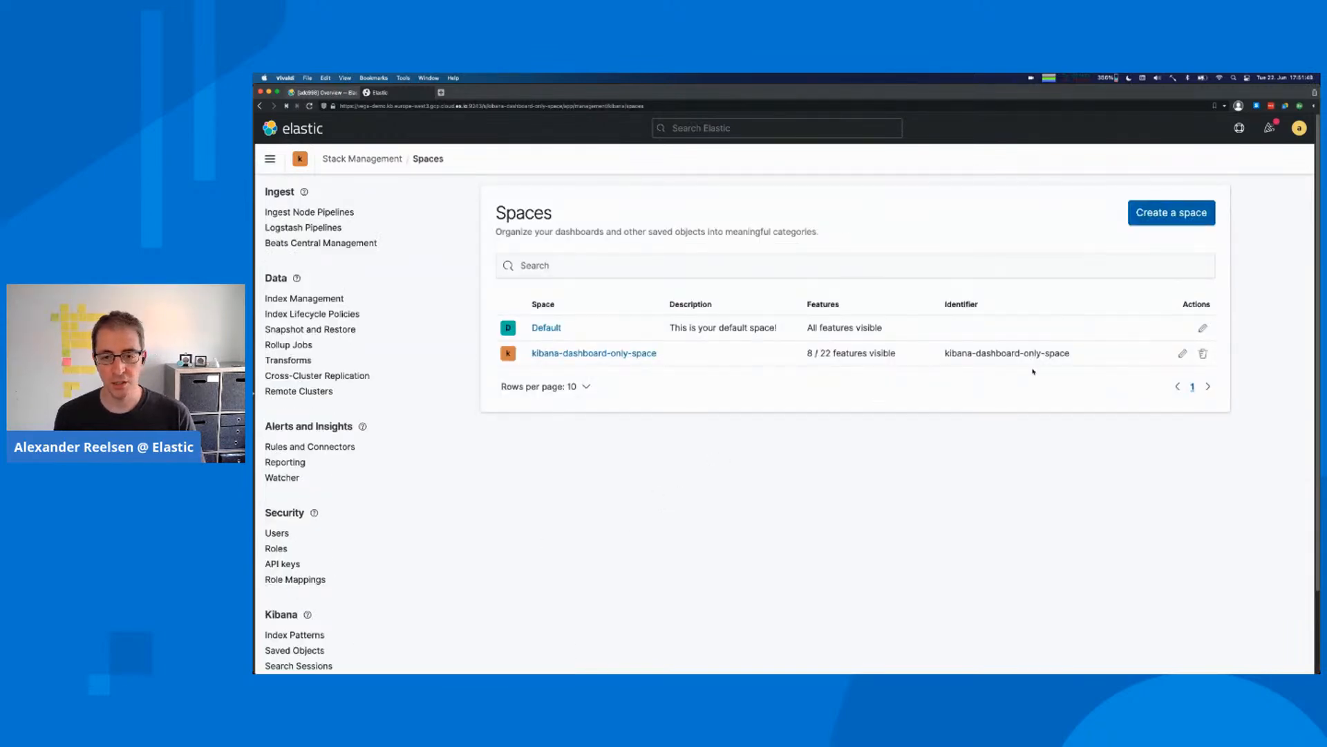
click(1182, 352)
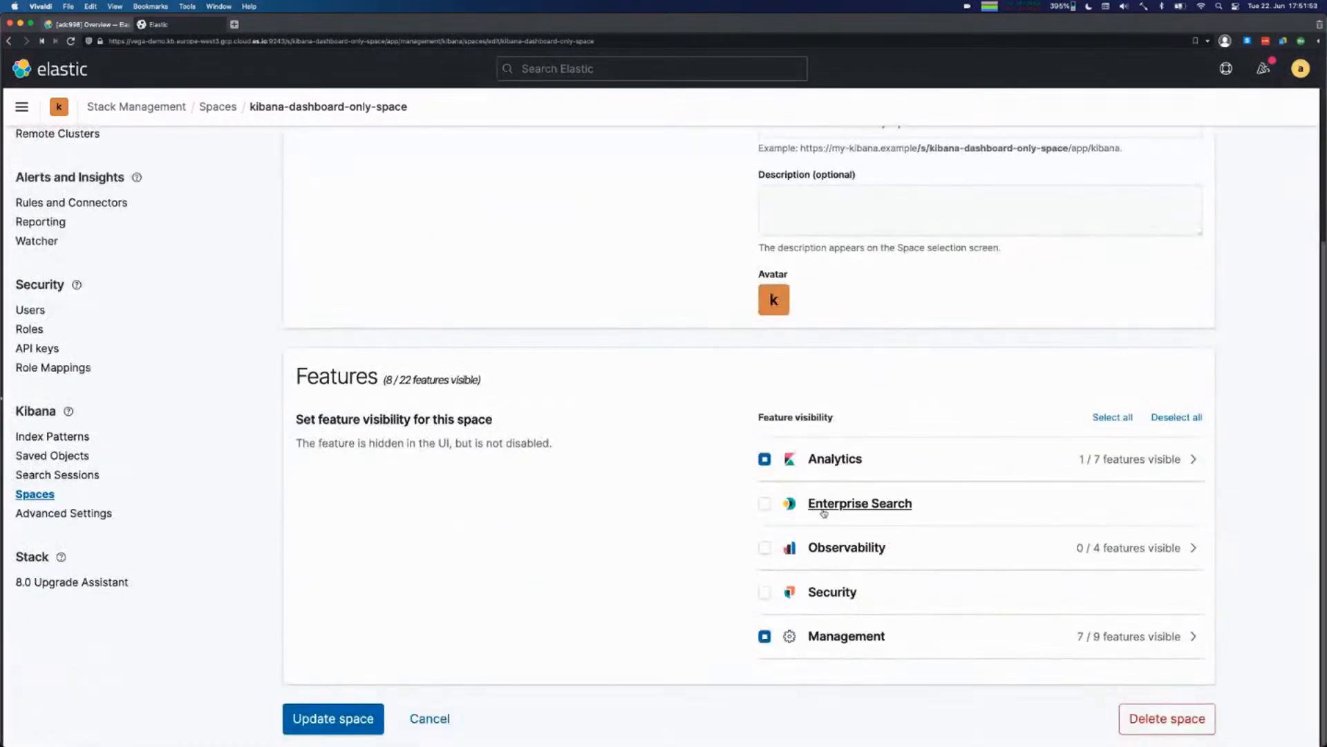
mouse_move(768, 494)
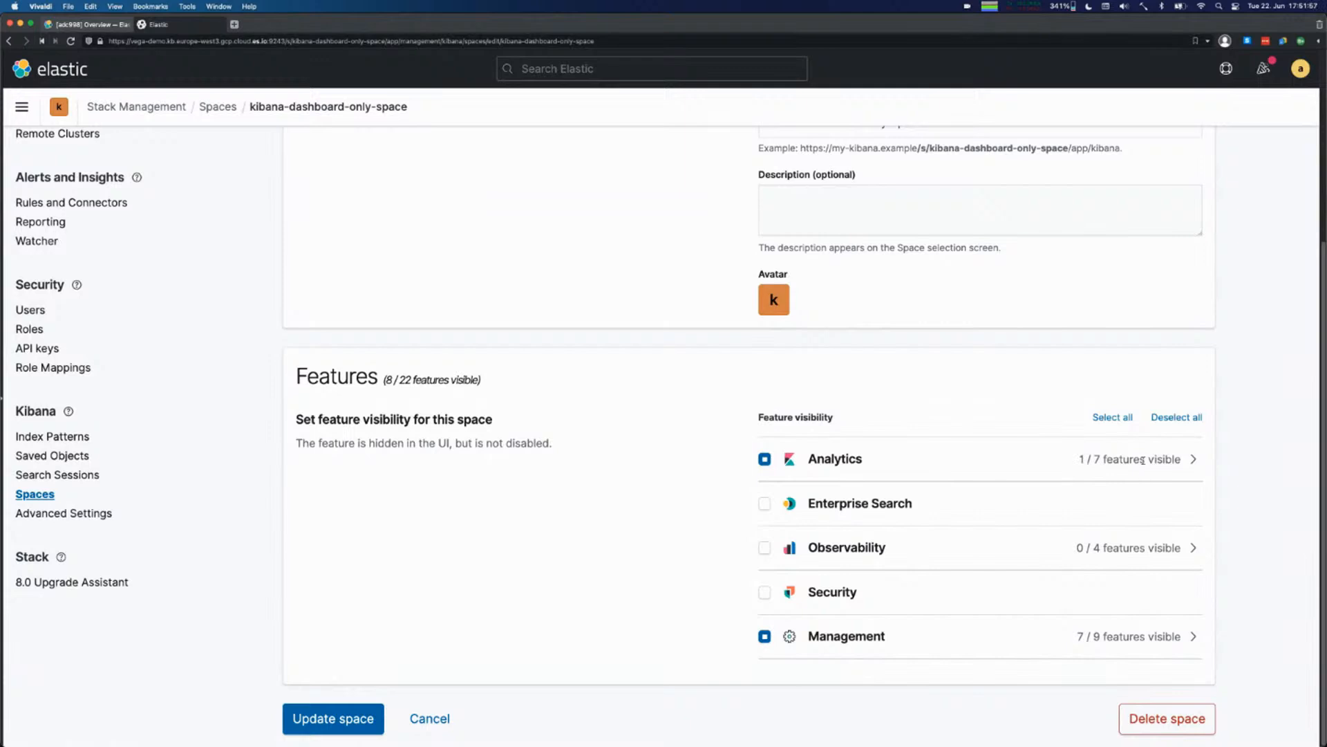
mouse_move(834, 459)
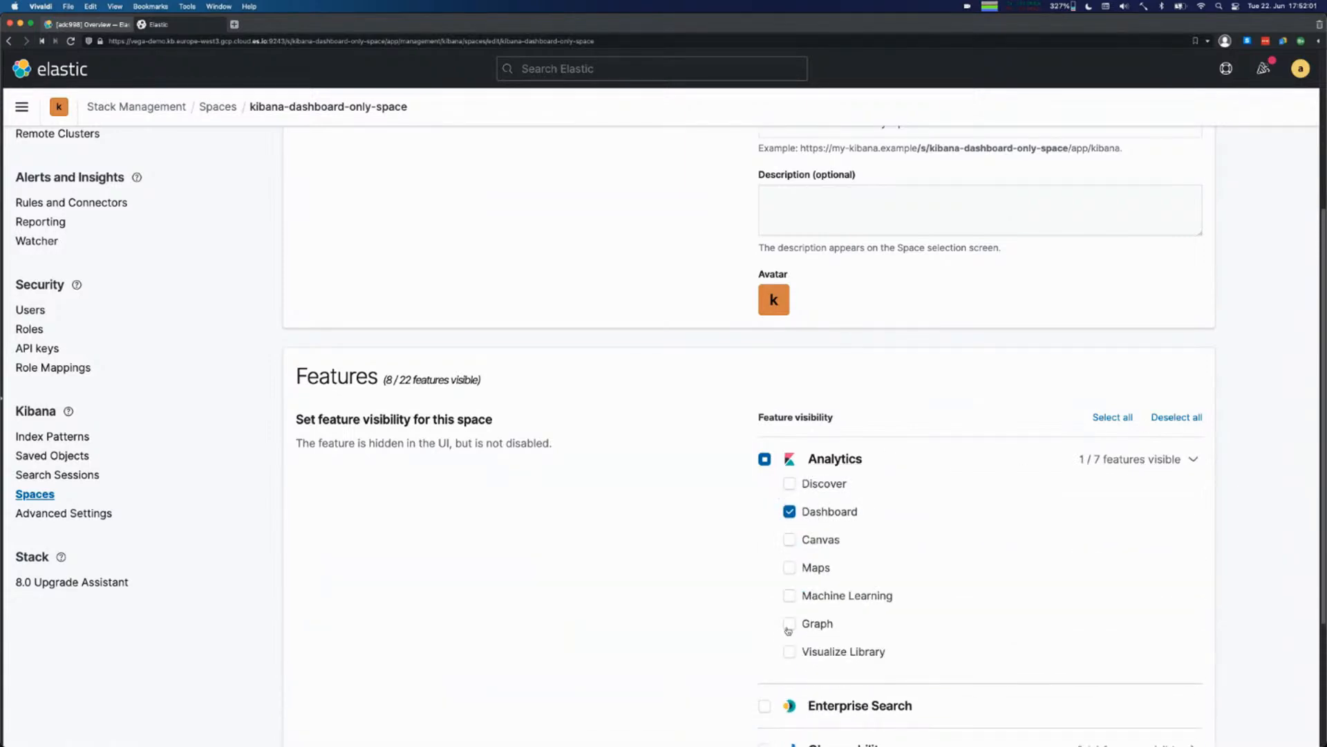
Review the space's feature visibility, 8 of 22 with only Dashboard under Analytics.
click(1193, 459)
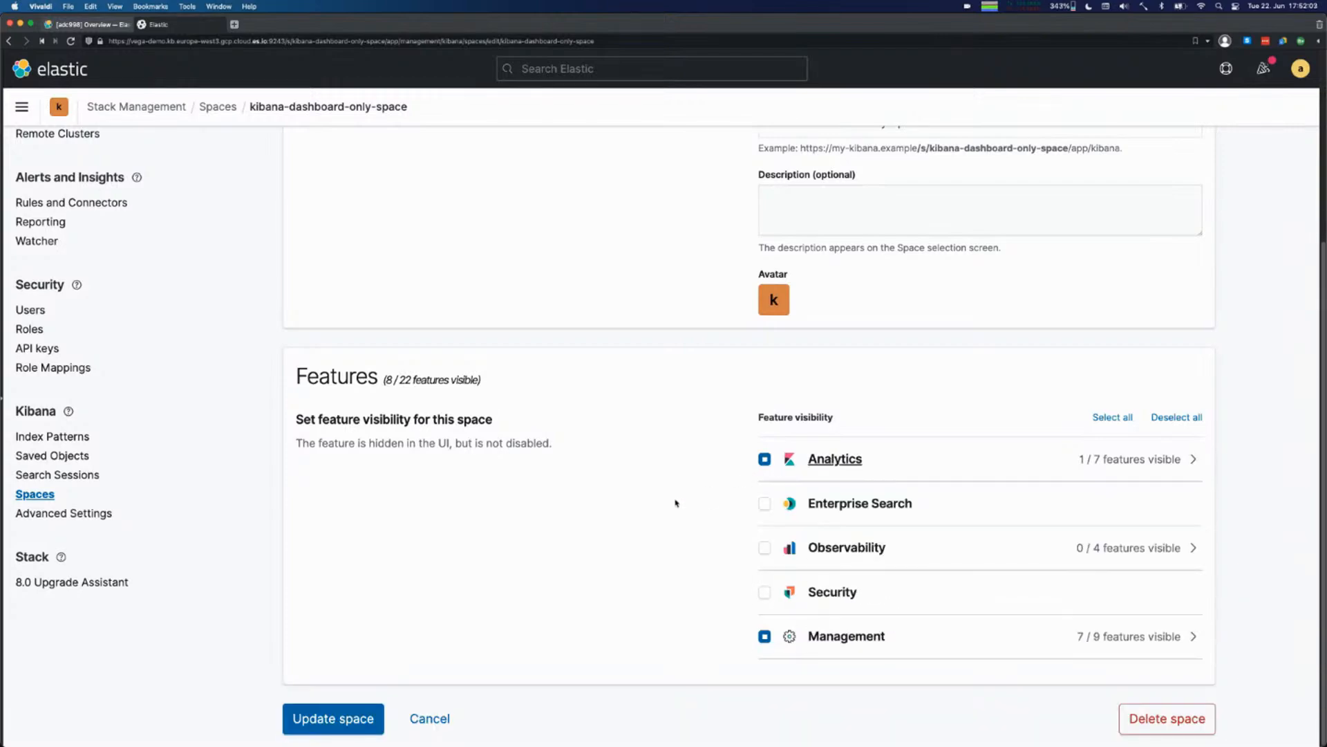
mouse_move(561, 489)
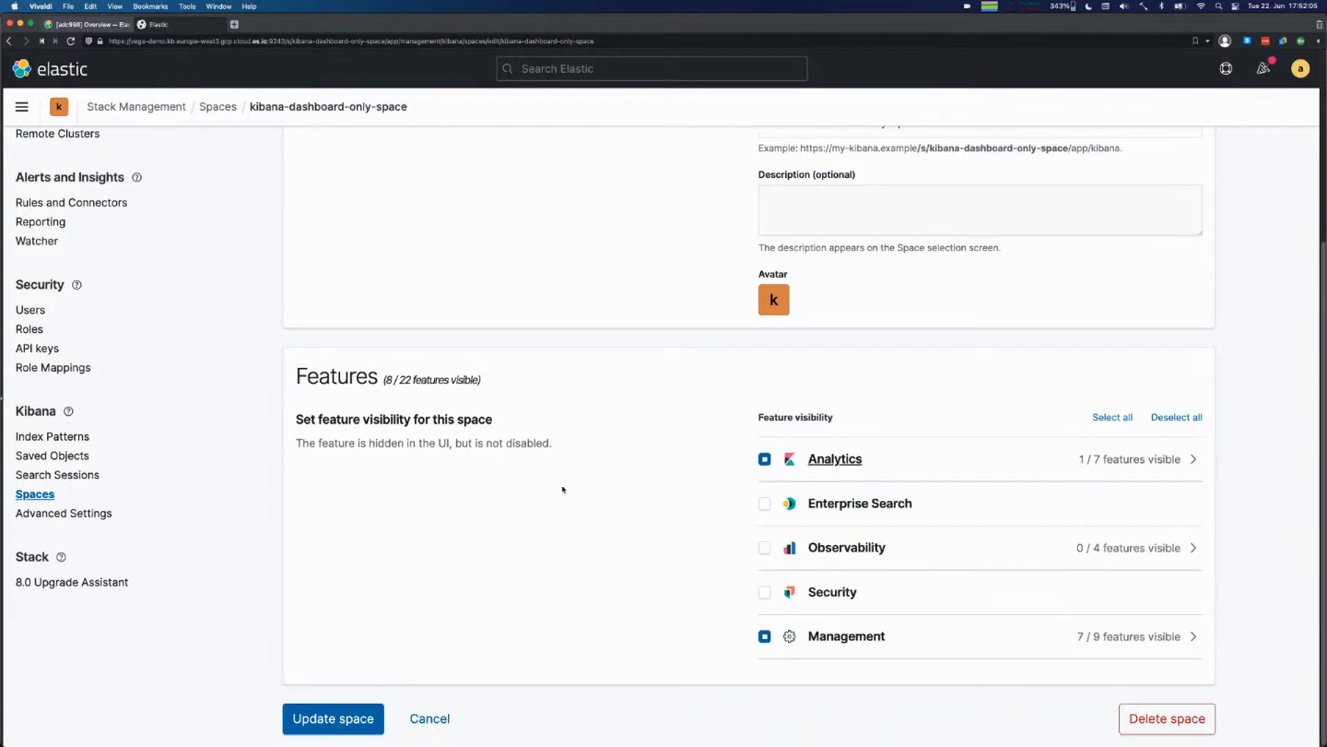
scroll(up, 3)
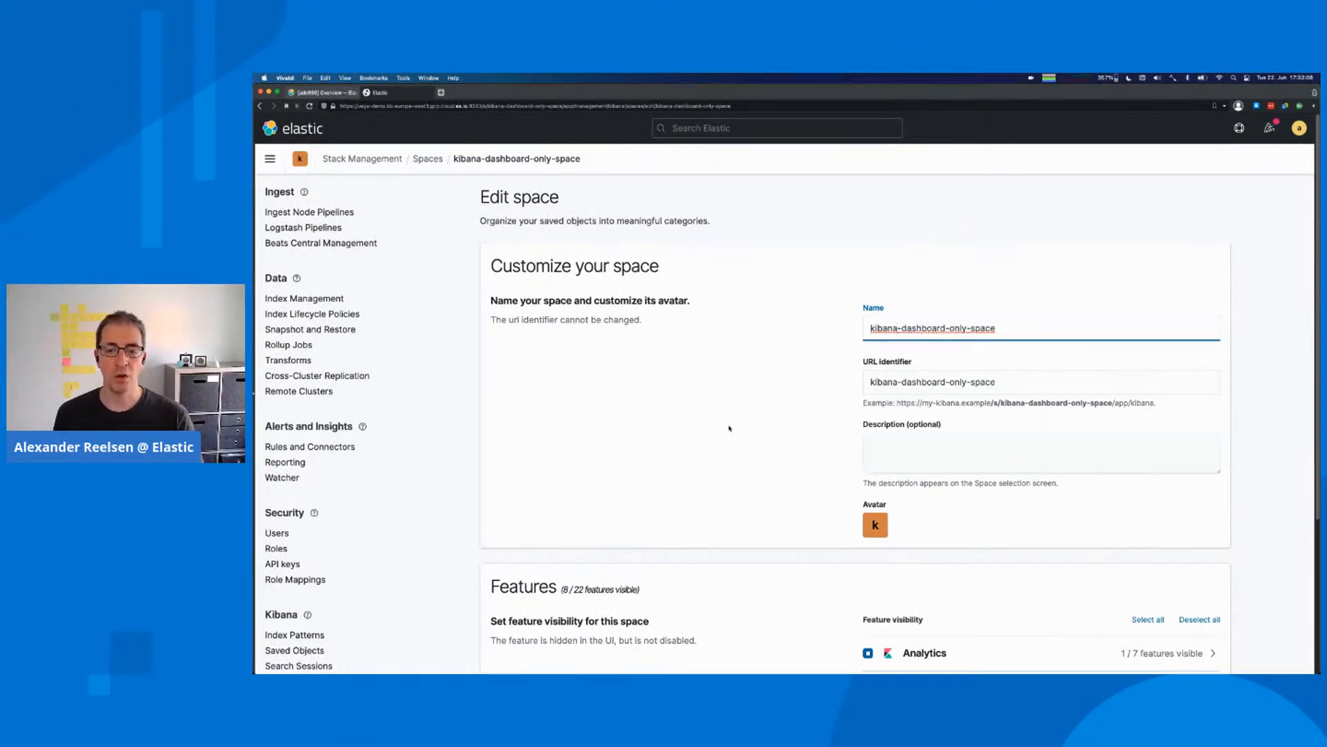
scroll(down, 3)
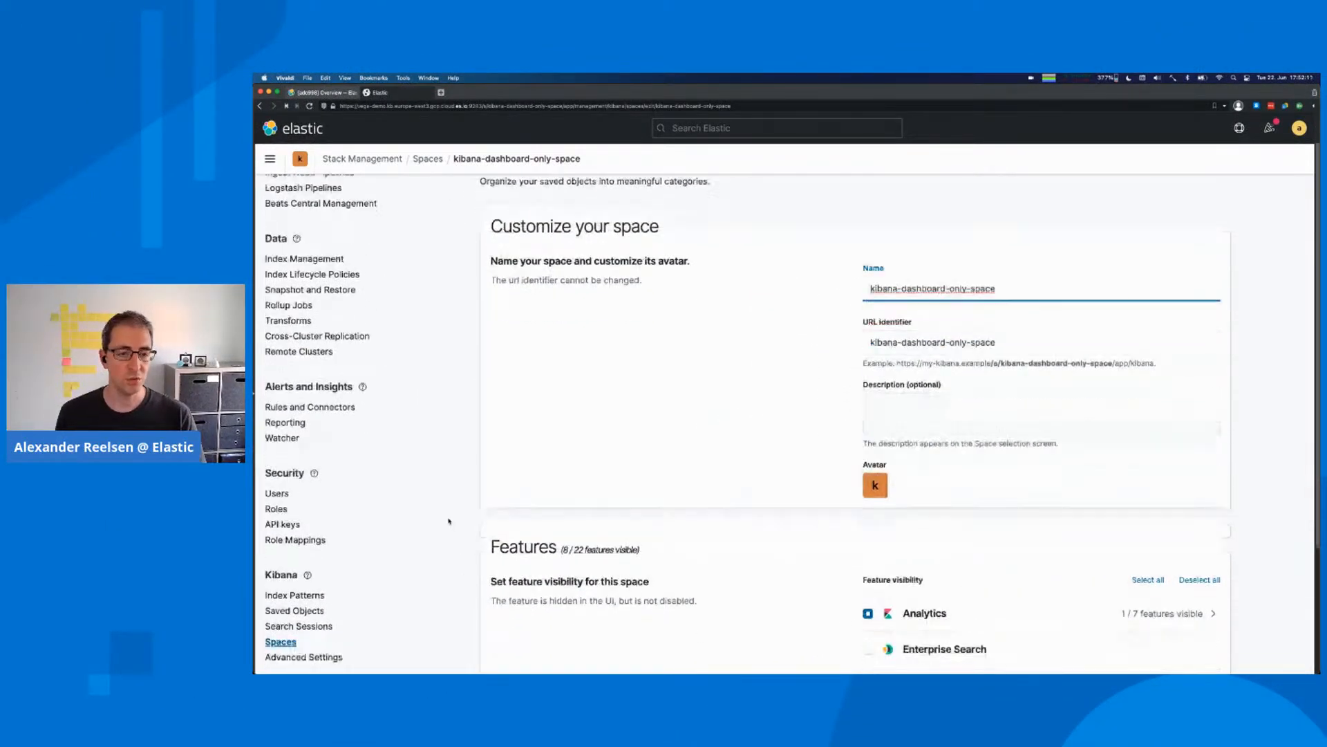
scroll(down, 3)
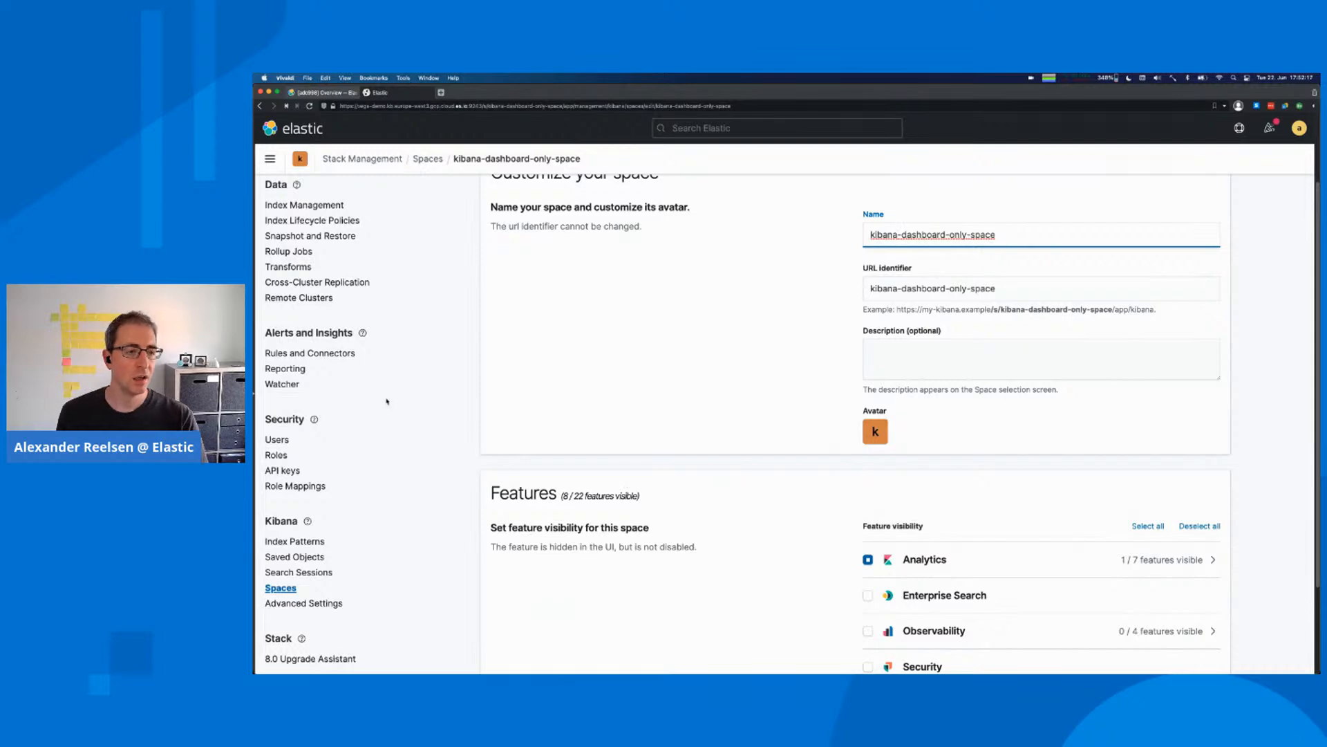
Inspect kibana-readonly-dashboard-role's read privilege on kibana_sample_data_ecommerce, then return to Spaces.
click(276, 454)
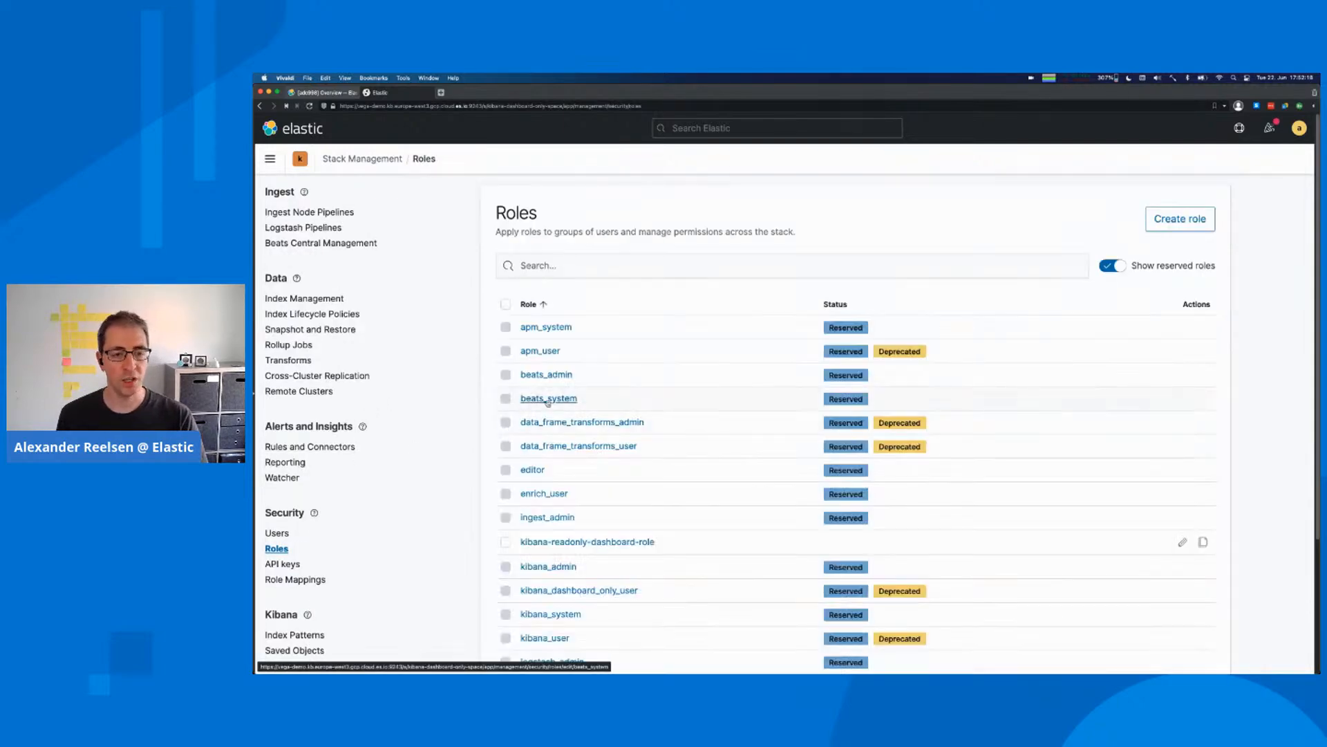
click(1182, 542)
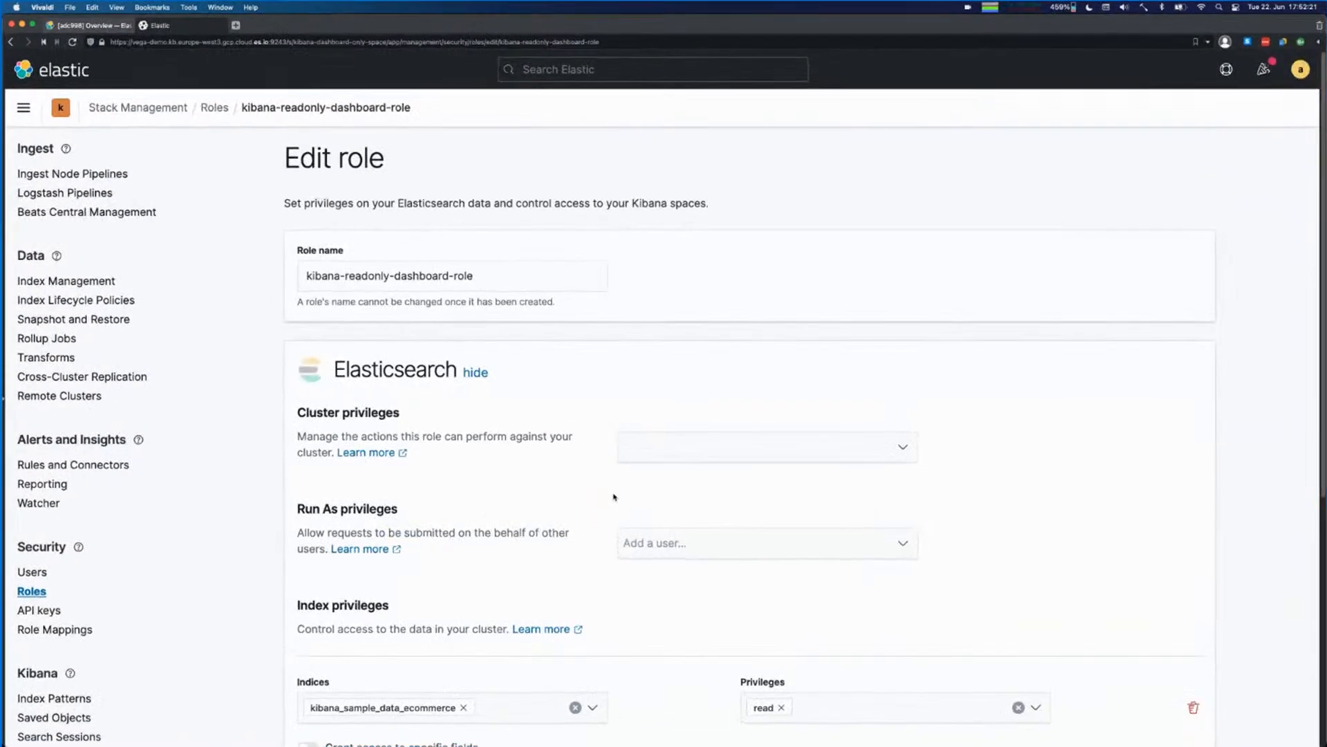
scroll(down, 3)
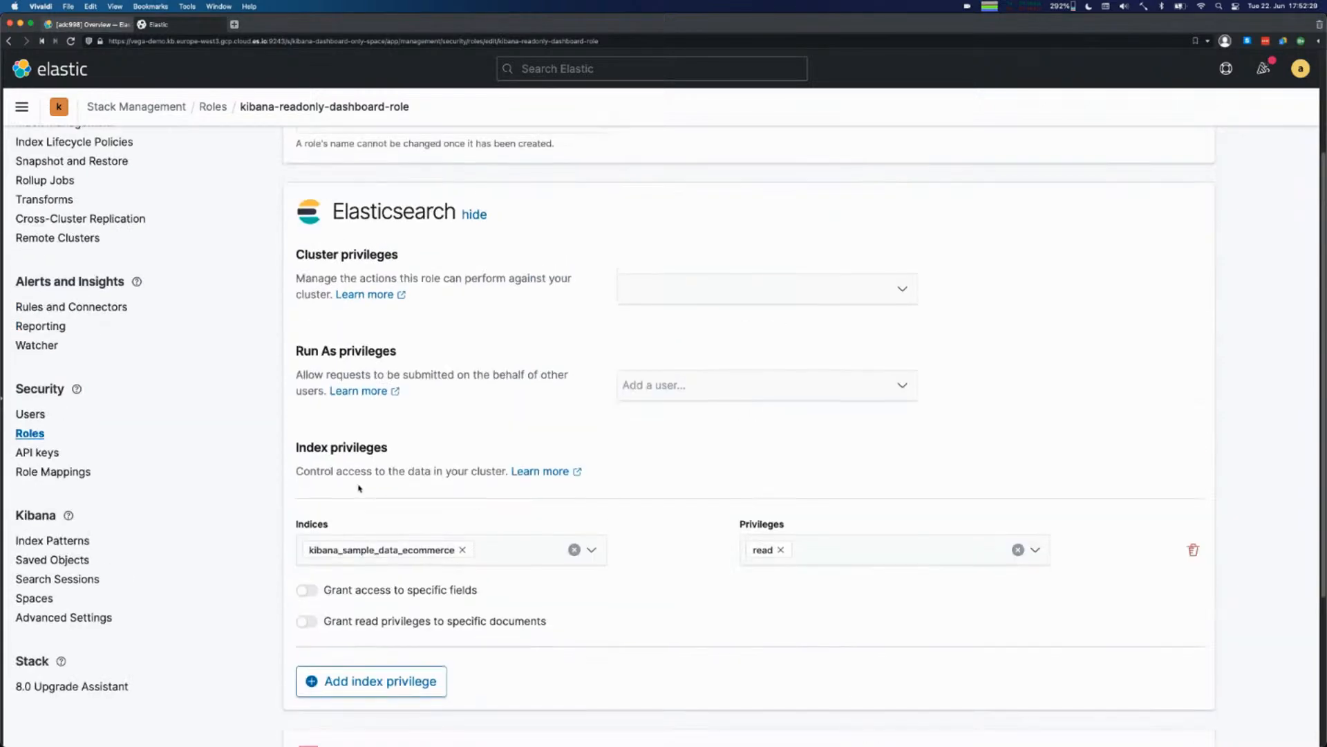
mouse_move(33, 598)
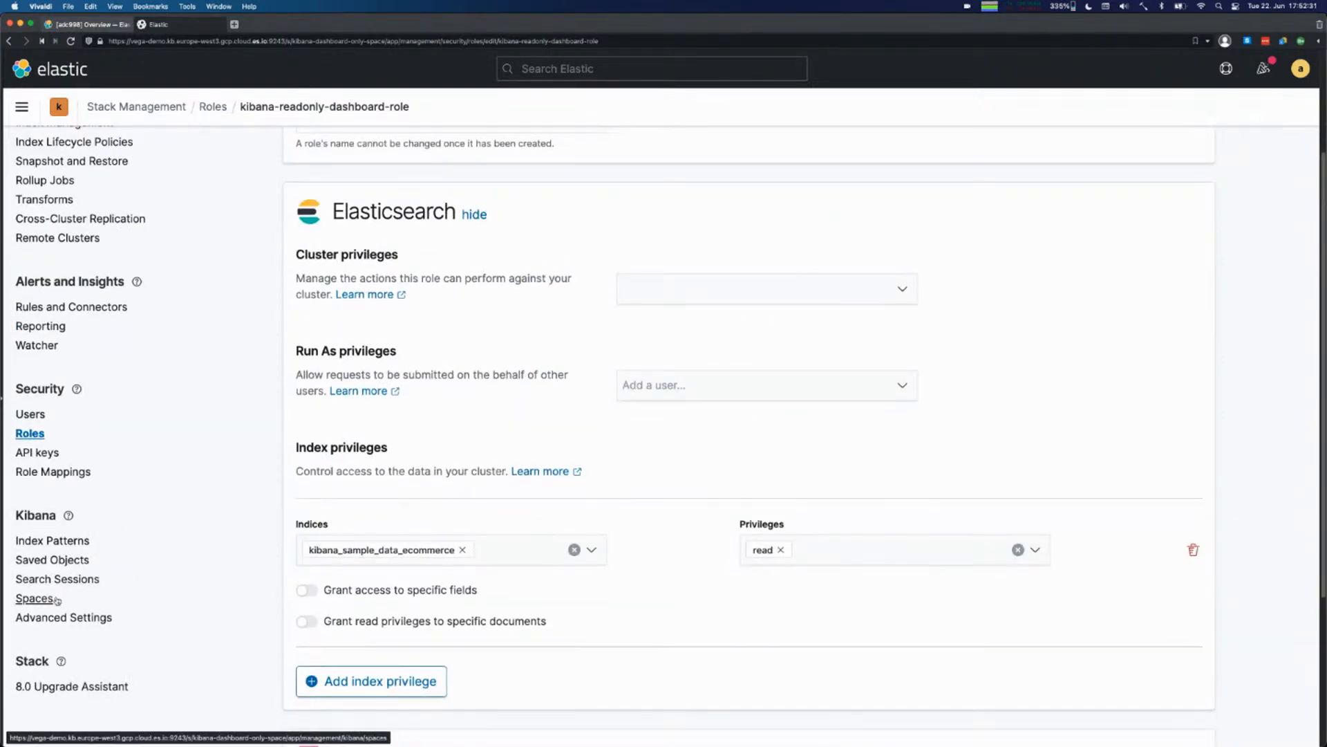
click(35, 598)
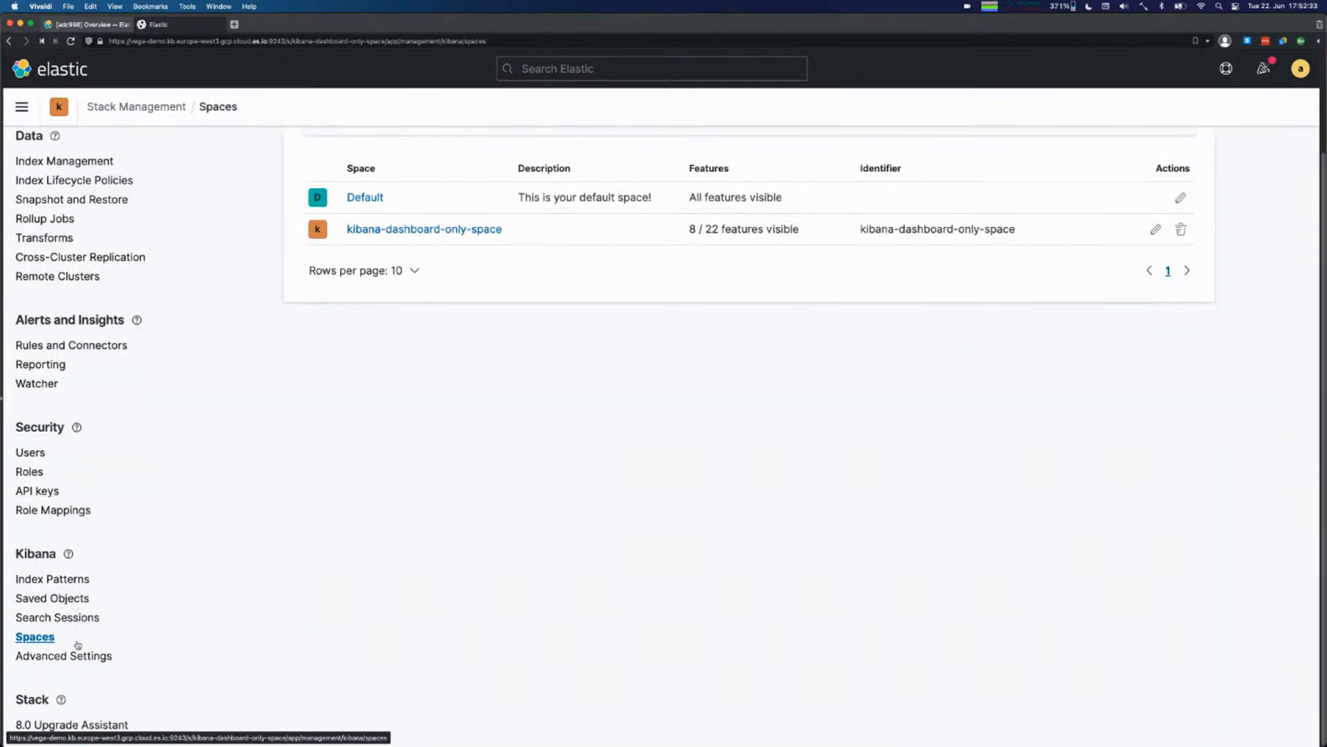
Bring up the space's Advanced Settings showing defaultRoute set to the eCommerce Revenue Dashboard.
click(64, 656)
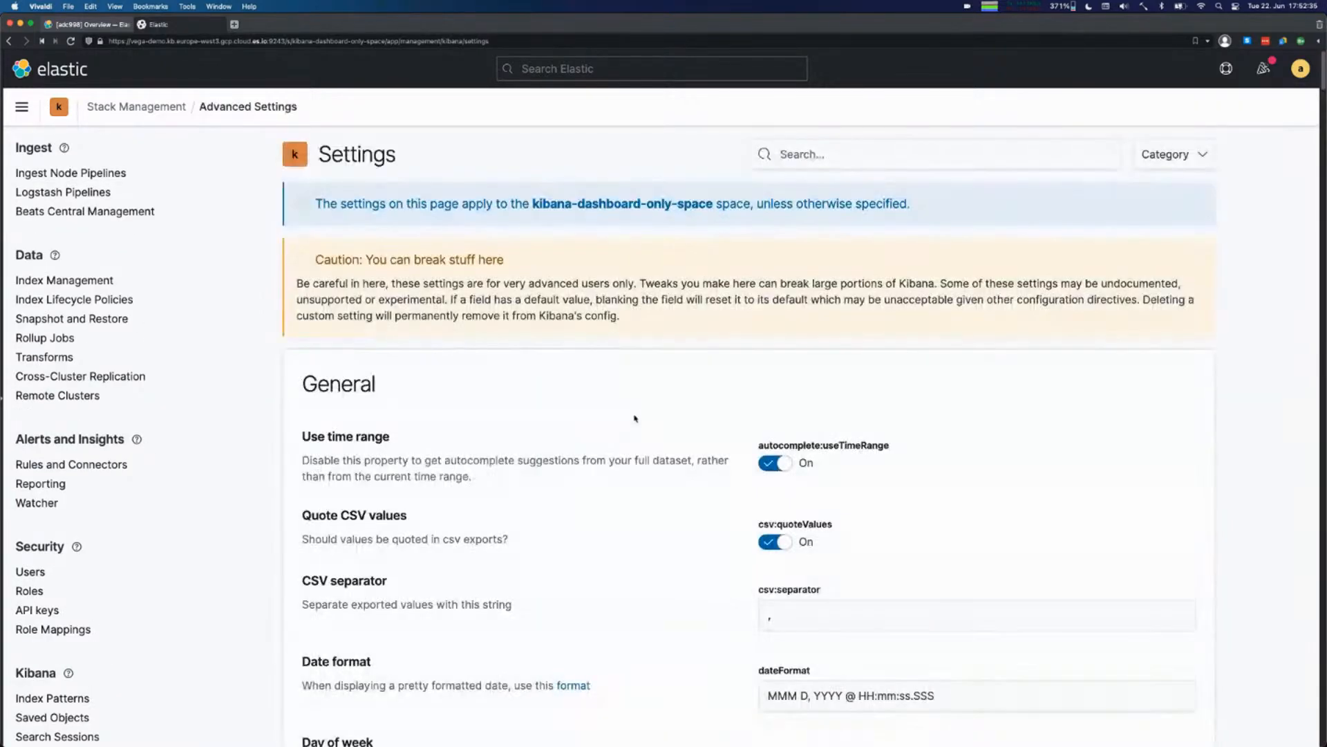
scroll(down, 3)
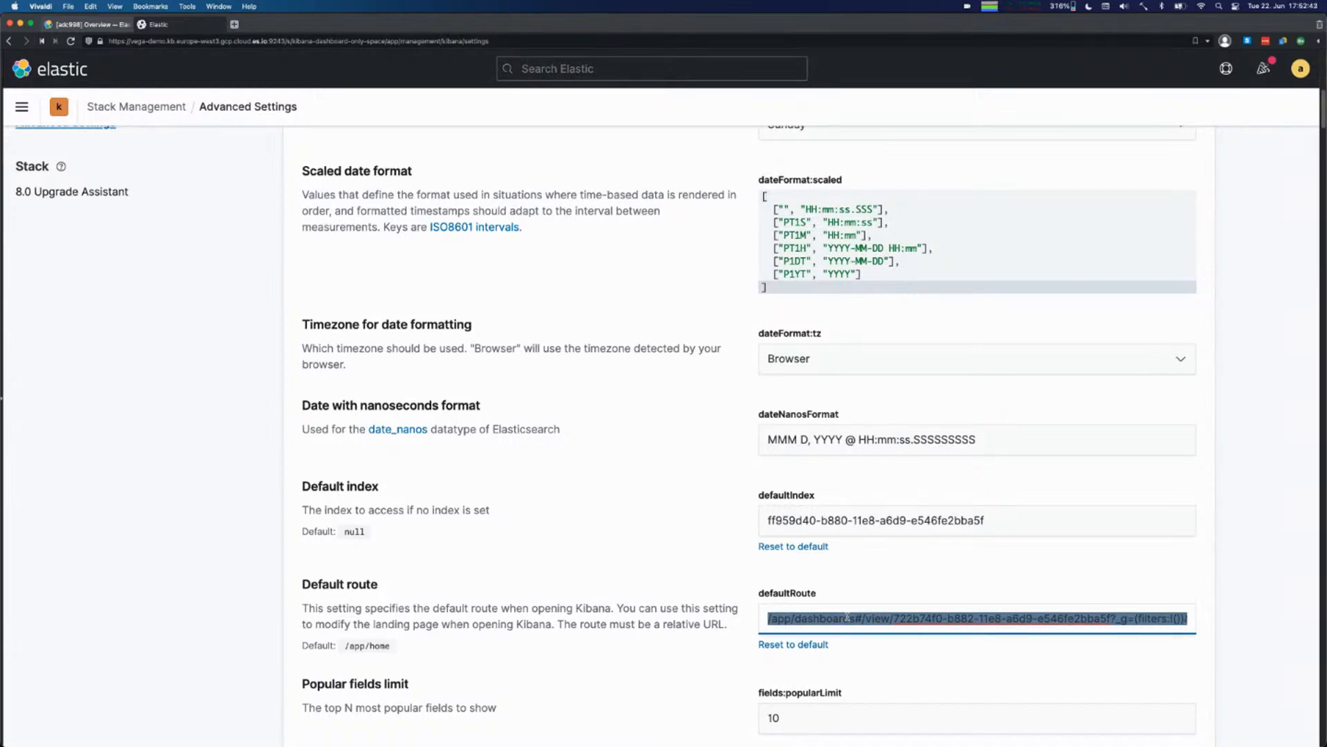
mouse_move(682, 539)
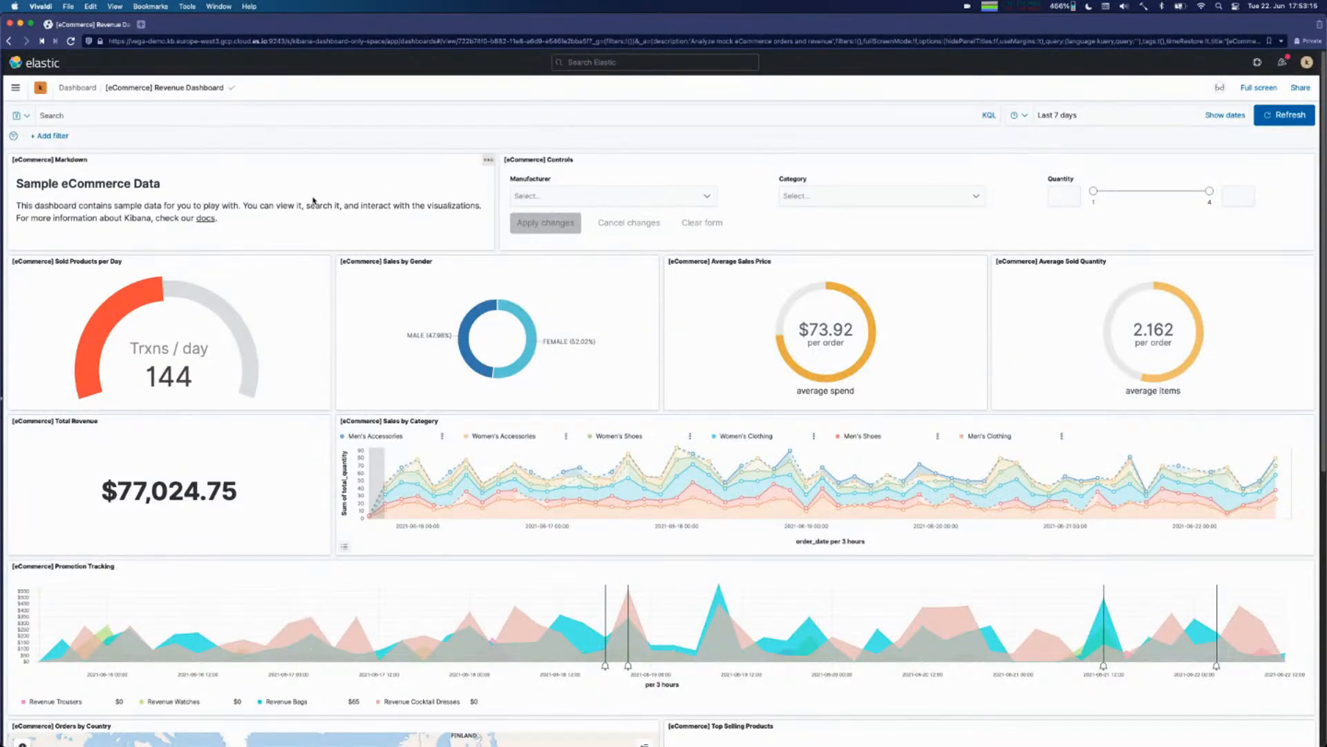
Close the private test window and bring up the main navigation toward deployment management.
key(cmd+minus)
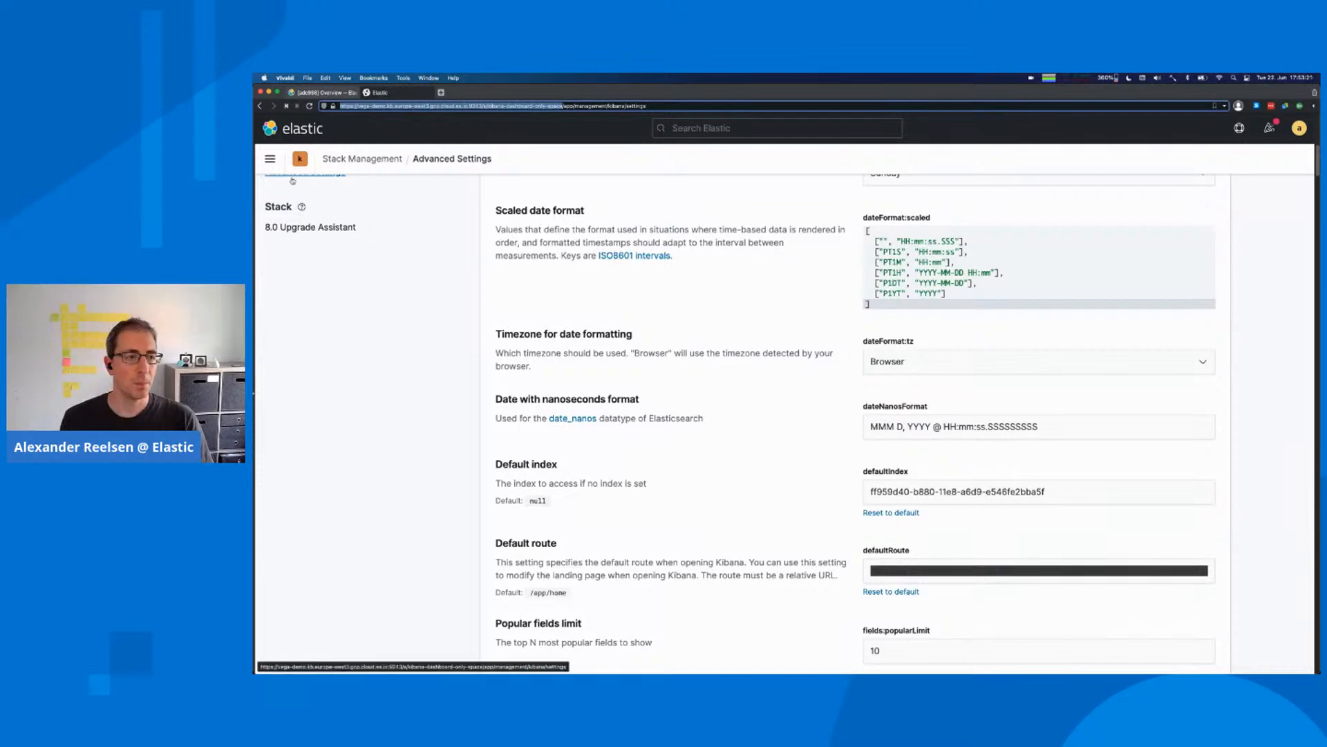
click(270, 158)
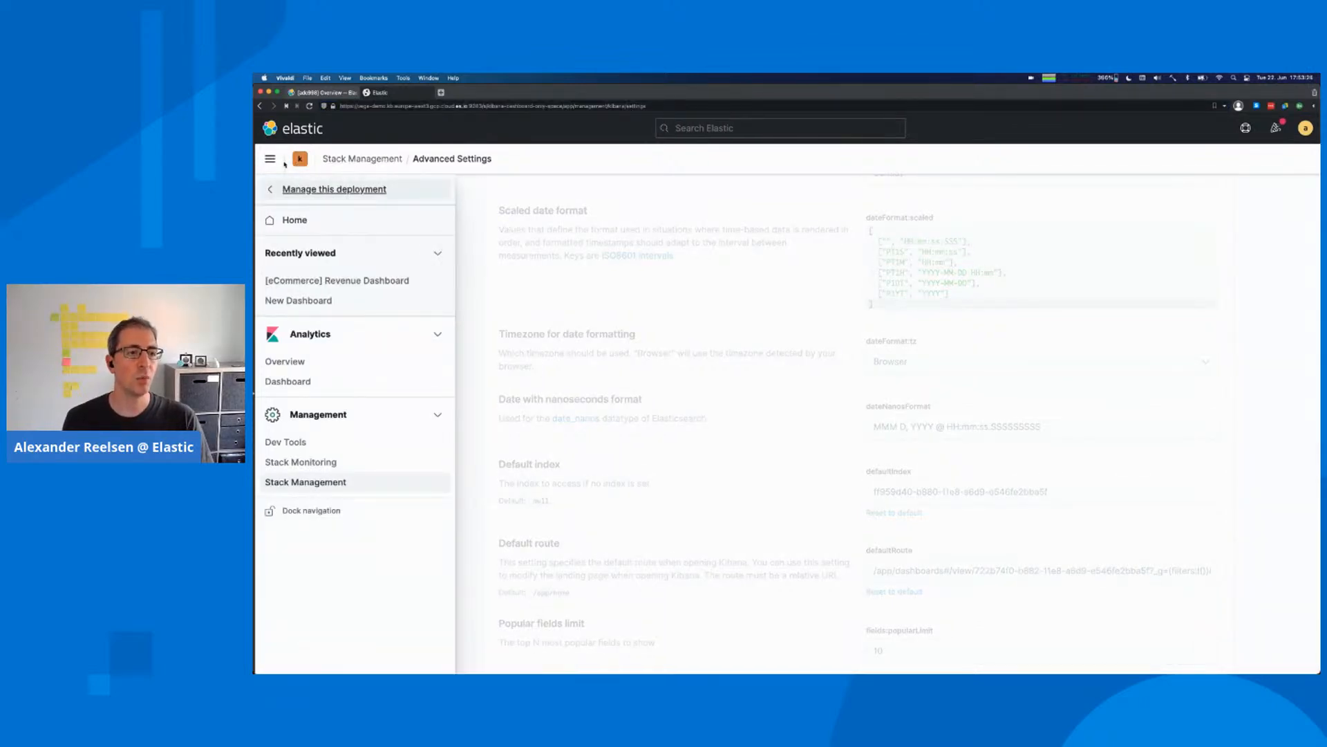
mouse_move(333, 189)
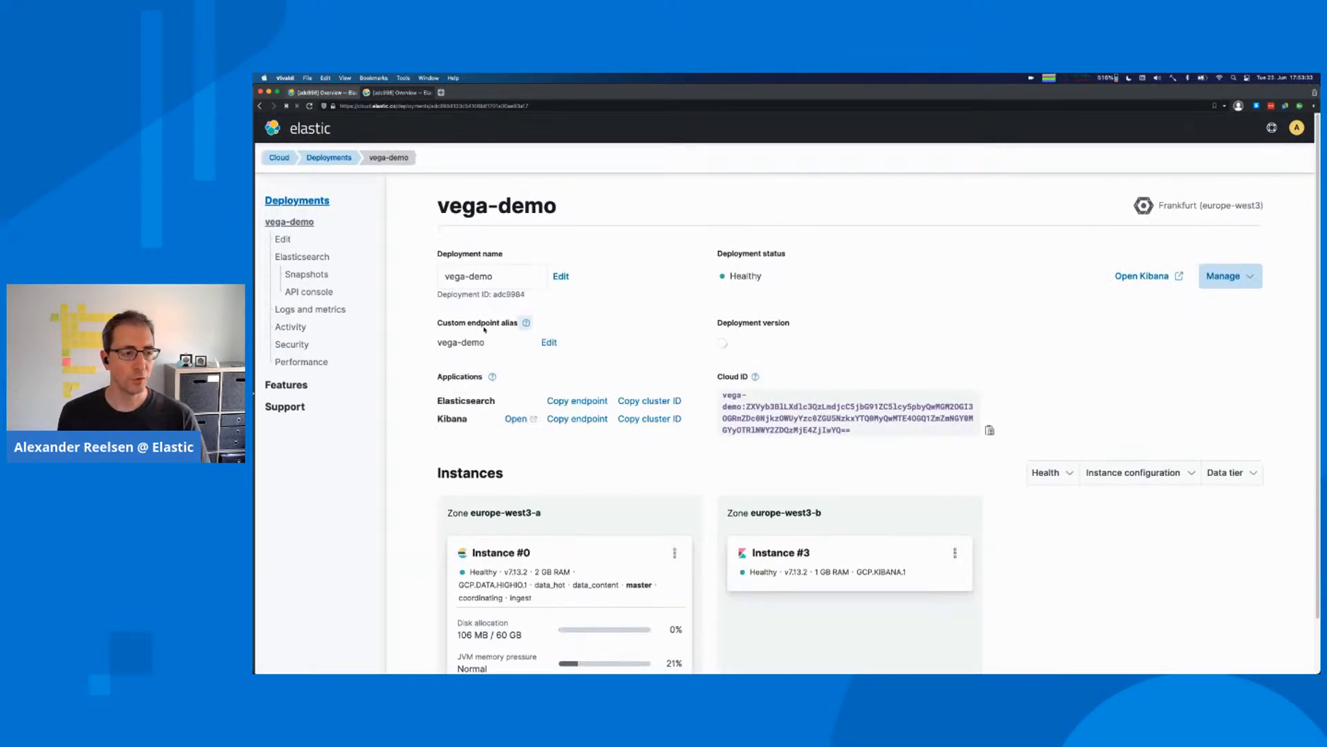
Reveal the vega-demo Kibana user settings with anonymous login as kibana-dashboard-only-user in kibana.yml.
scroll(down, 3)
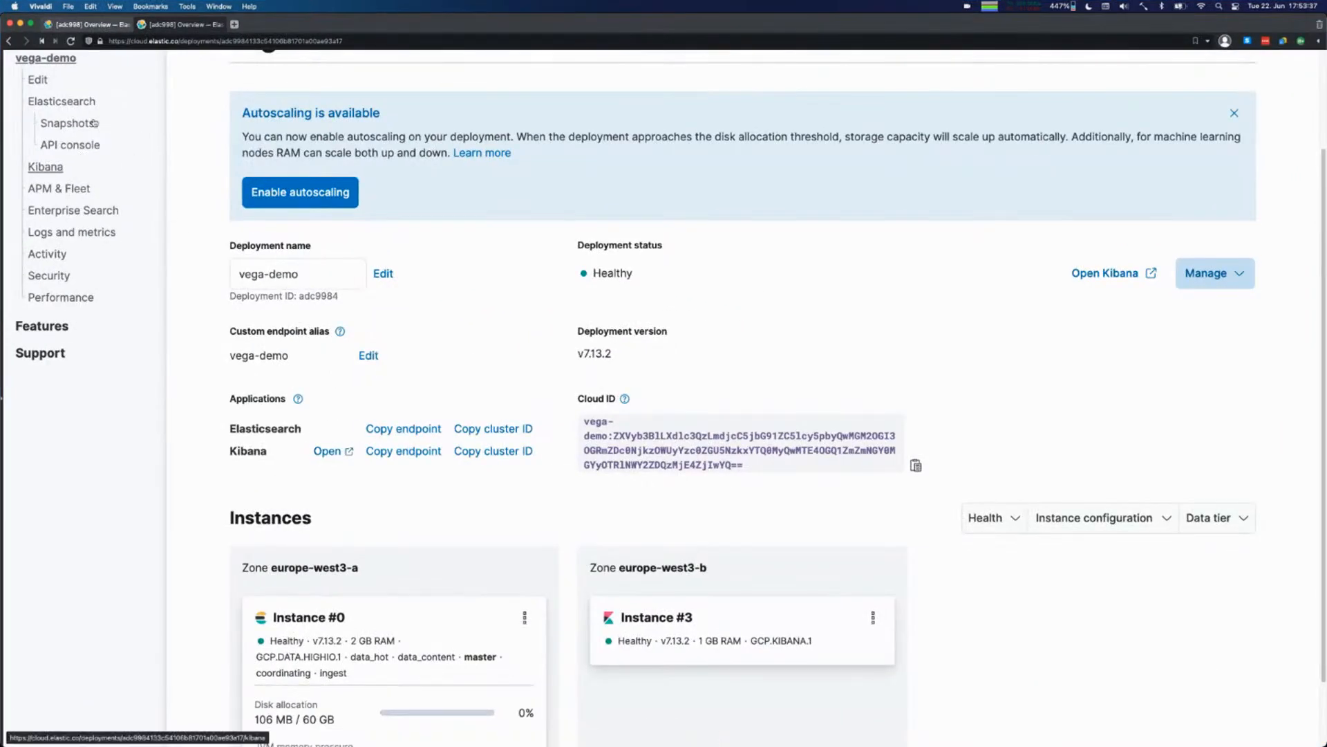
scroll(down, 3)
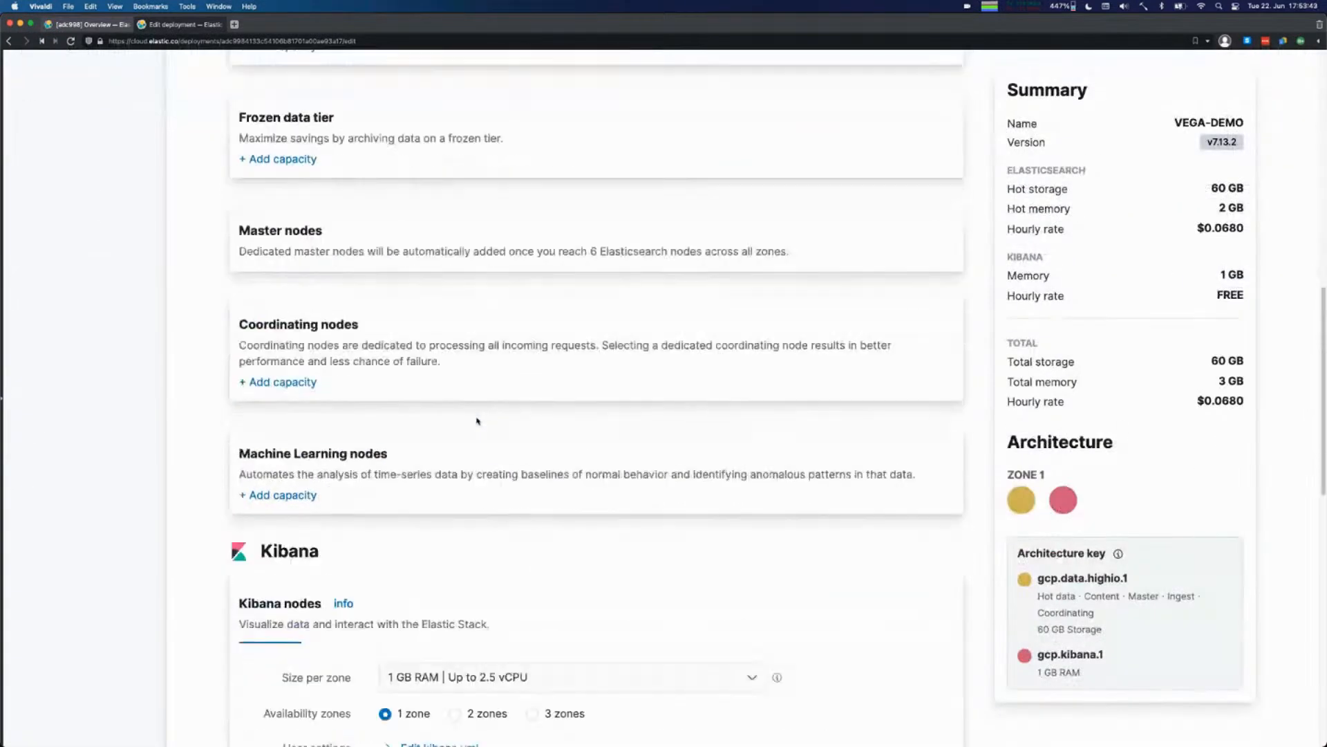
scroll(down, 3)
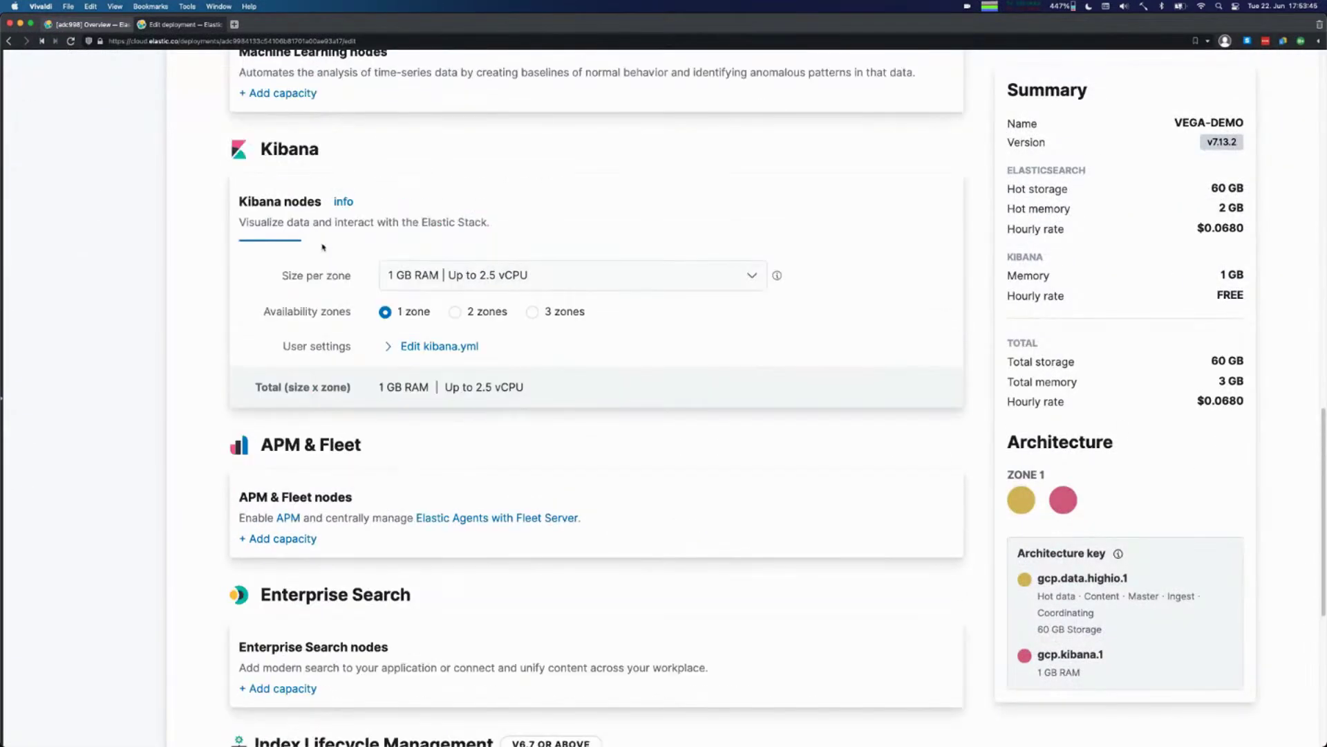
click(439, 345)
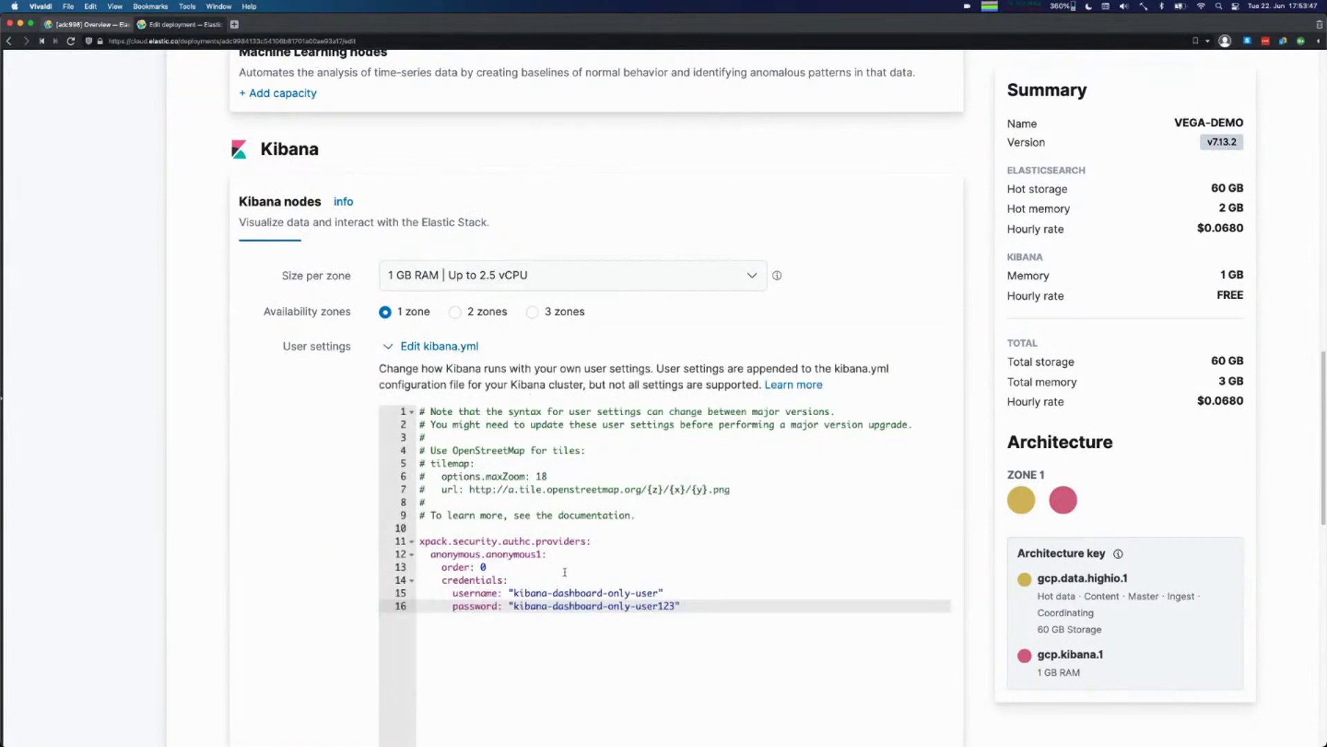